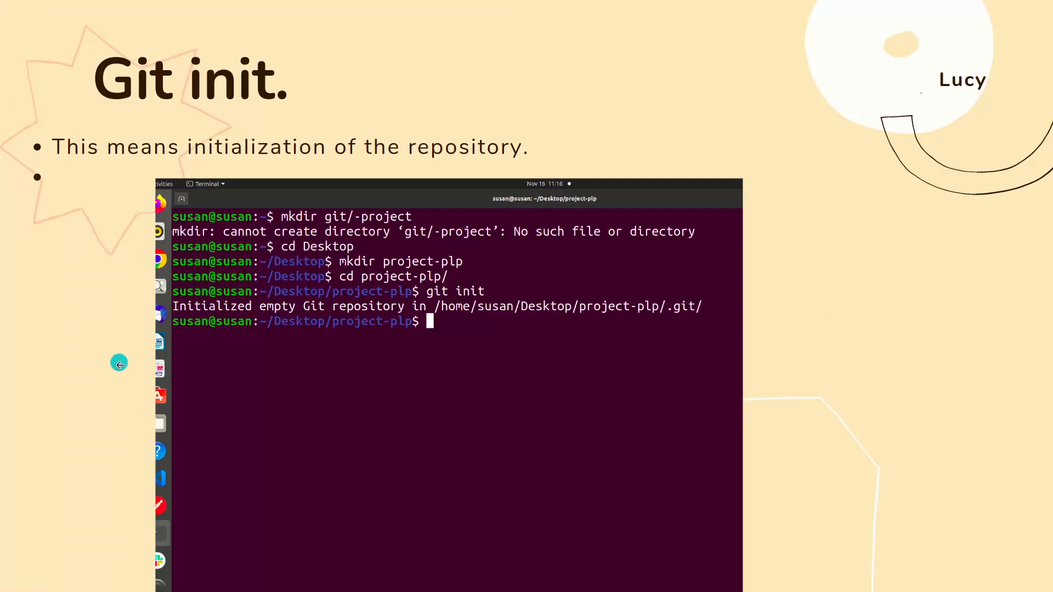
mouse_move(349, 178)
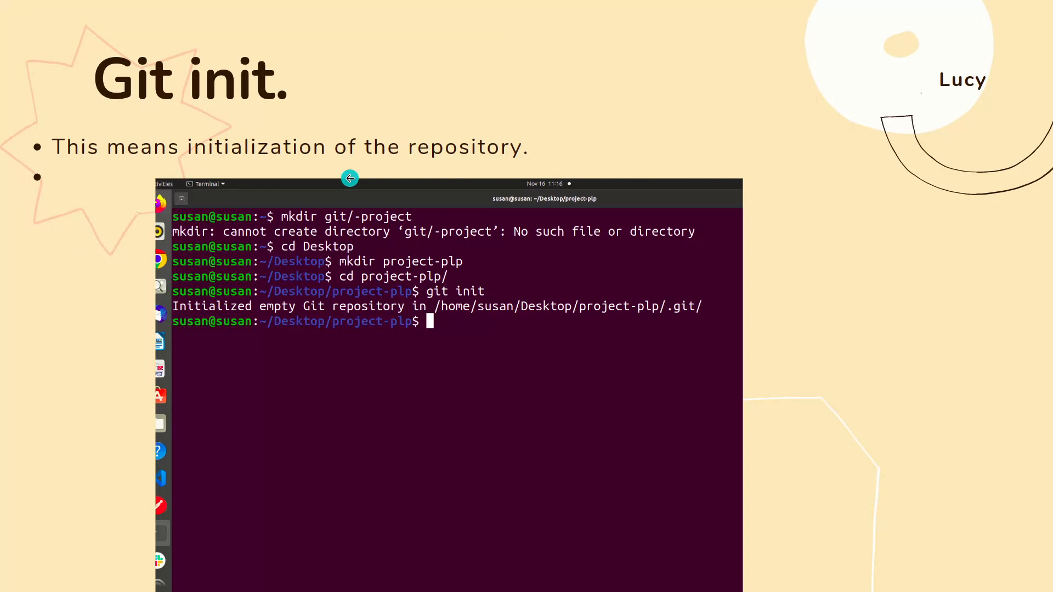
mouse_move(348, 178)
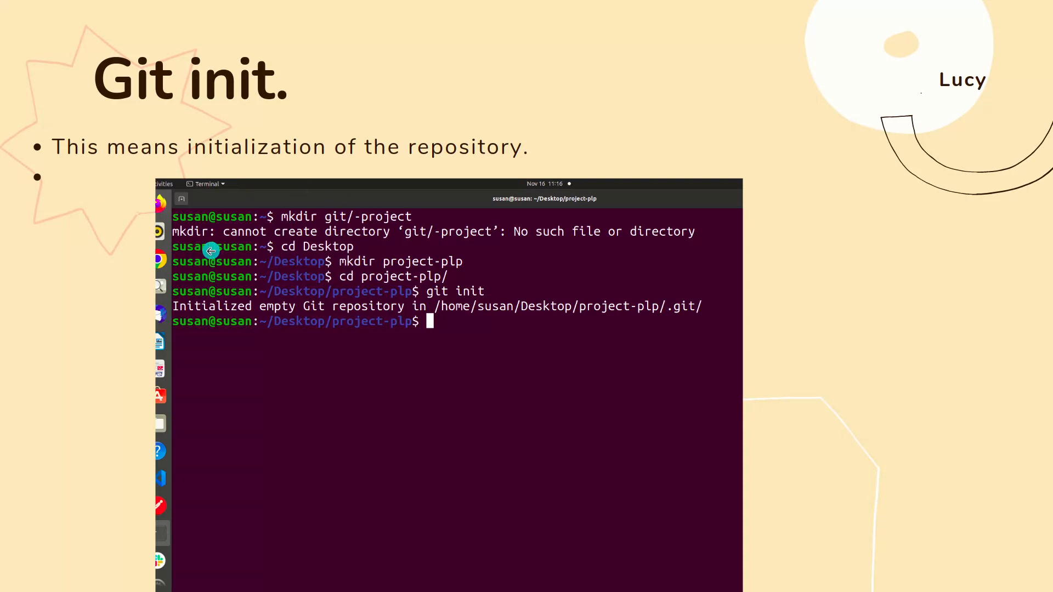
mouse_move(262, 221)
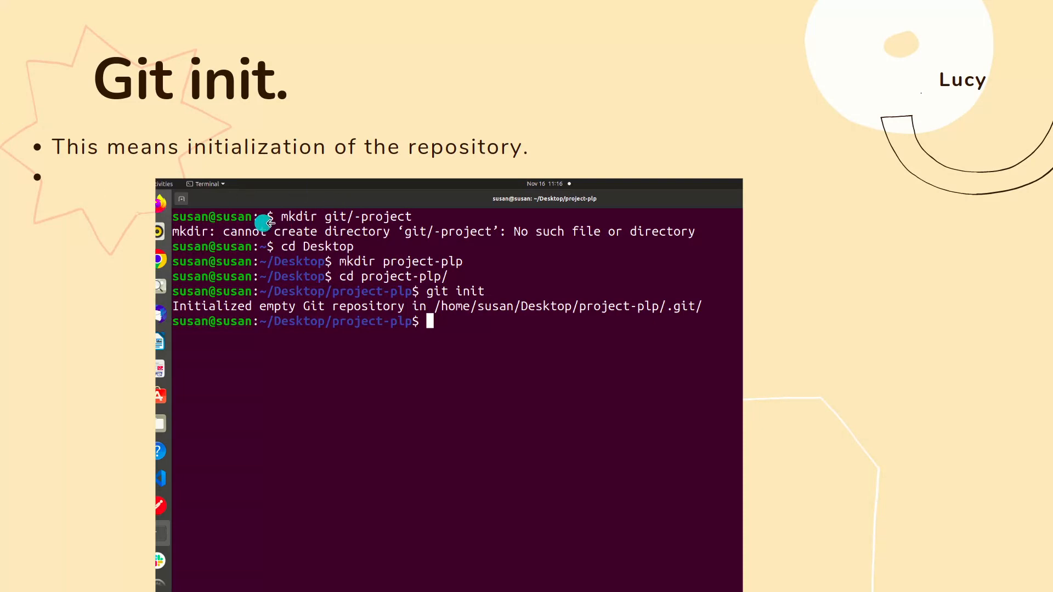
mouse_move(285, 221)
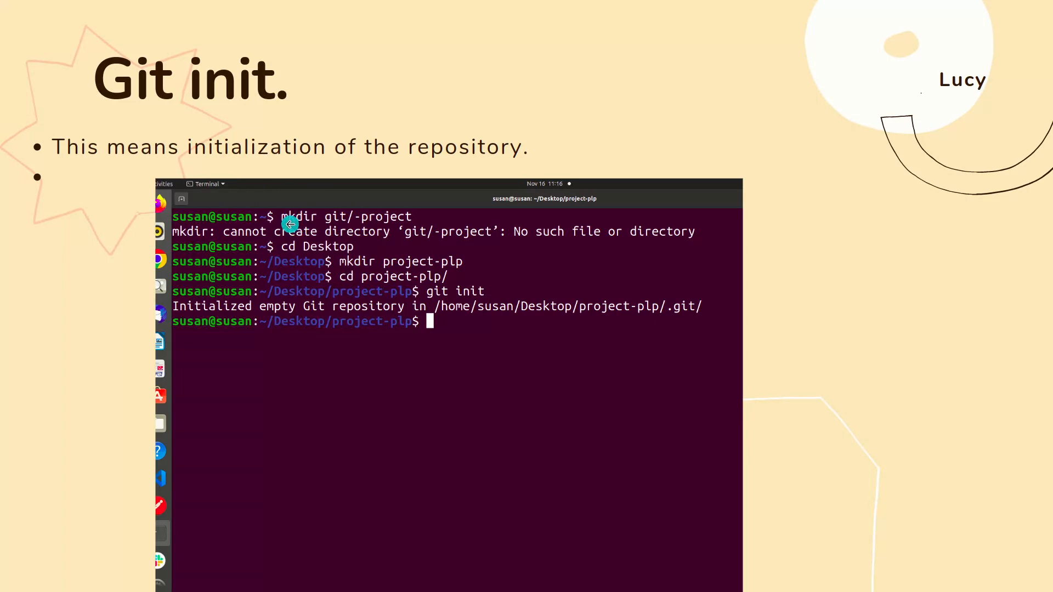
mouse_move(310, 223)
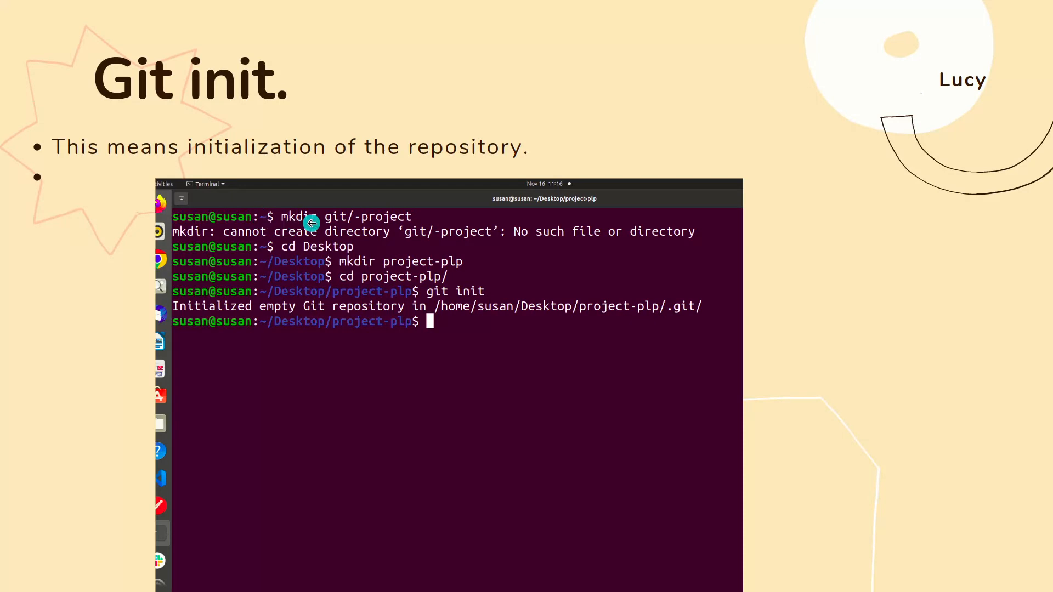
mouse_move(323, 251)
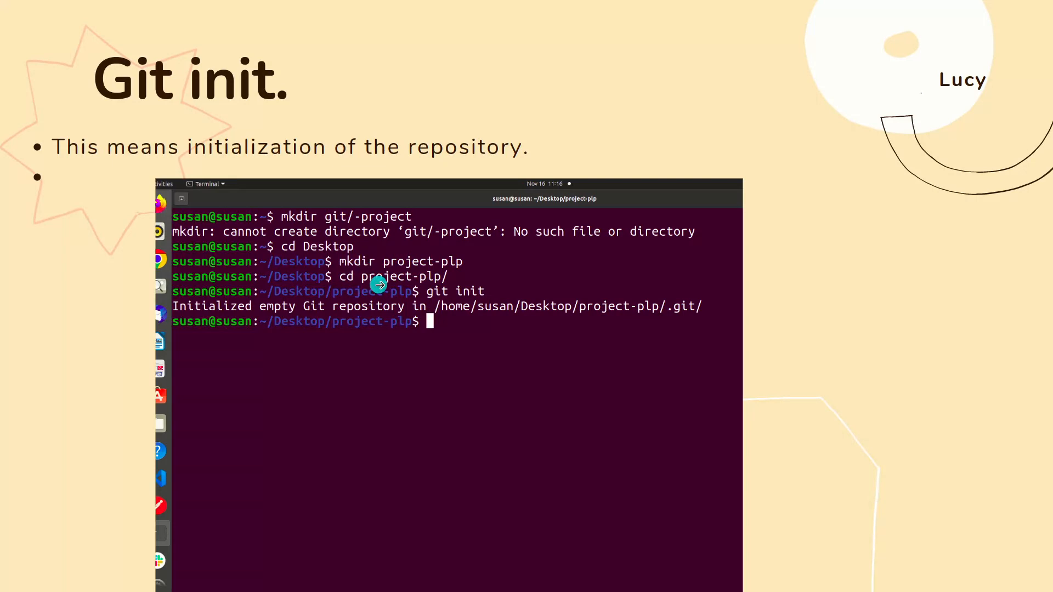
mouse_move(385, 253)
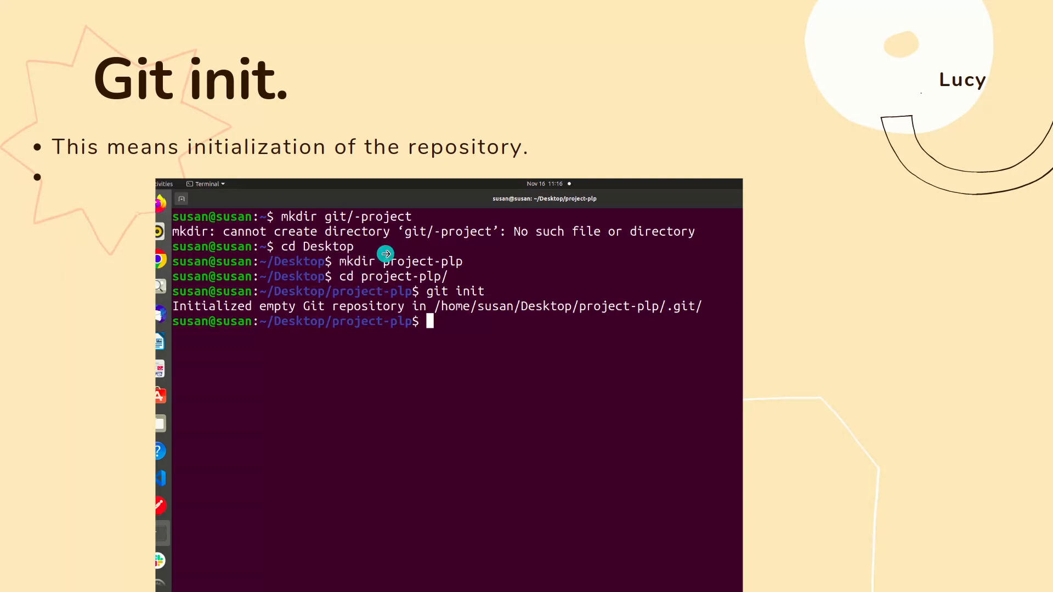
mouse_move(506, 257)
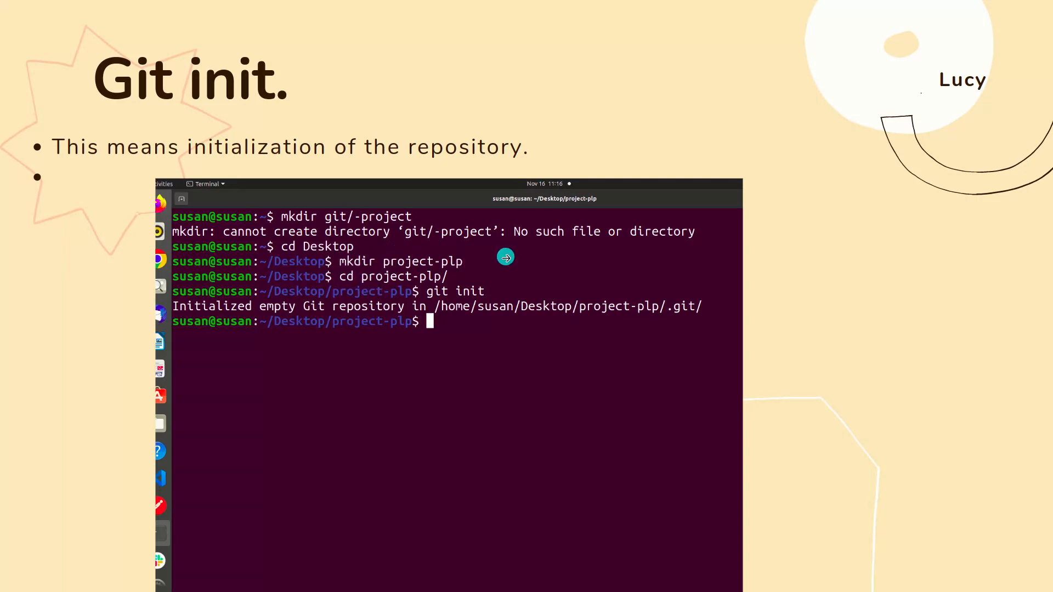
mouse_move(293, 281)
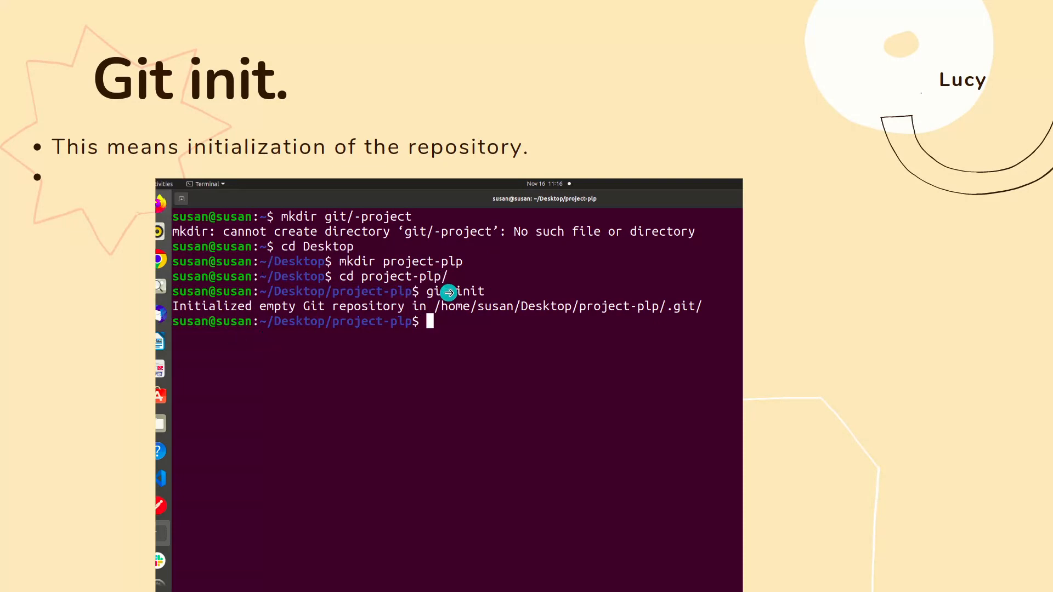
mouse_move(303, 323)
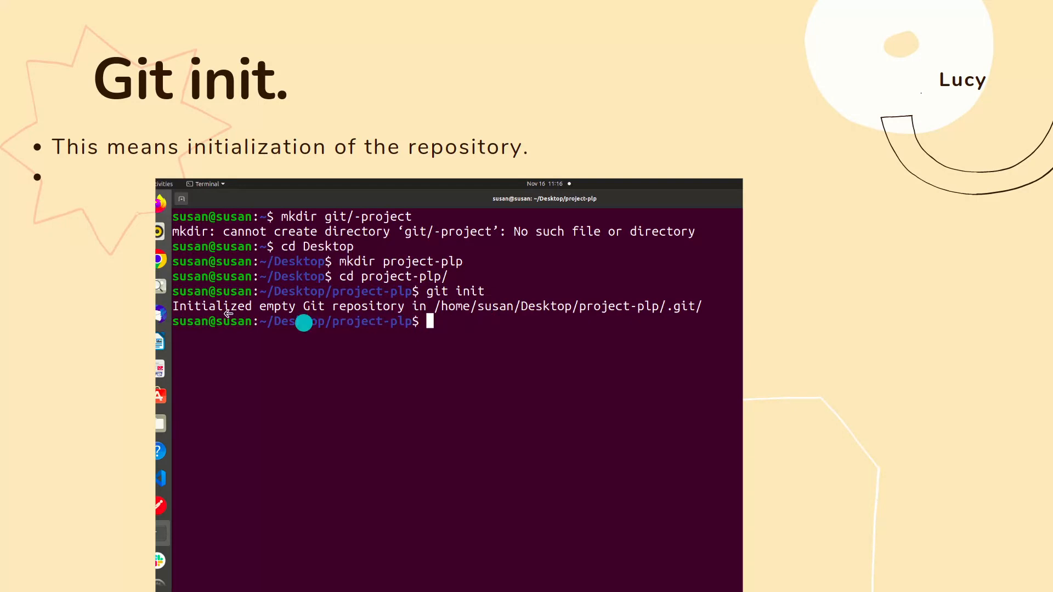
mouse_move(266, 306)
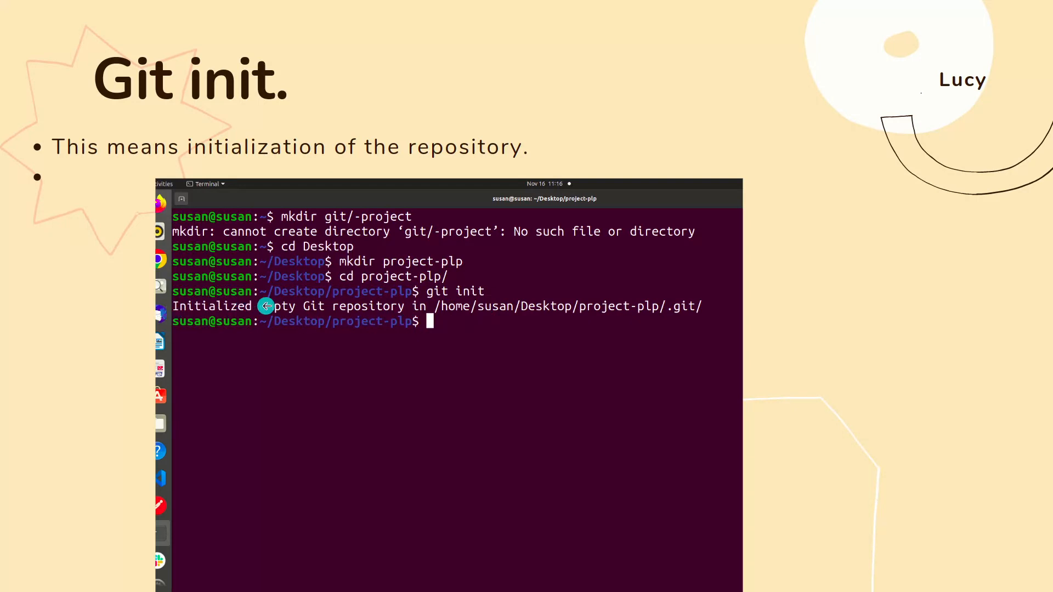
mouse_move(656, 323)
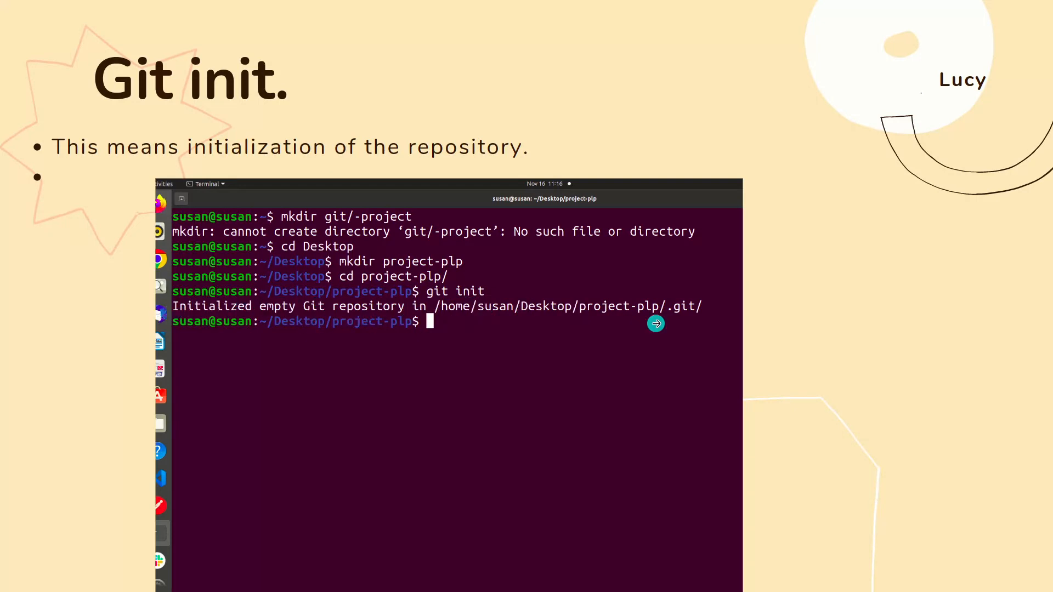
mouse_move(836, 182)
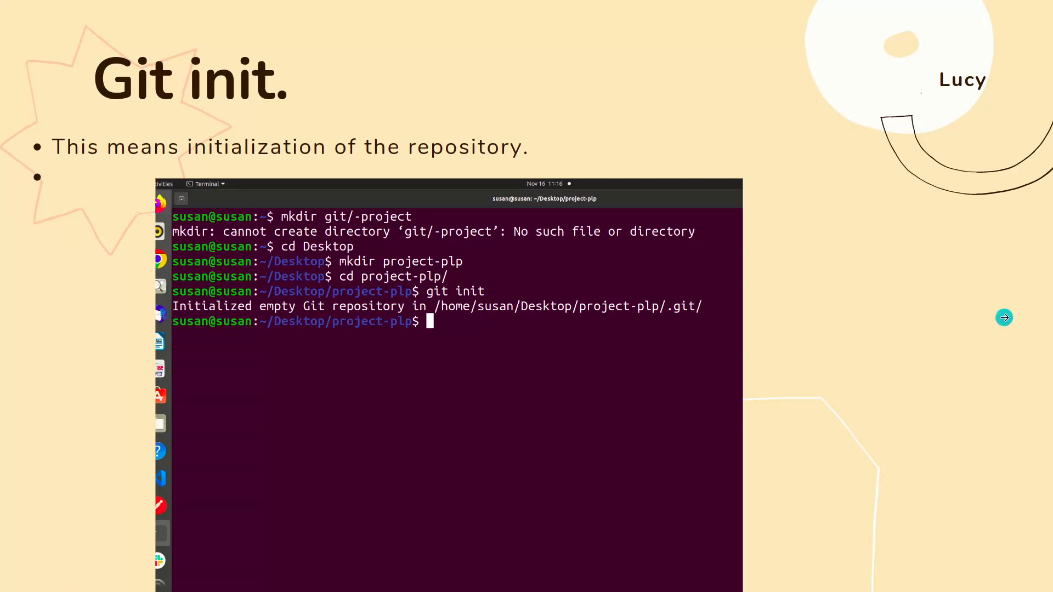
Step: Advance the Canva presentation from the 'Git init.' slide to the 'Git status.' slide
click(1004, 317)
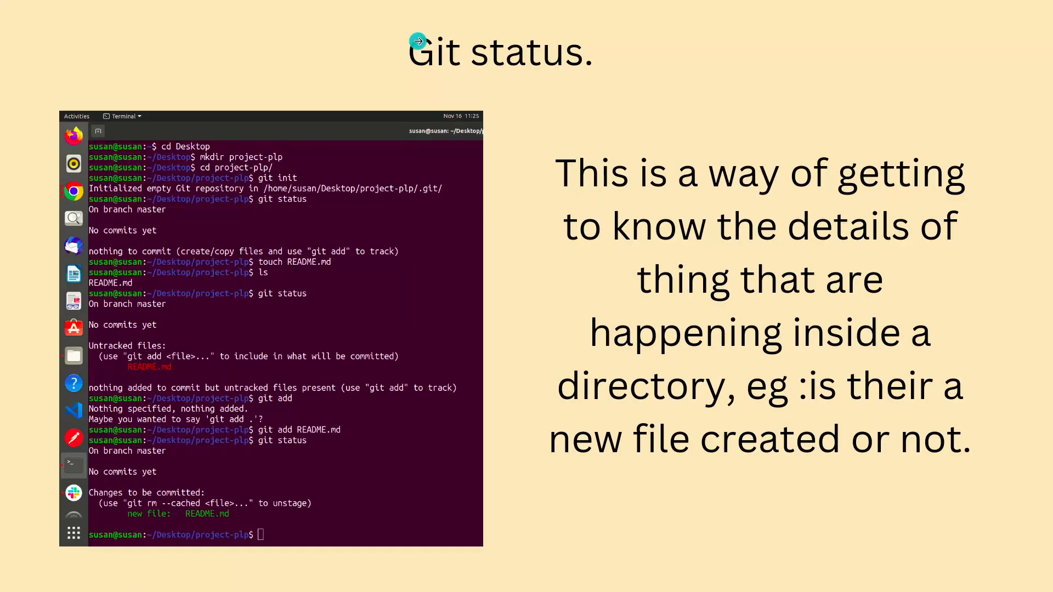
mouse_move(471, 81)
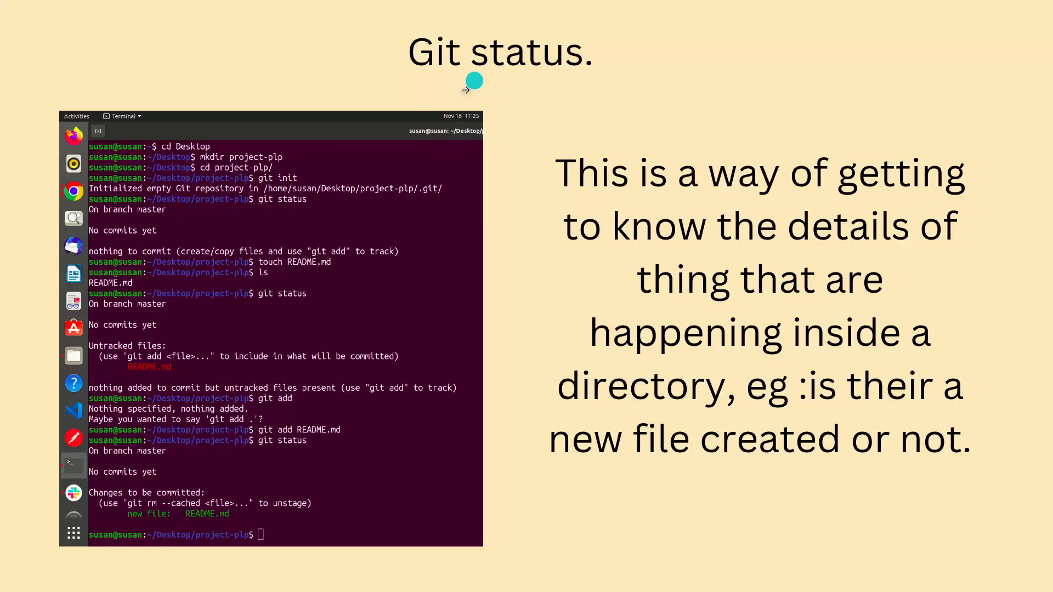
mouse_move(395, 220)
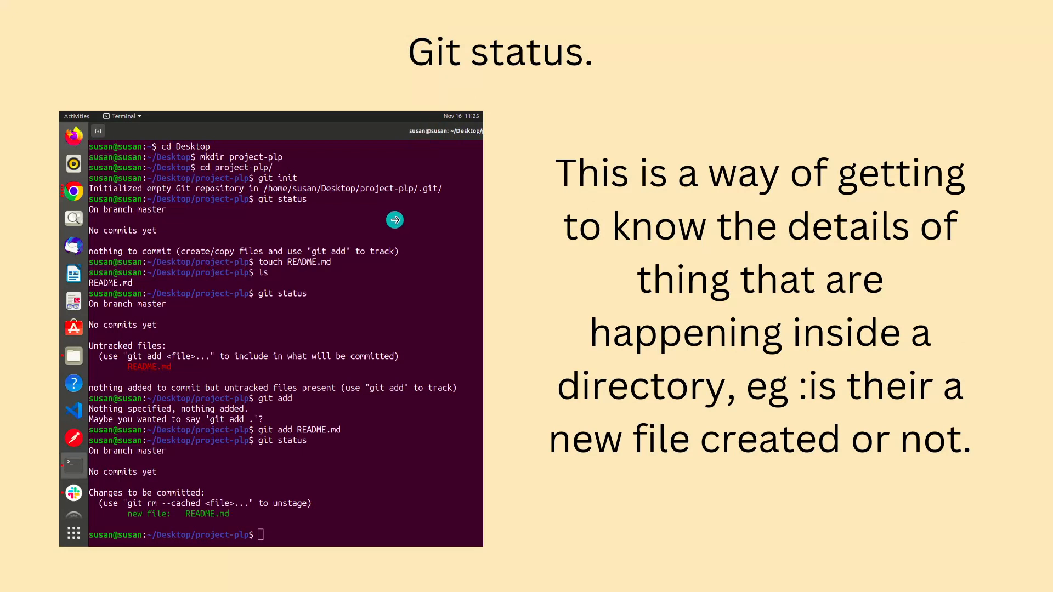
mouse_move(947, 210)
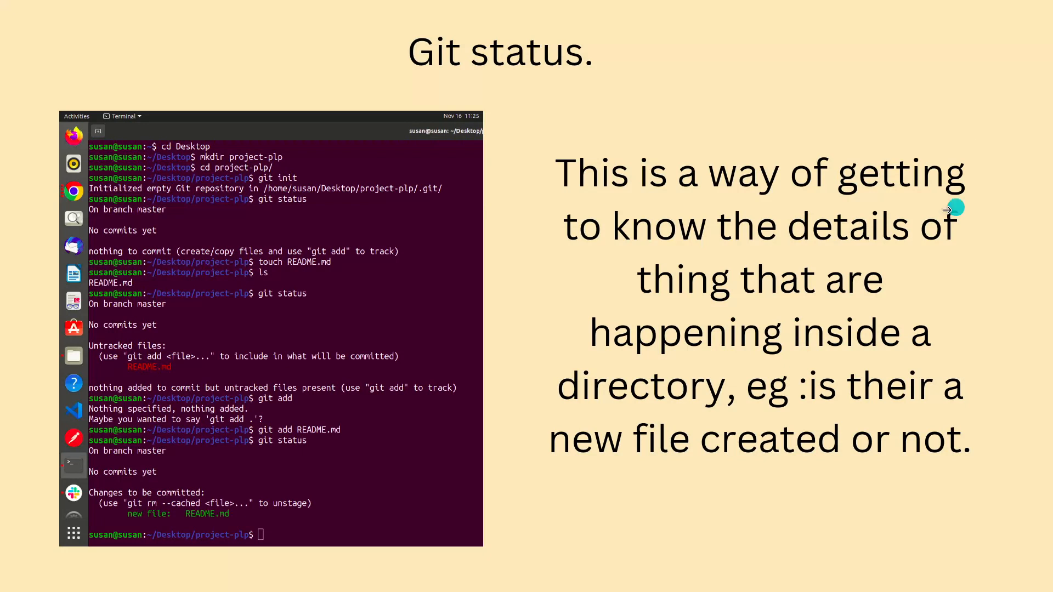
mouse_move(748, 319)
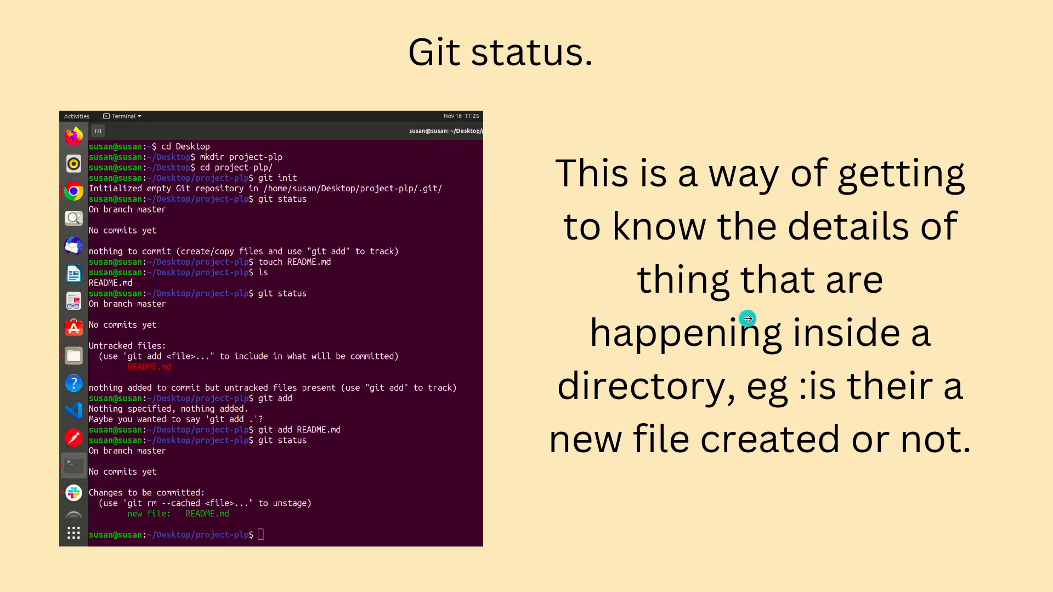
mouse_move(805, 395)
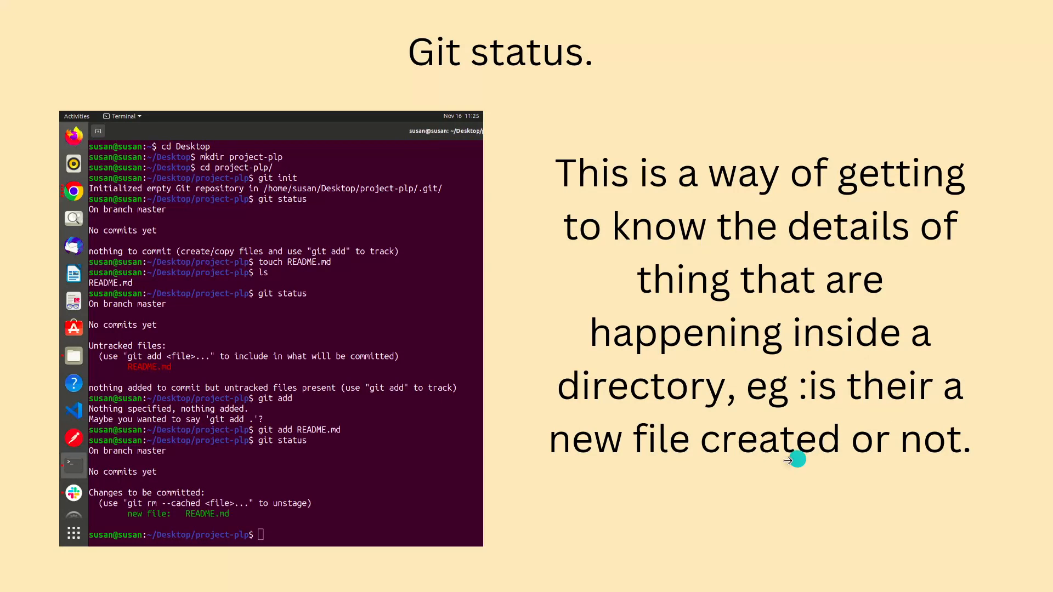
mouse_move(913, 443)
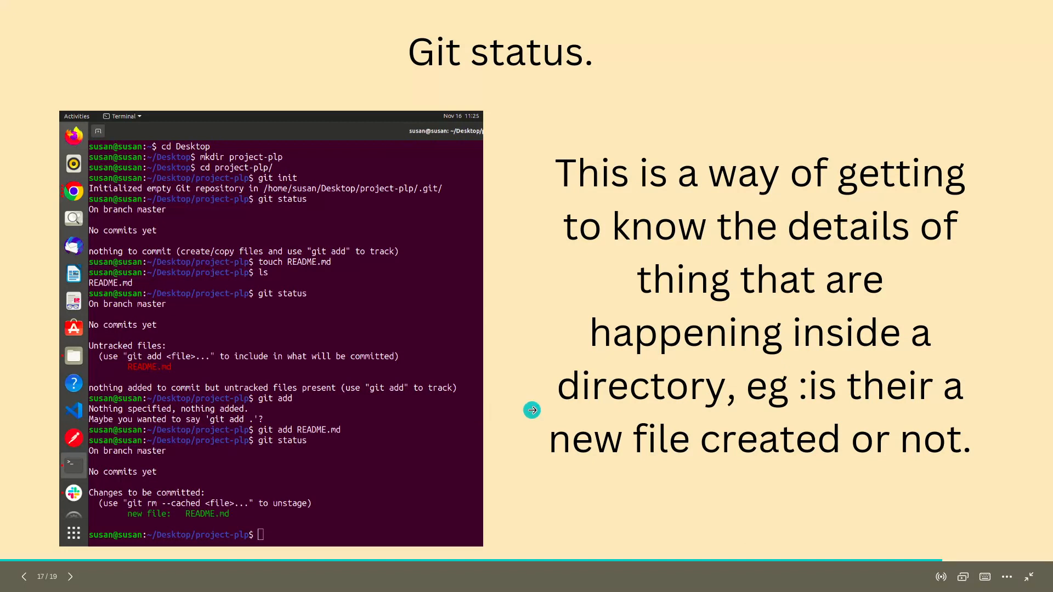
mouse_move(263, 198)
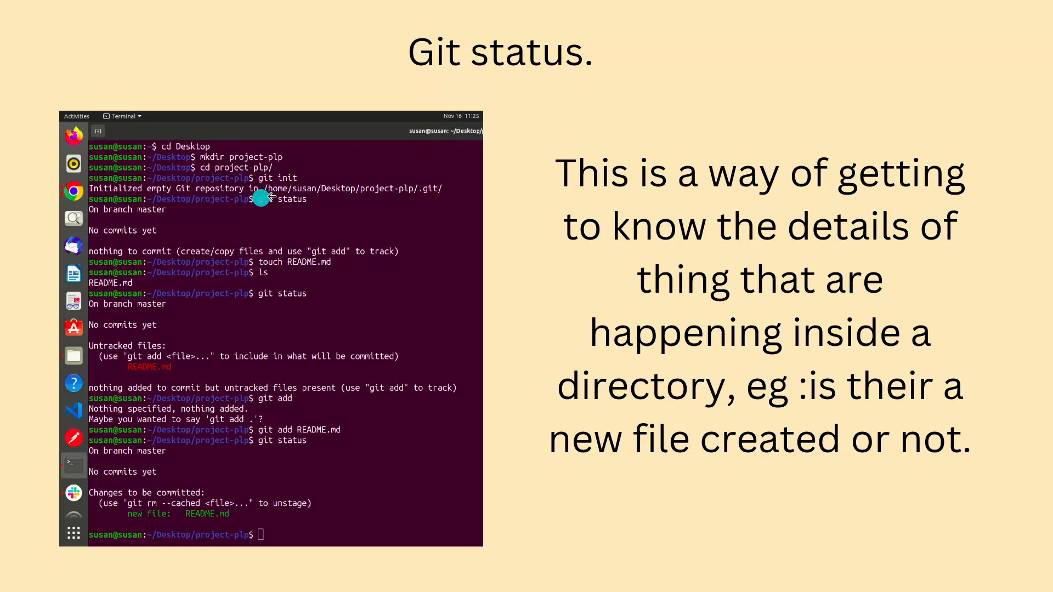
mouse_move(316, 266)
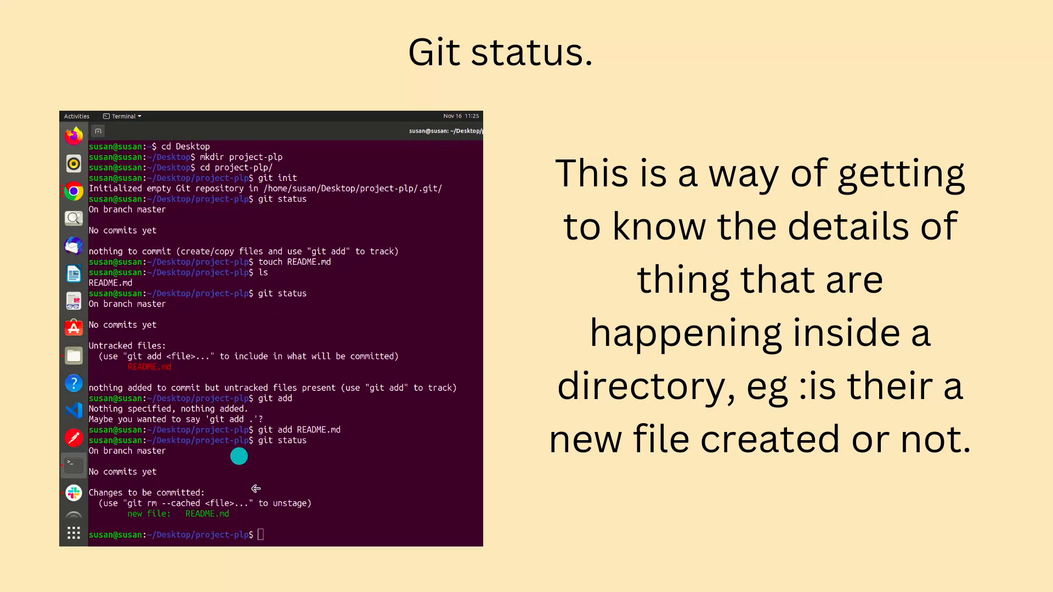
mouse_move(162, 375)
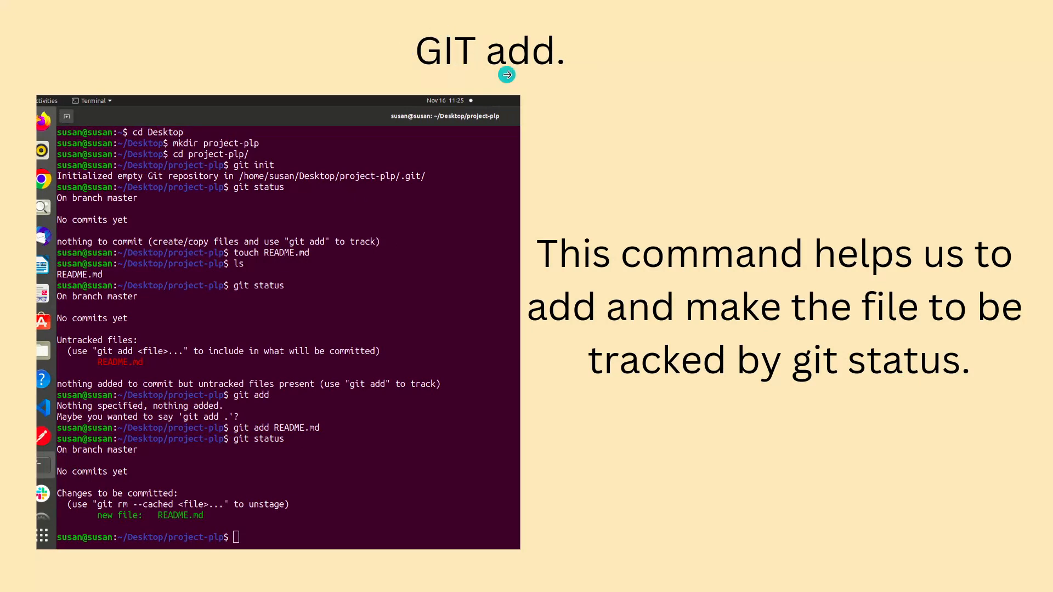
mouse_move(598, 278)
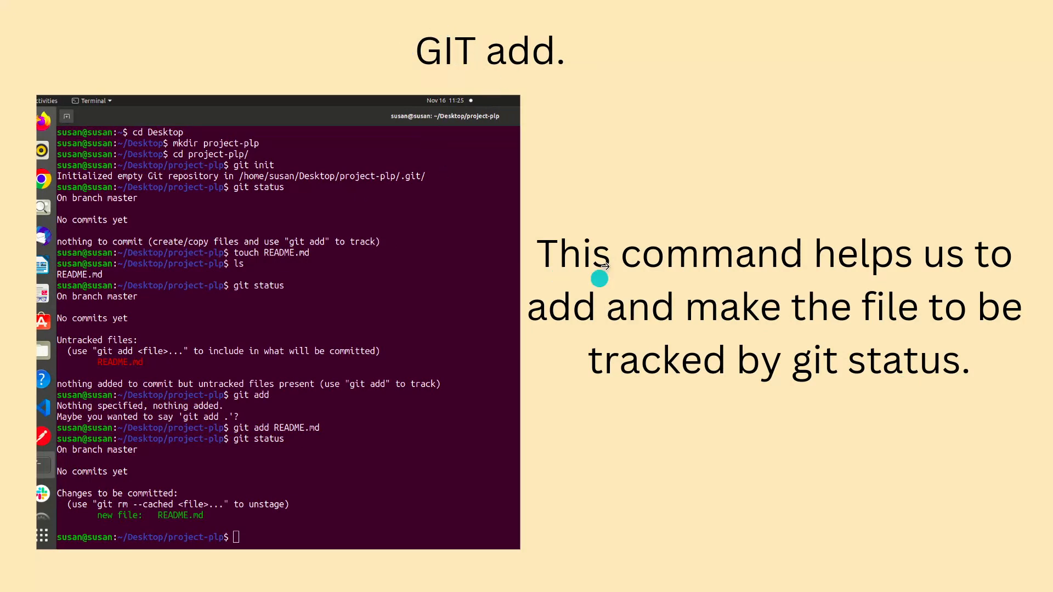
mouse_move(636, 325)
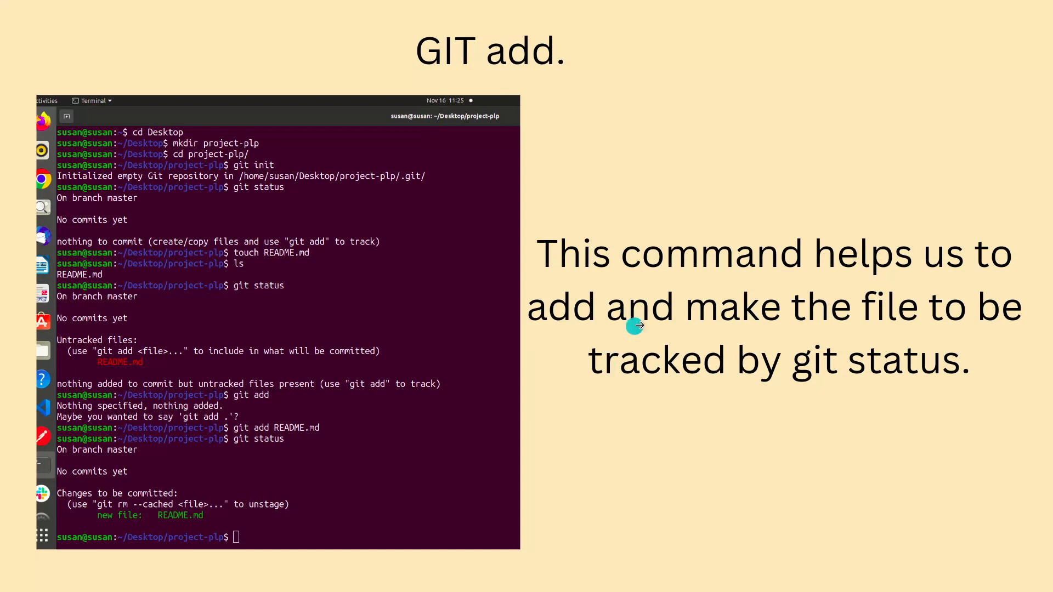
mouse_move(981, 321)
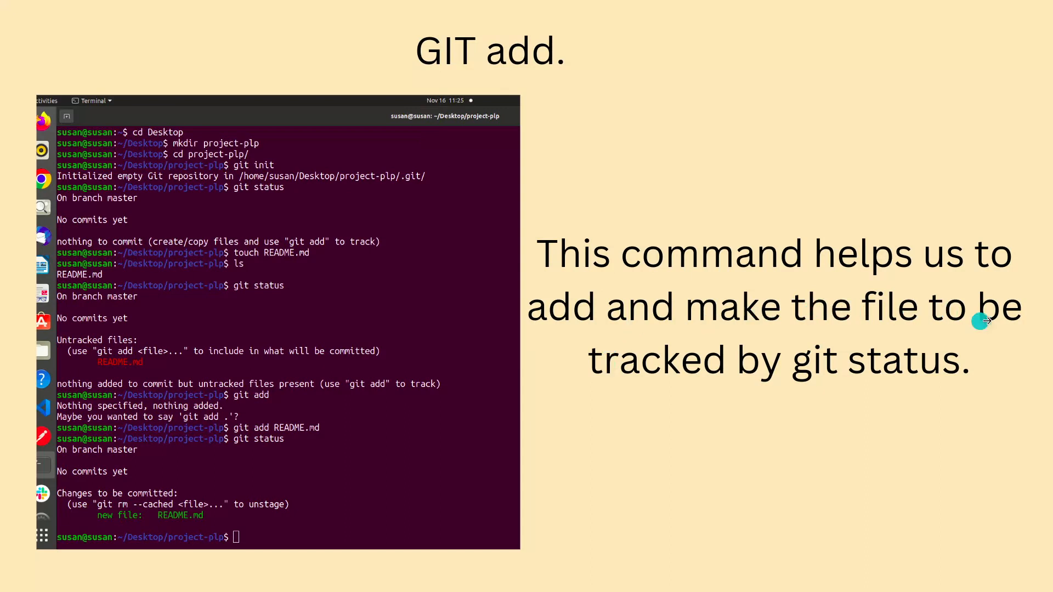
mouse_move(838, 373)
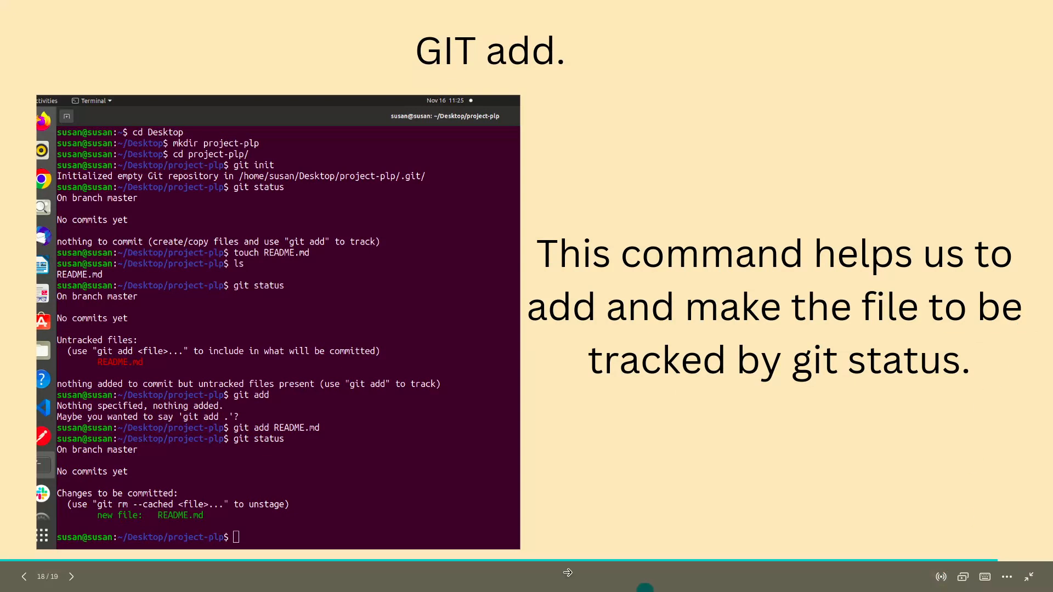
mouse_move(929, 258)
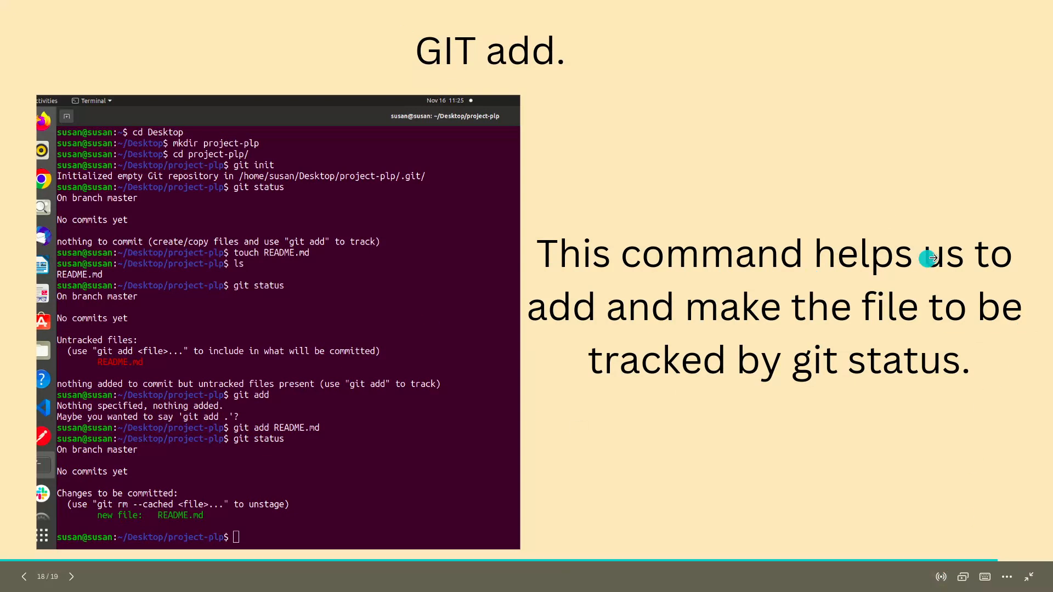
Step: Advance the slideshow past the 'GIT add.' slide to the Git commit slide
click(71, 577)
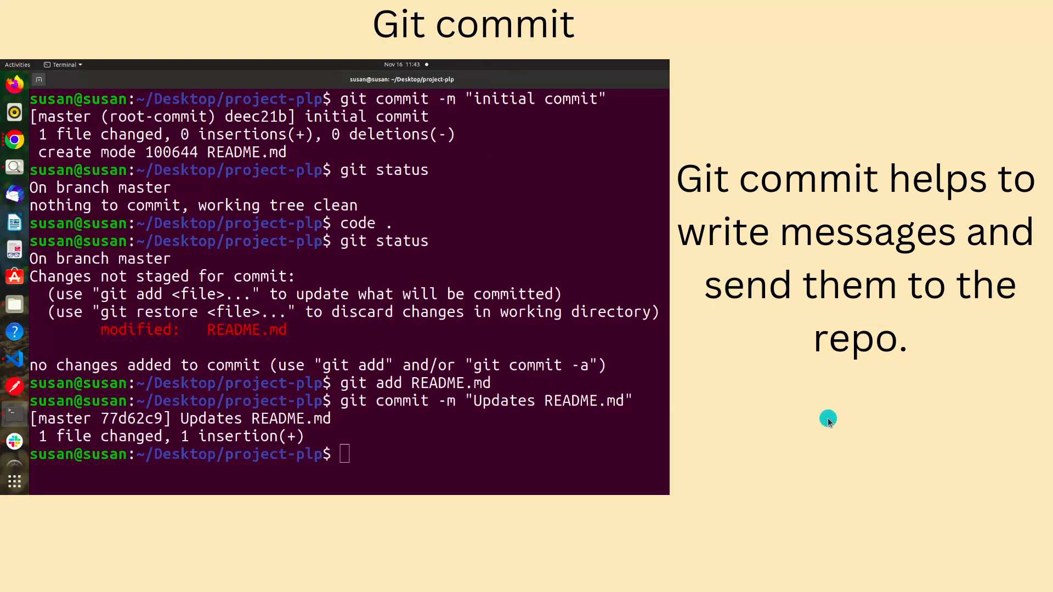
mouse_move(795, 419)
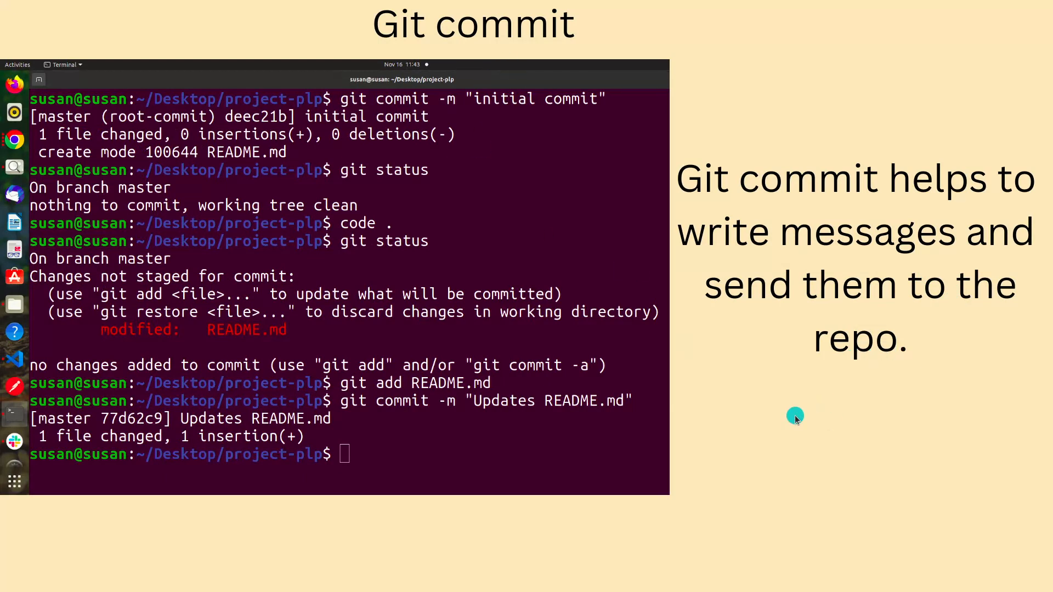
mouse_move(795, 417)
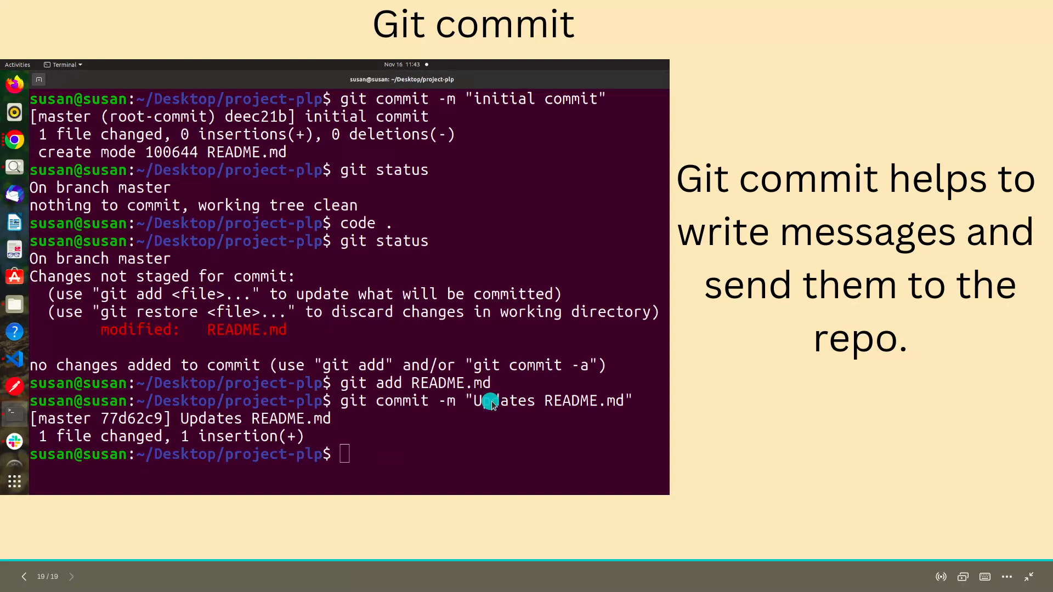
mouse_move(775, 524)
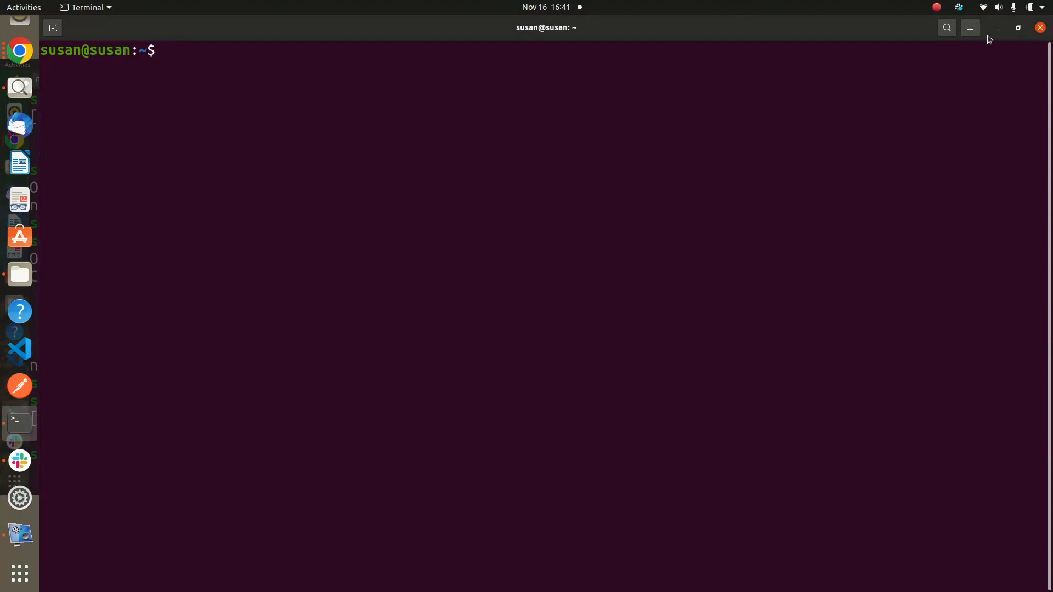
Step: Change into the Desktop folder with cd Desktop, fixing the capital-letter typo
click(969, 27)
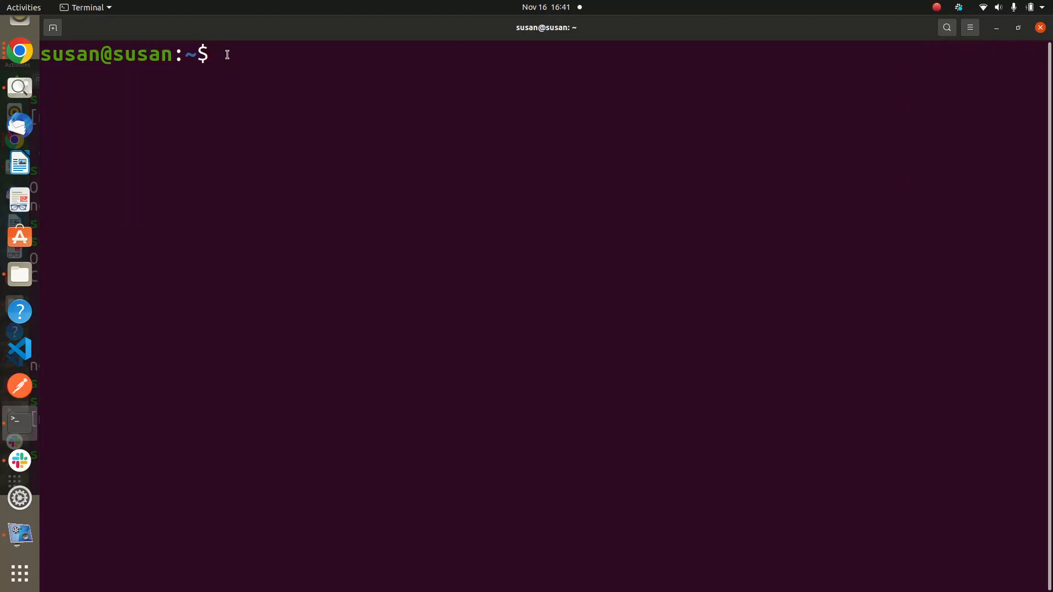
text(CD)
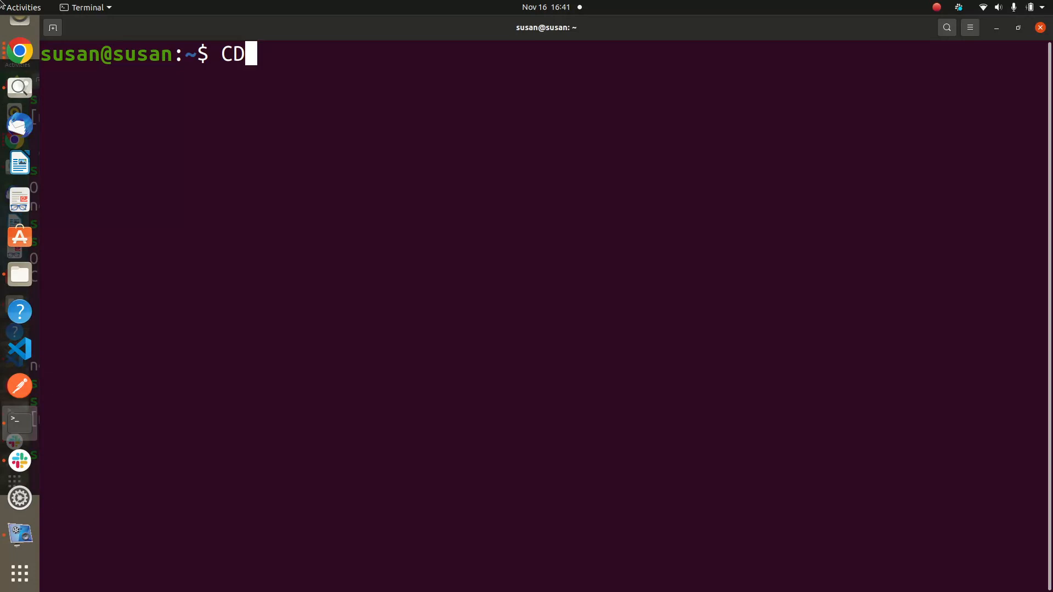
key(BackSpace)
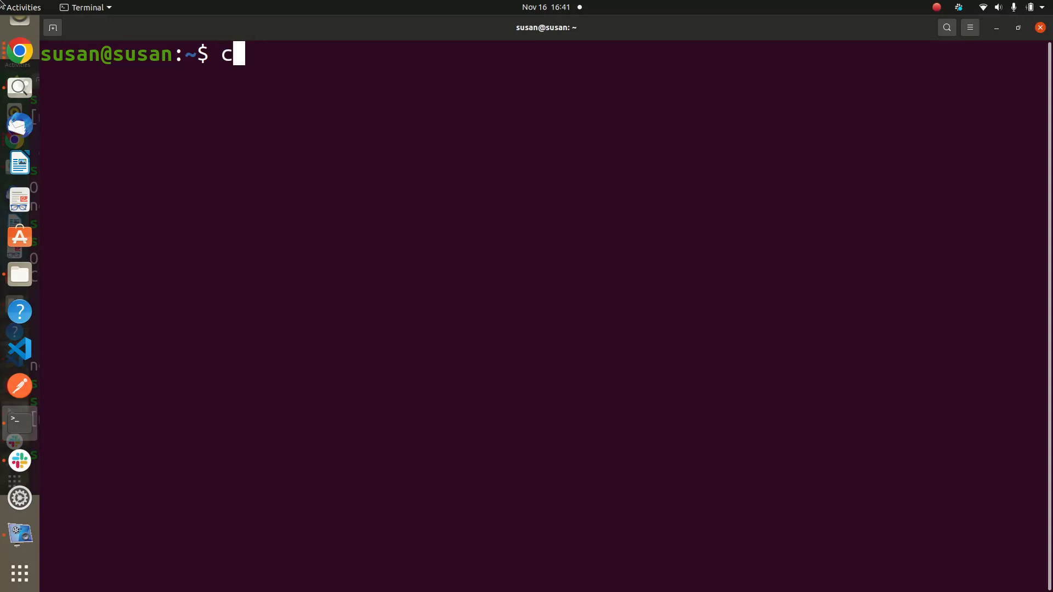
text(d)
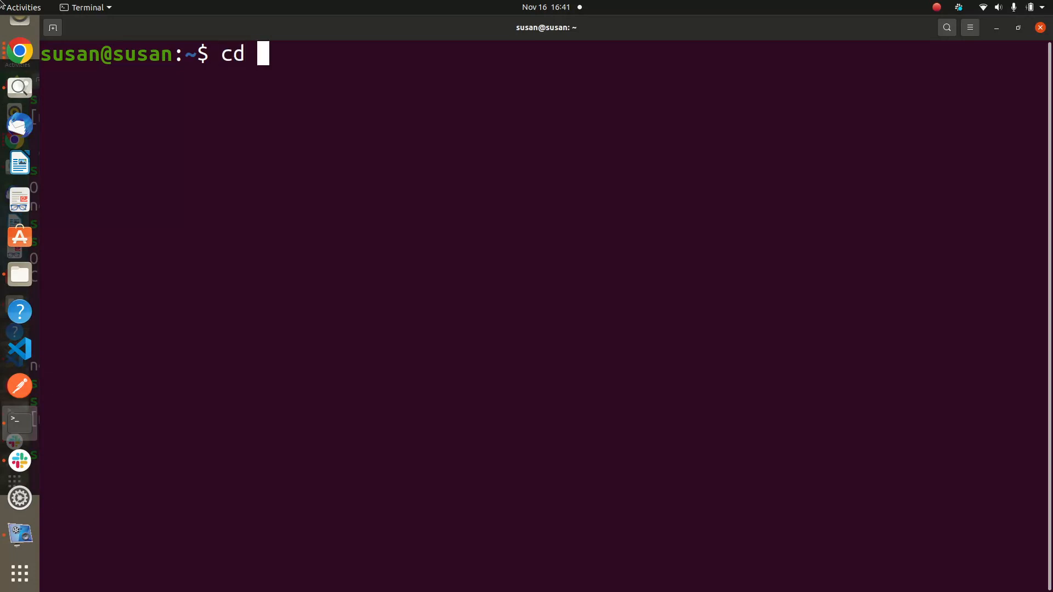
text(Des)
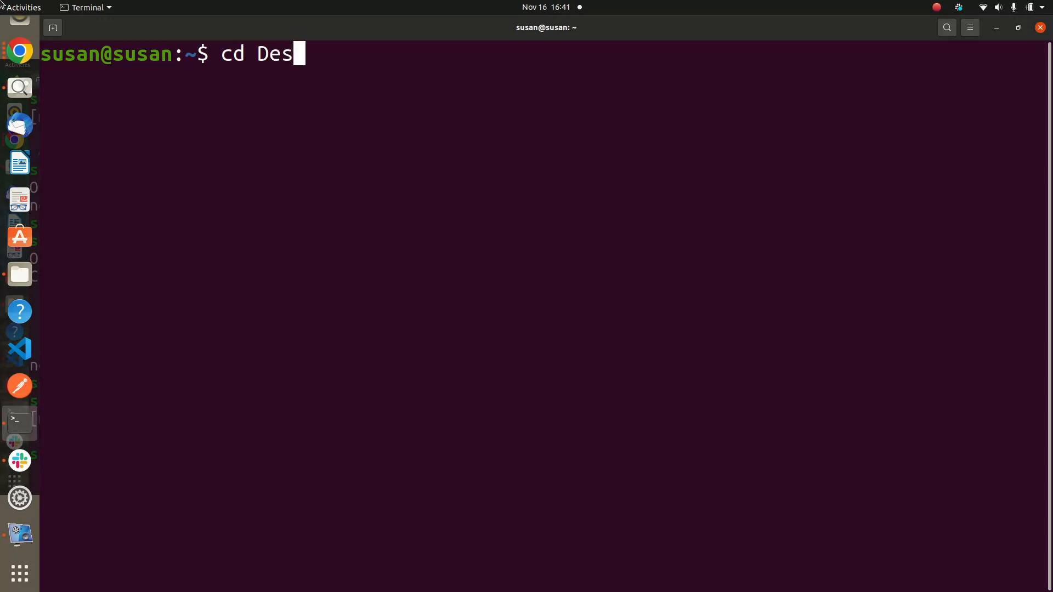
text(kto)
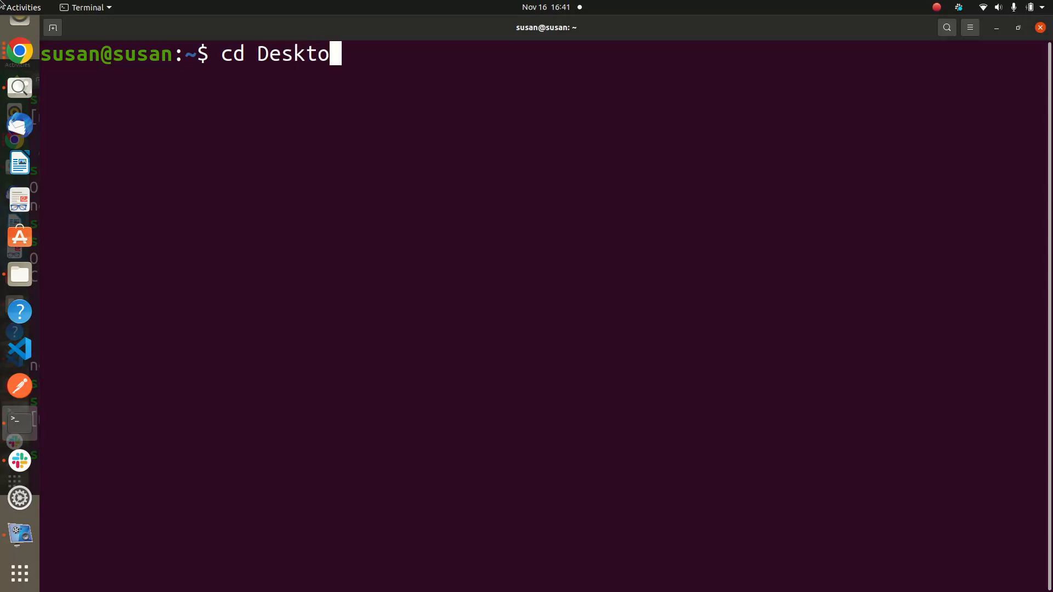
key(Return)
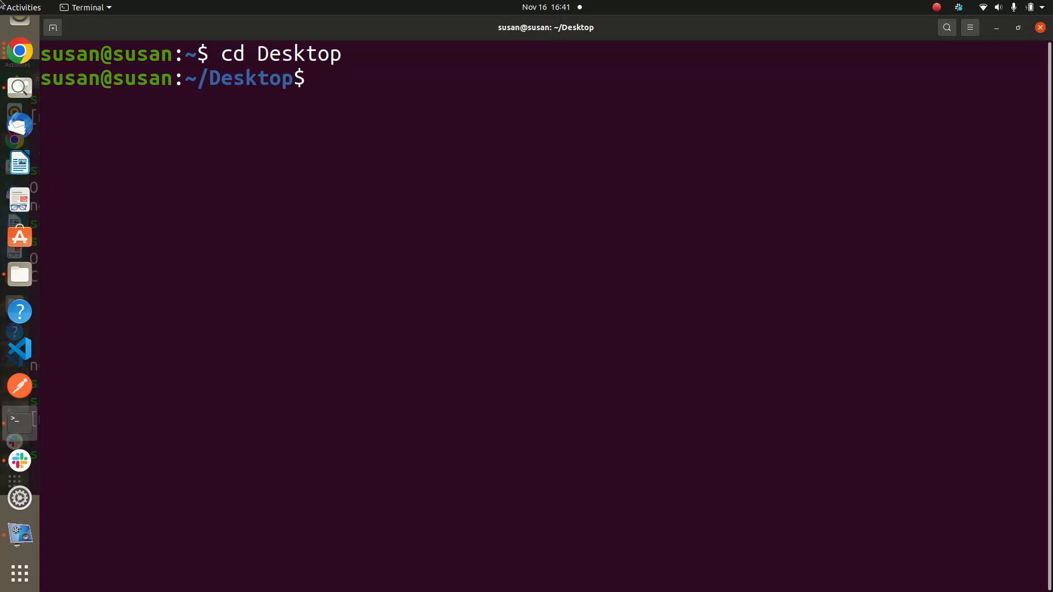
Step: Create the ce-plp folder on the Desktop with mkdir
text(mkd)
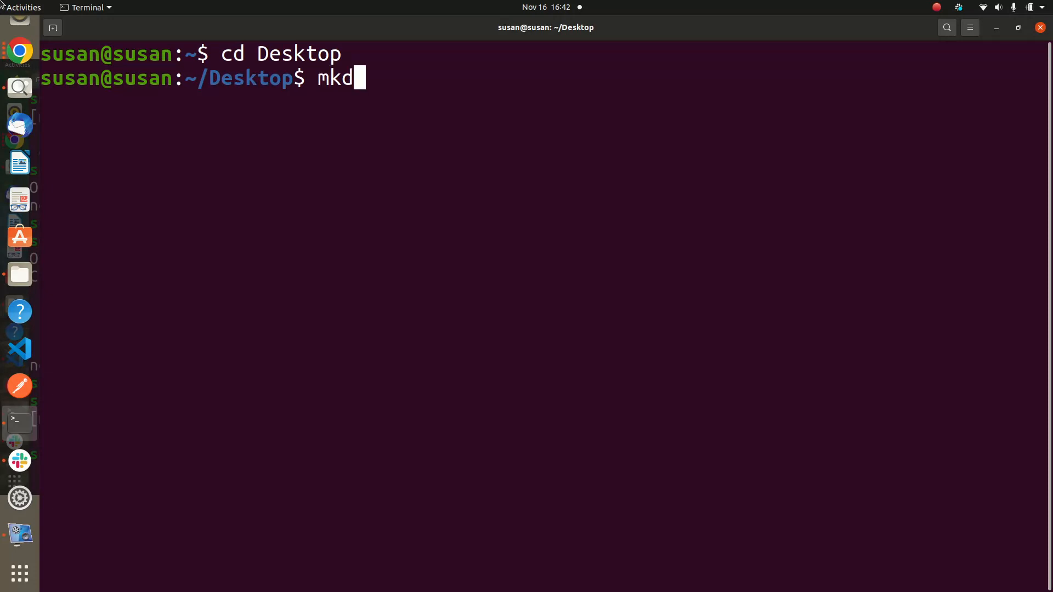
text(ir)
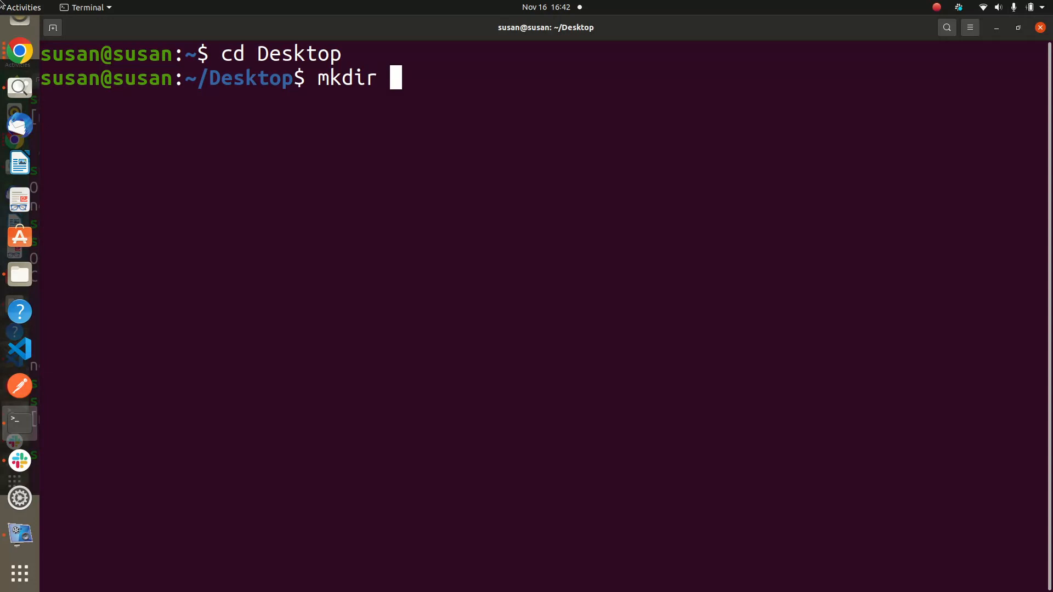
text(ce)
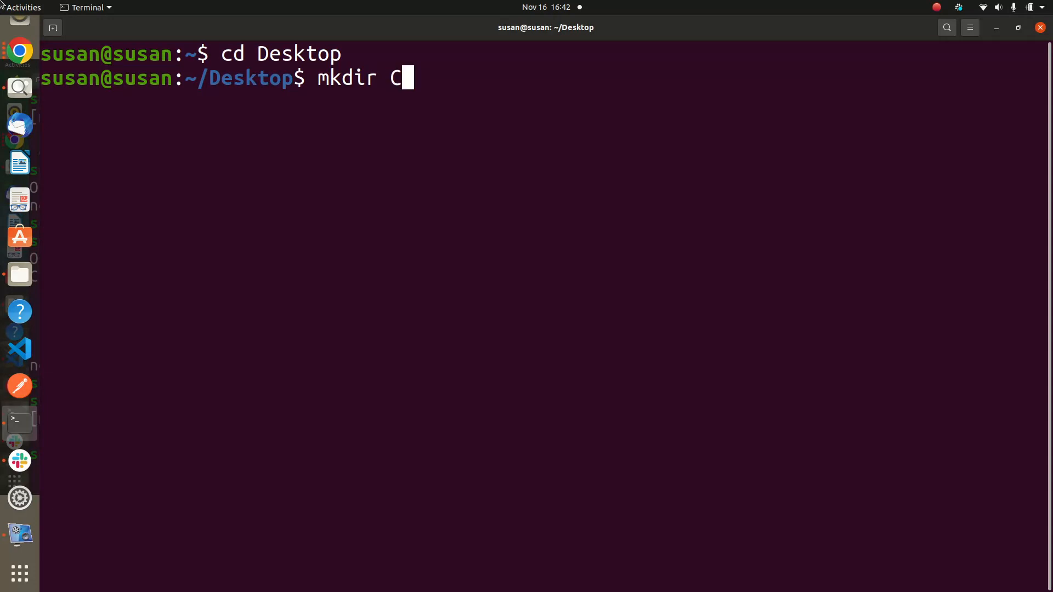
key(BackSpace)
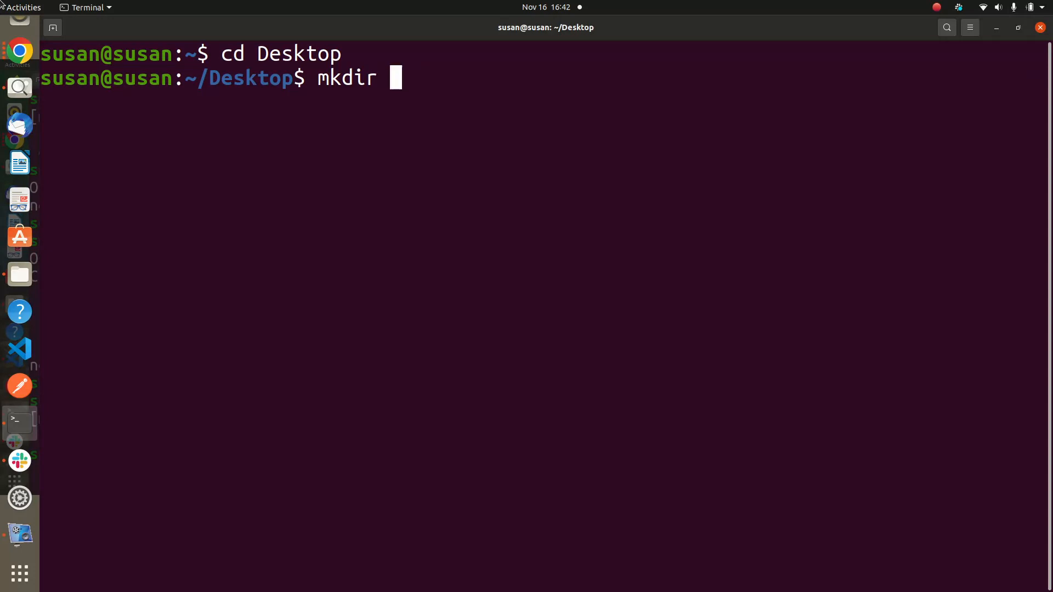
text(ce)
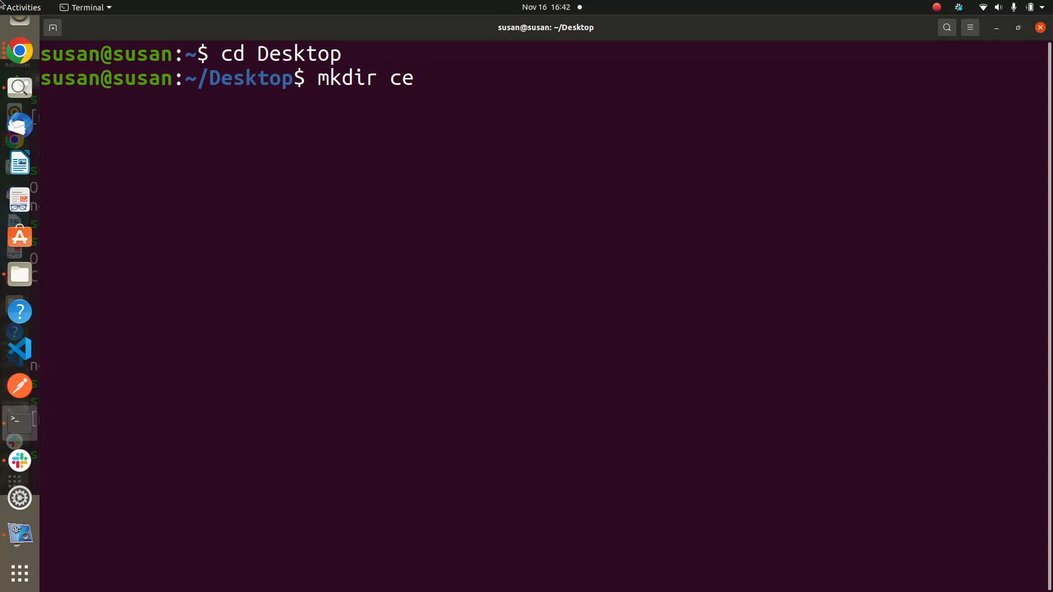
text(-plp)
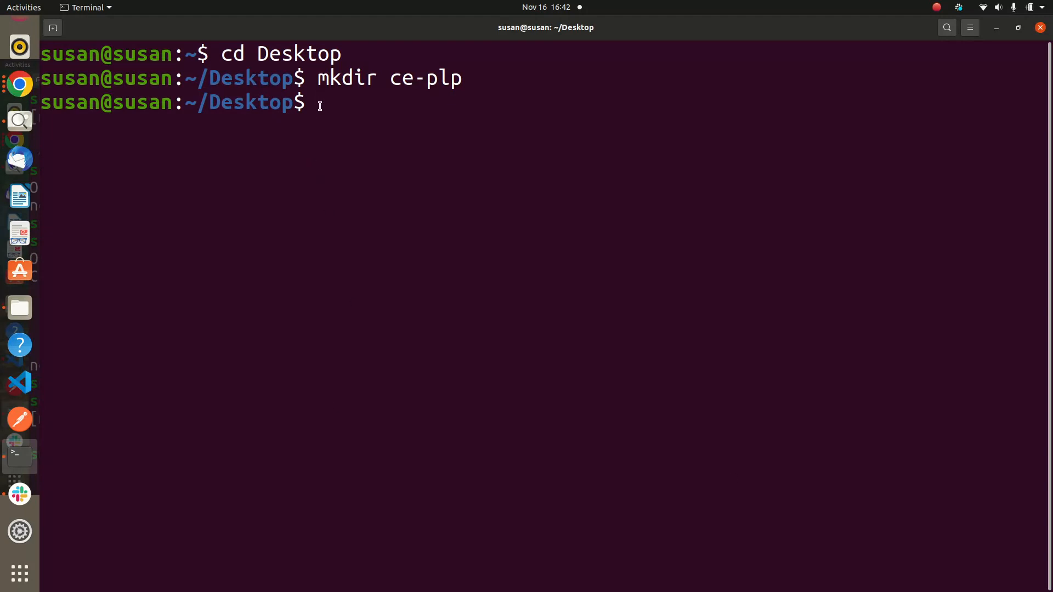
Step: Move into ce-plp and run git init to create an empty repository
text(cd)
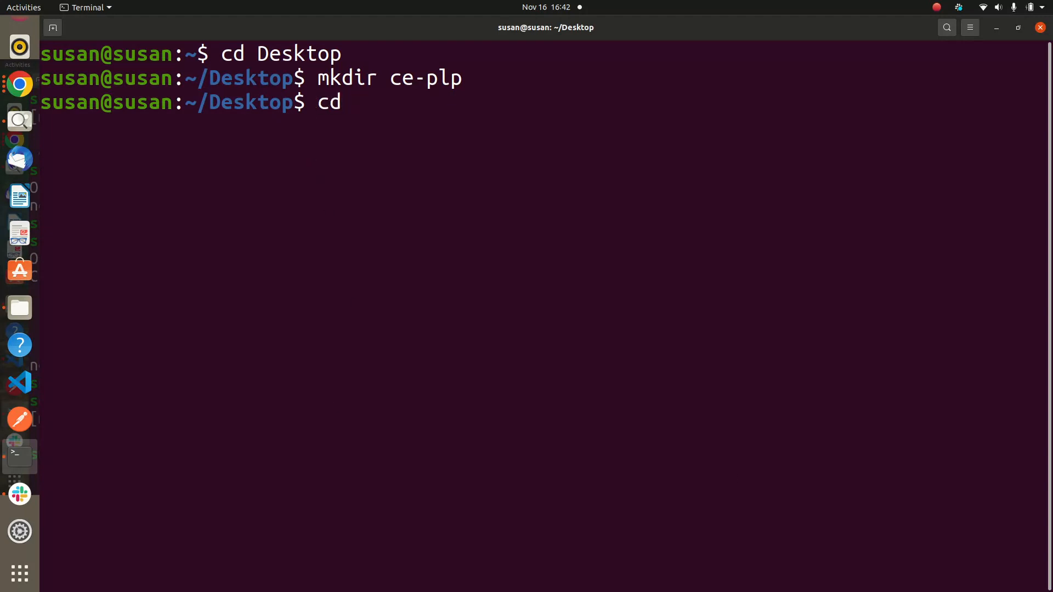
text(c)
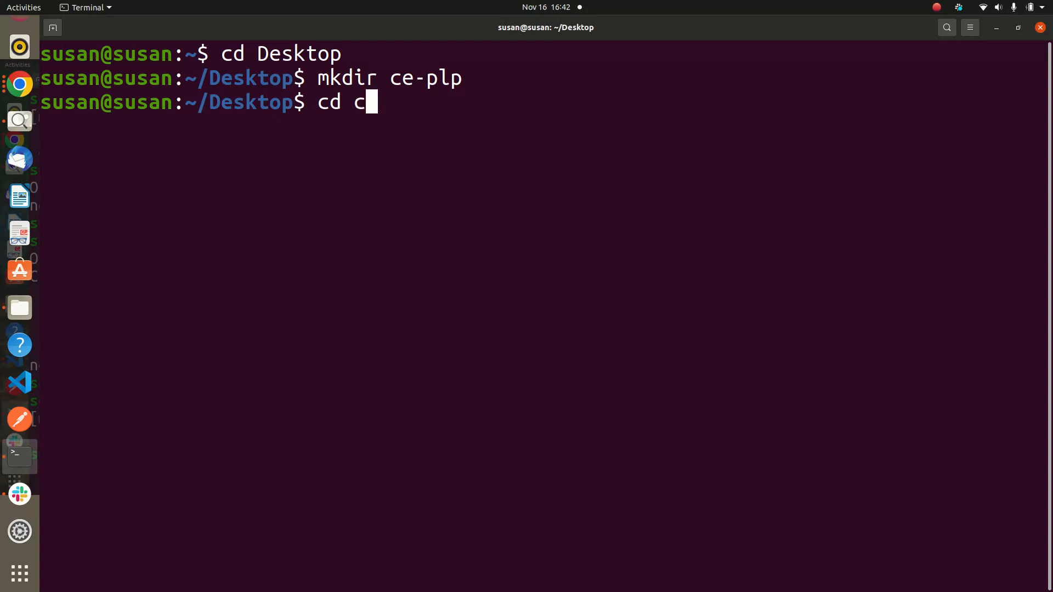
key(Return)
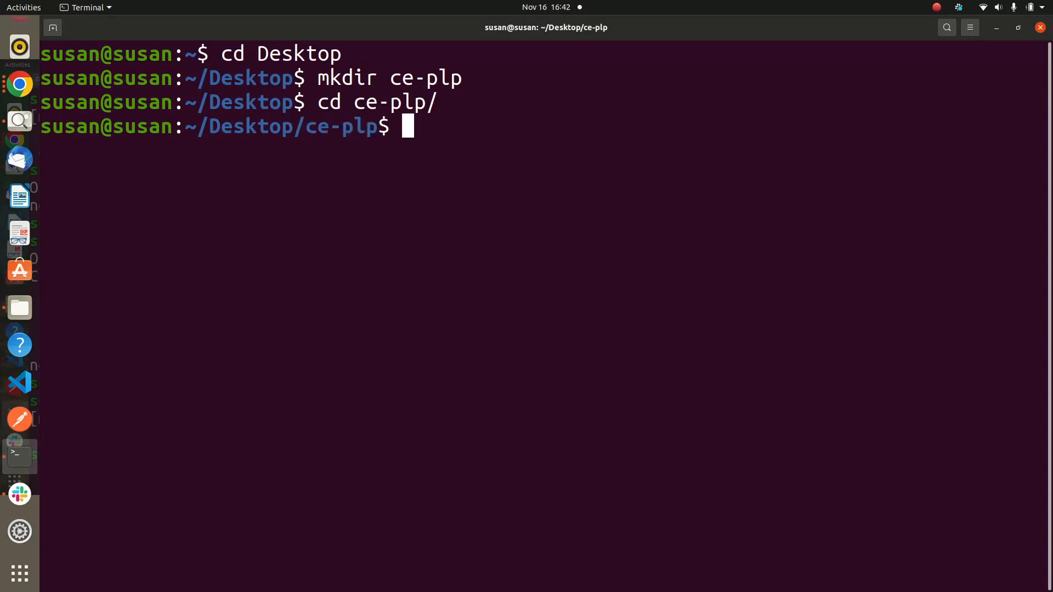
mouse_move(195, 35)
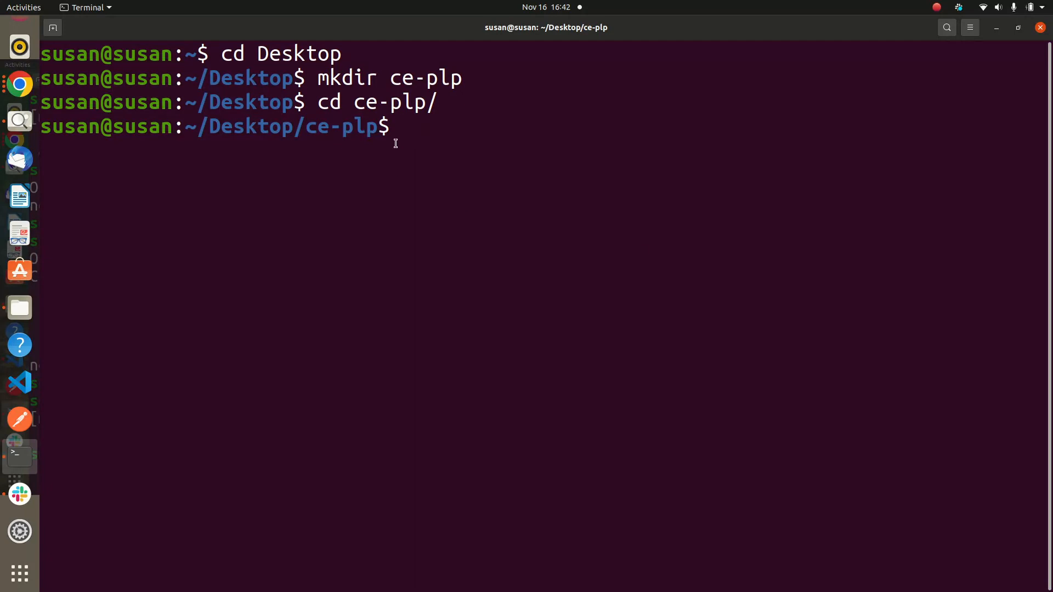
text(git)
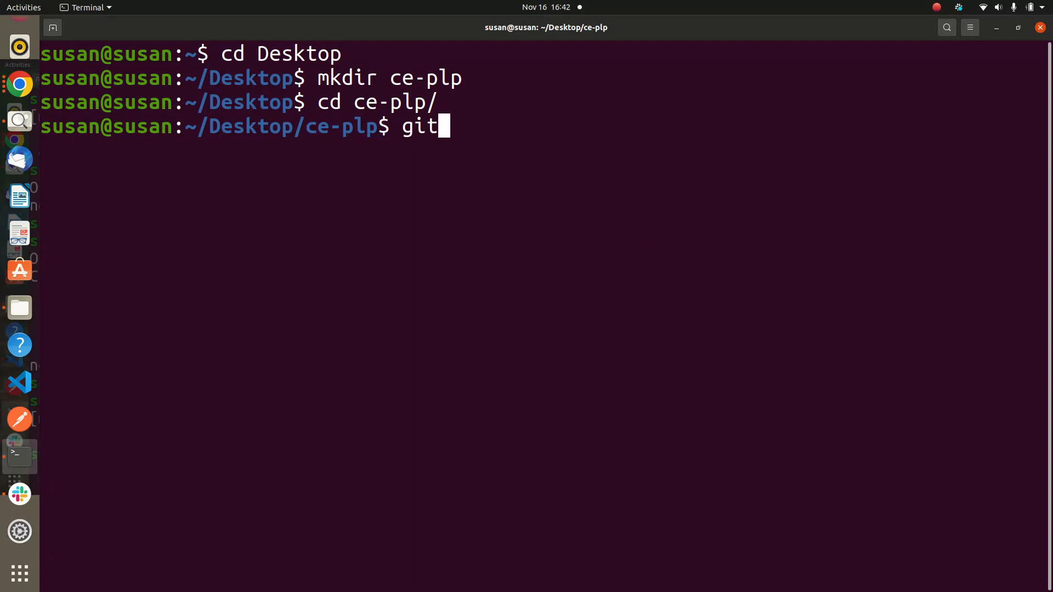
text(int)
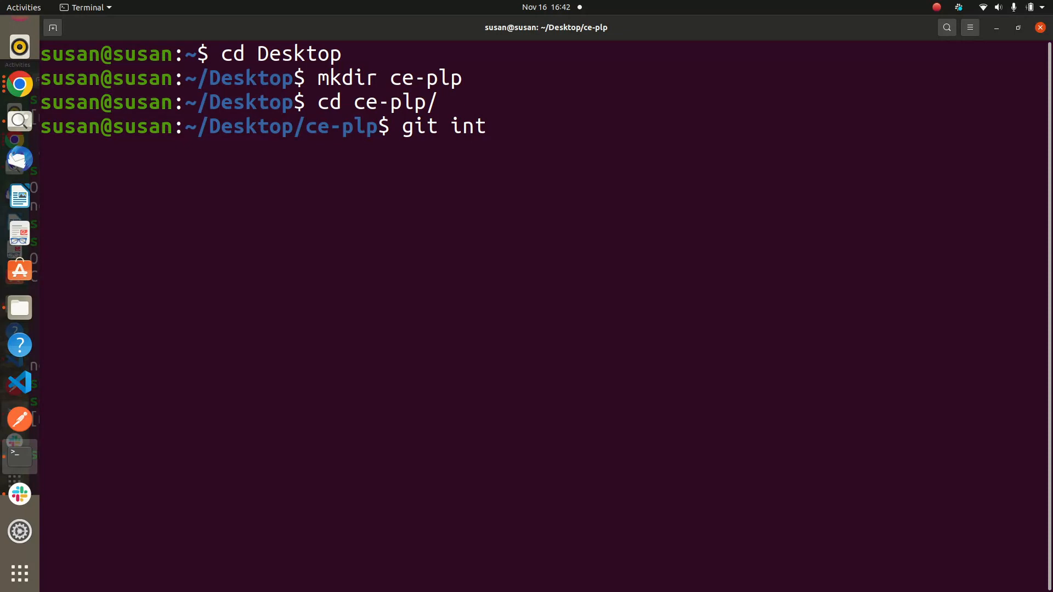
text(i)
key(Return)
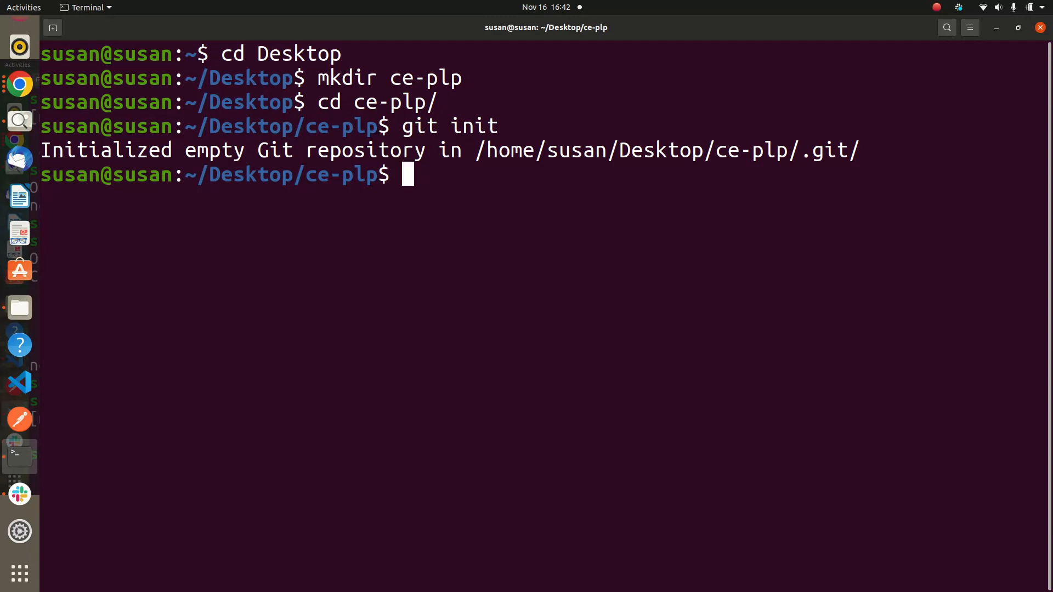
Step: Run git status to confirm branch master with no commits yet
text(git stat)
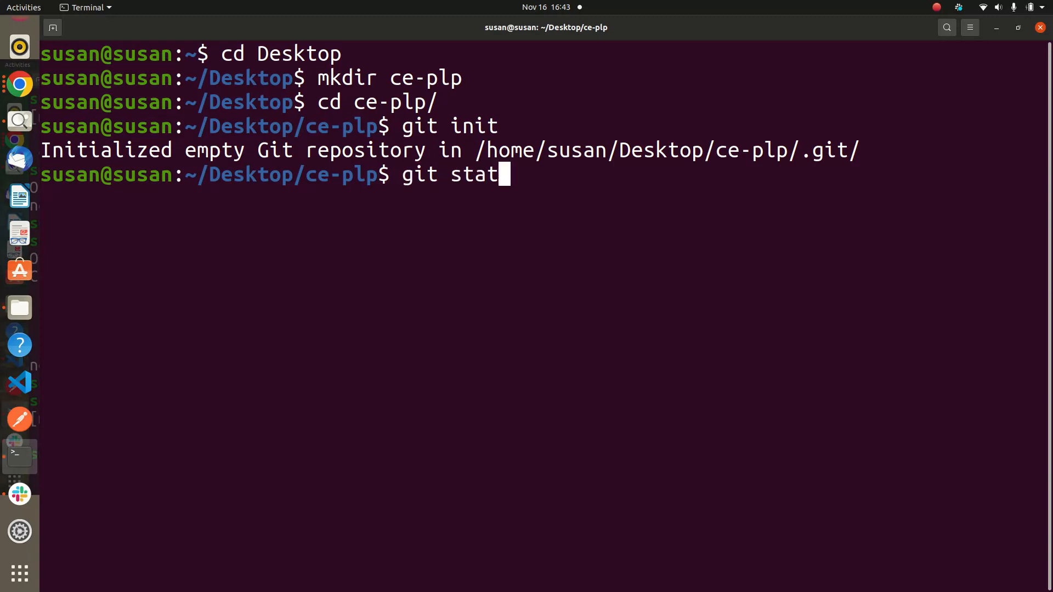
key(Return)
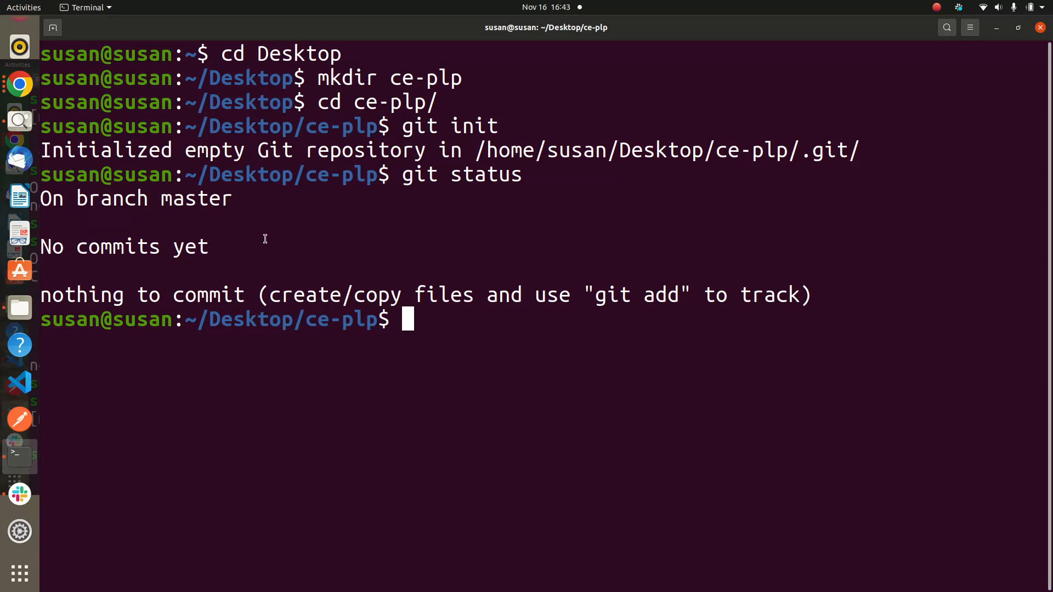
mouse_move(1004, 308)
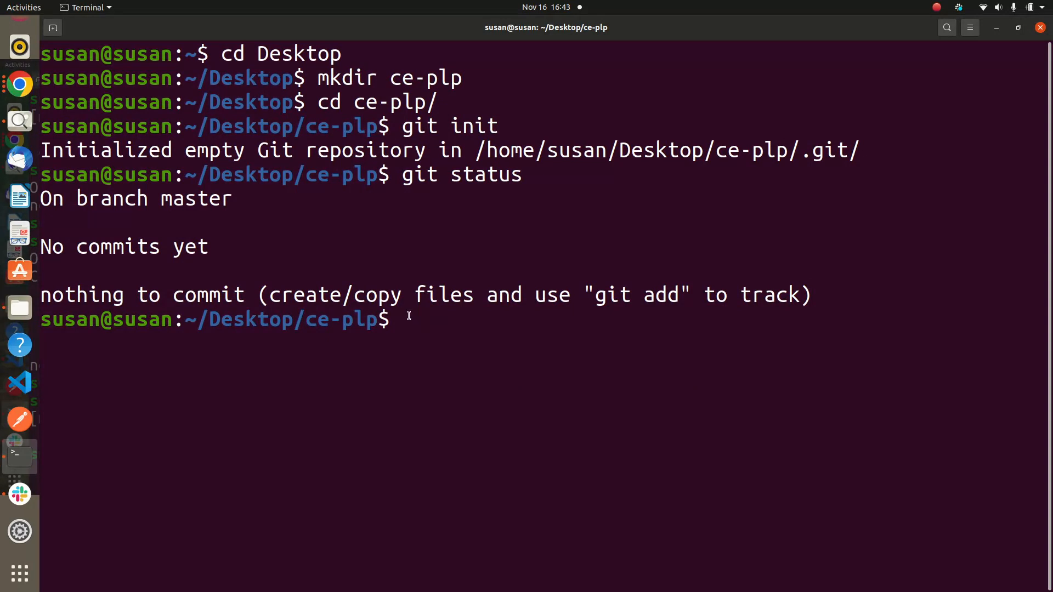
Step: Create an empty README.md with touch and list ce-plp's files with ls
text(touc)
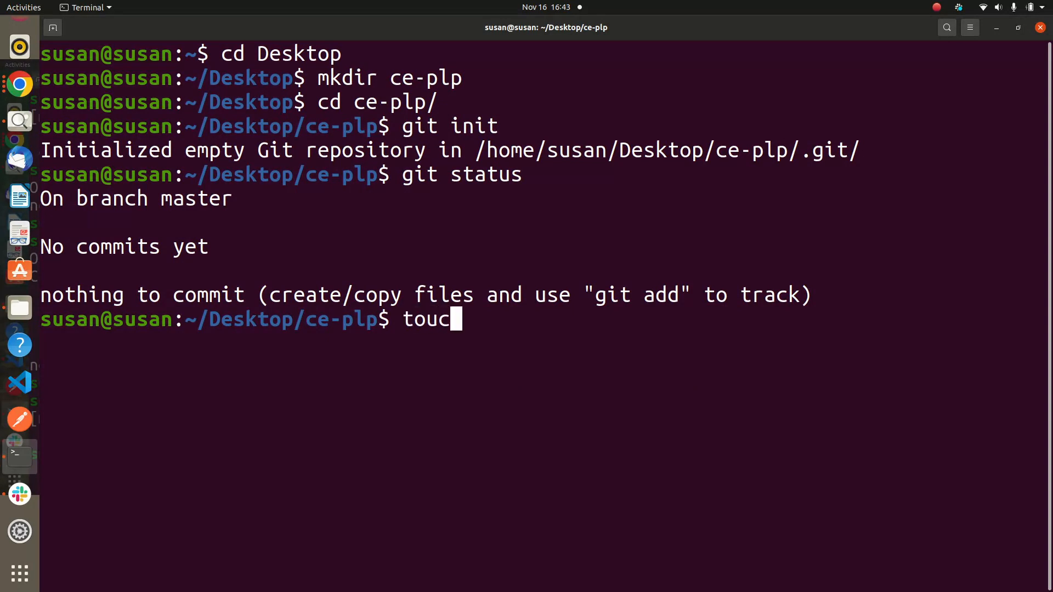
text(h)
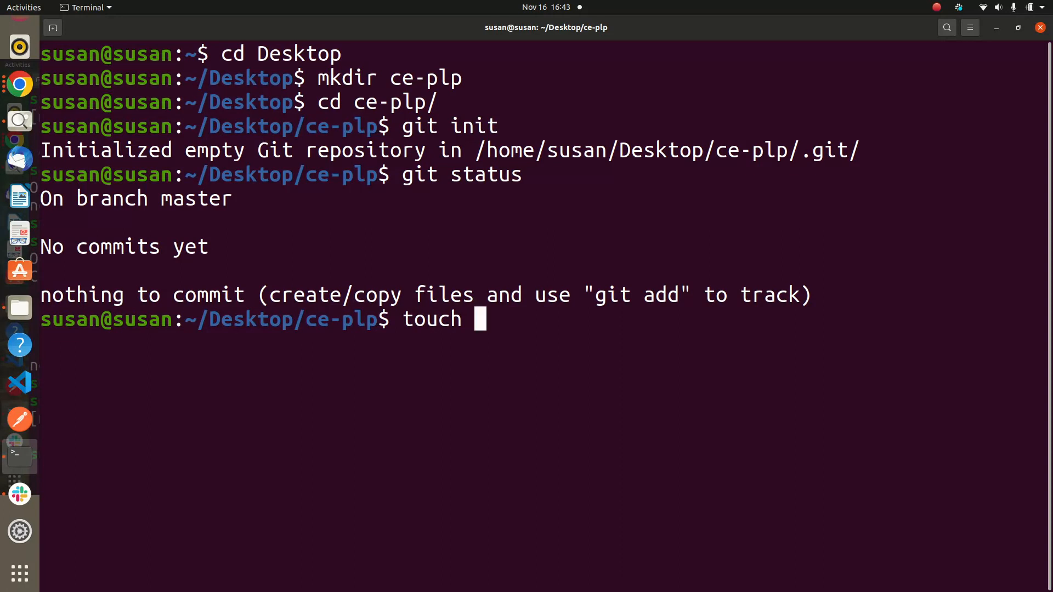
text(Re)
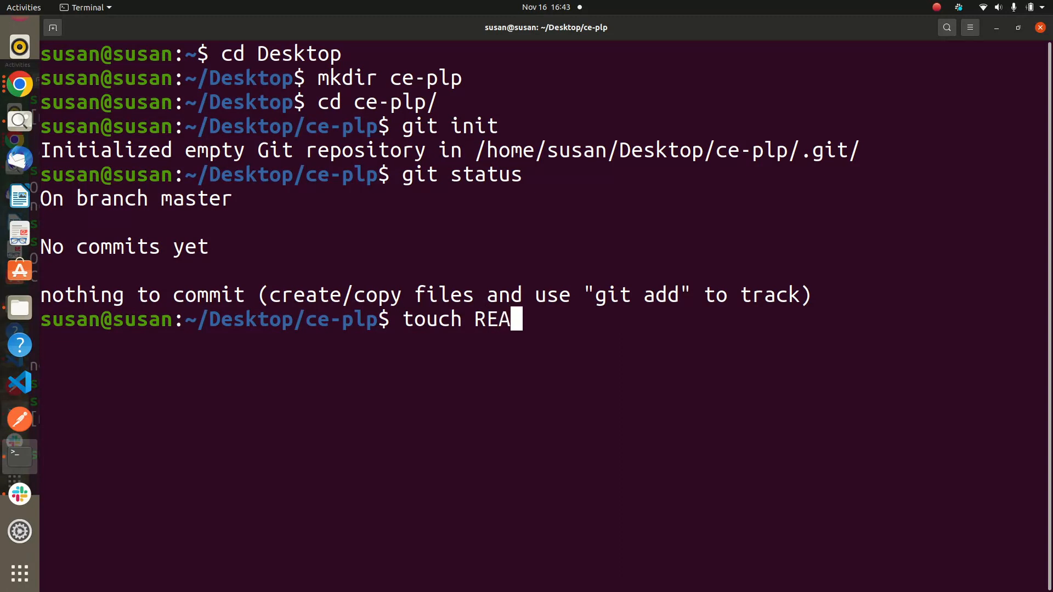
text(D)
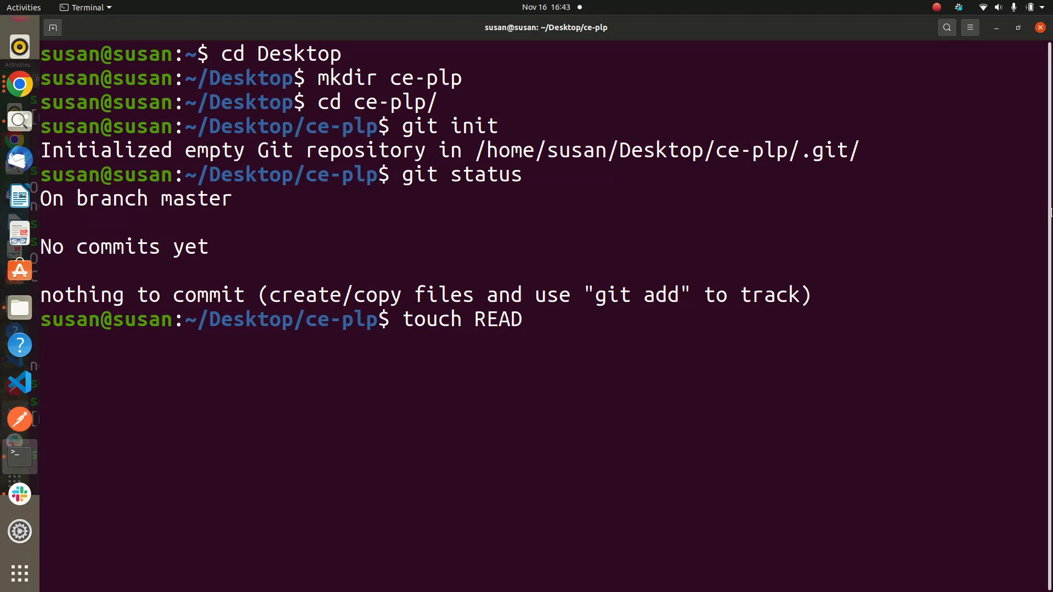
text(ME)
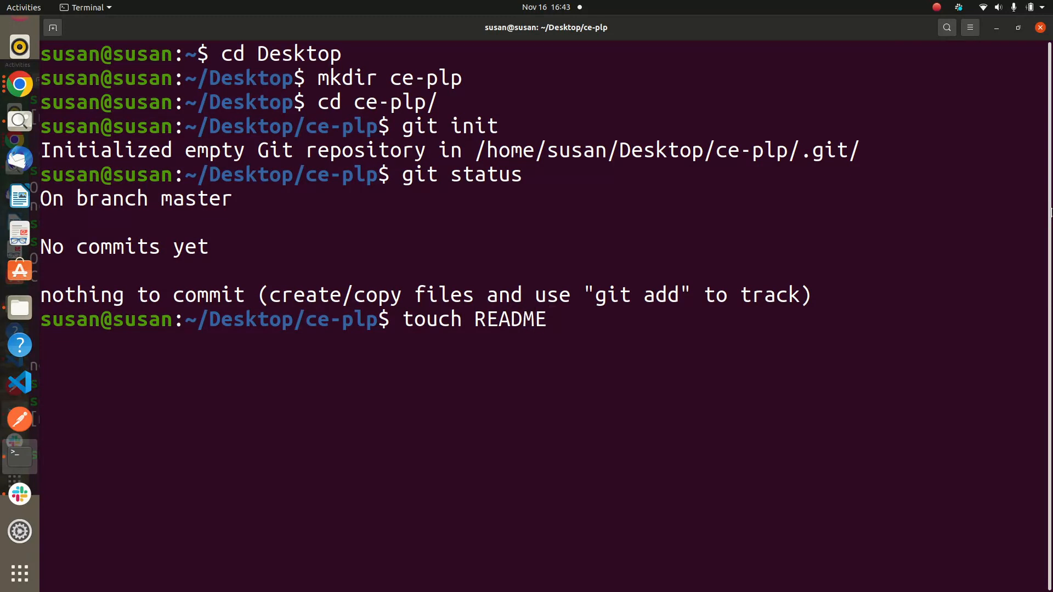
text(.md)
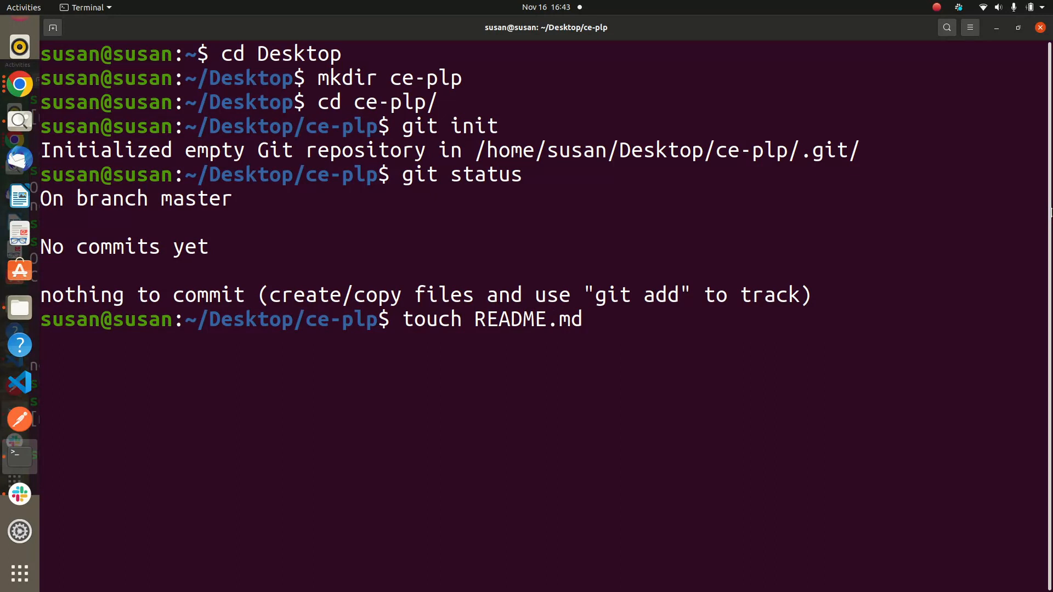
text(ls)
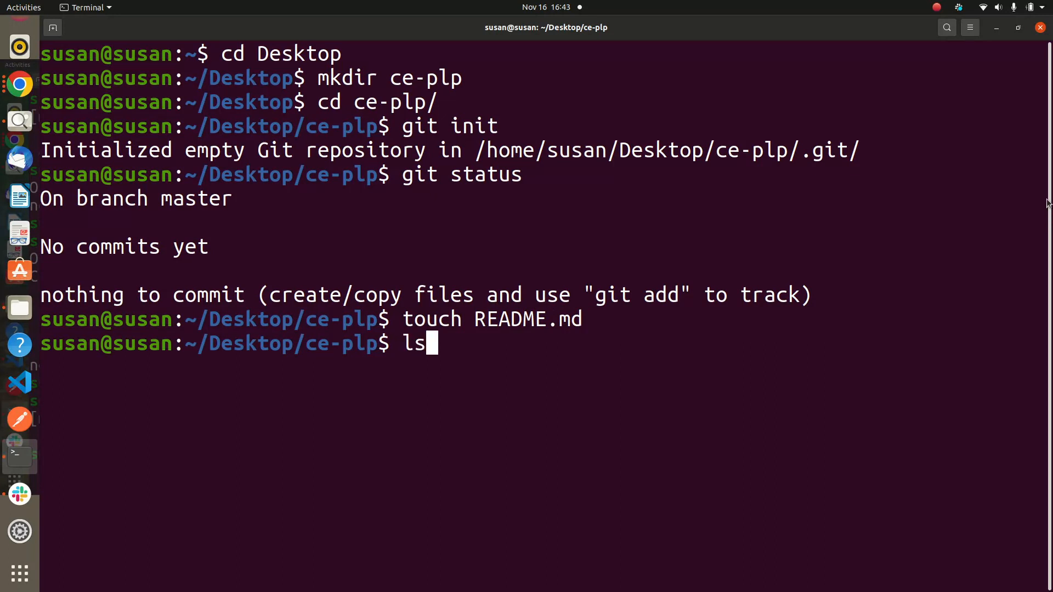
key(Return)
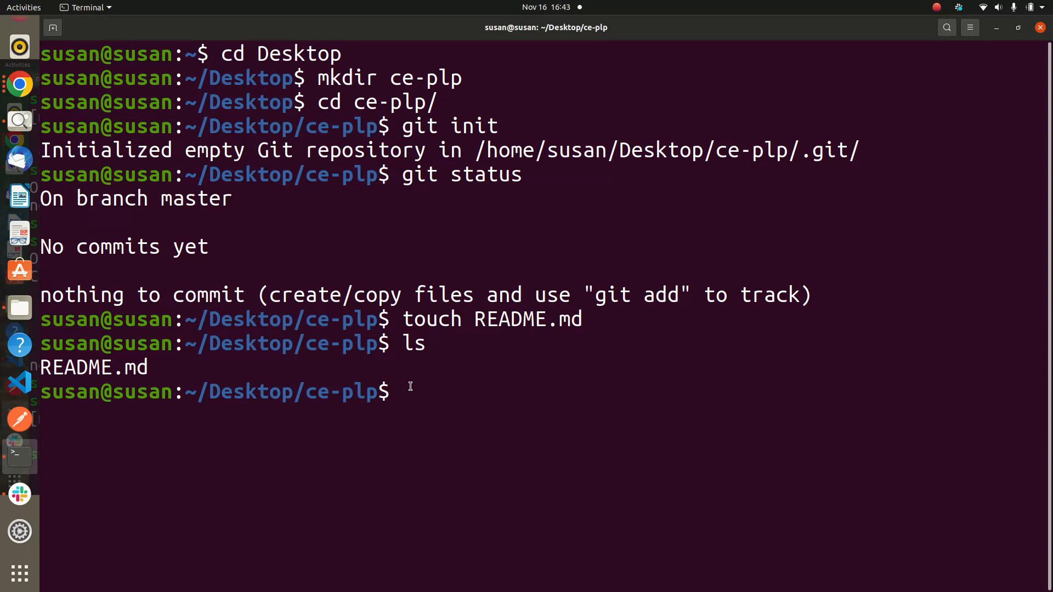
Step: Run git status to see README.md listed under Untracked files
text(git sta)
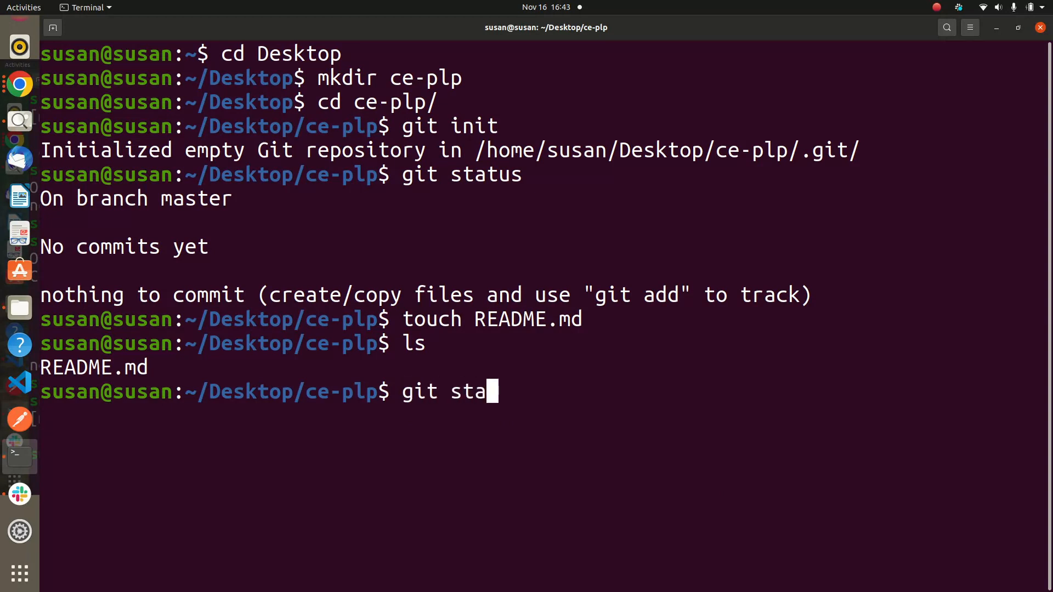
text(tus)
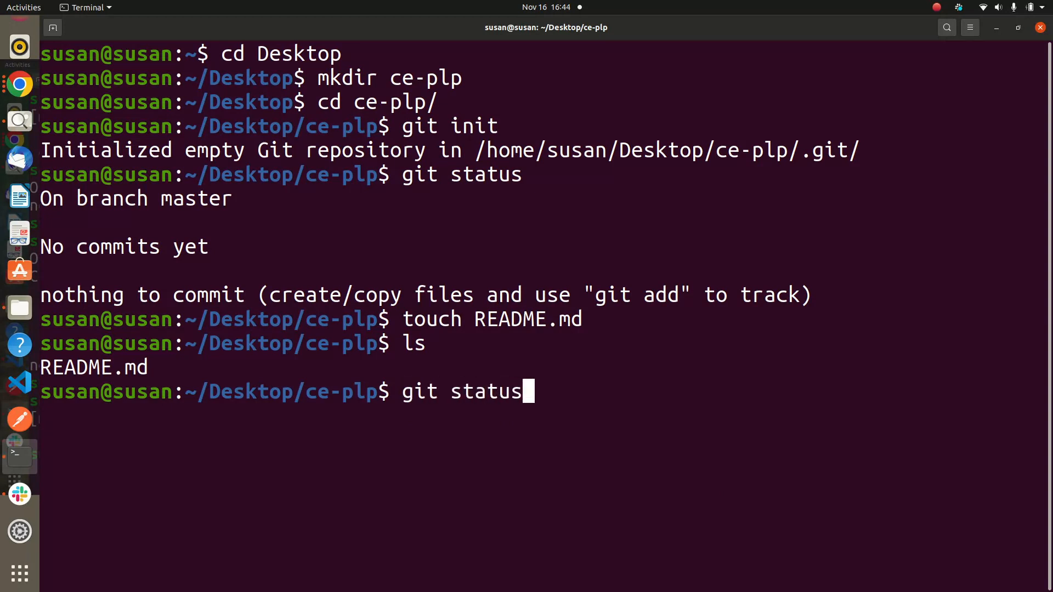
key(Return)
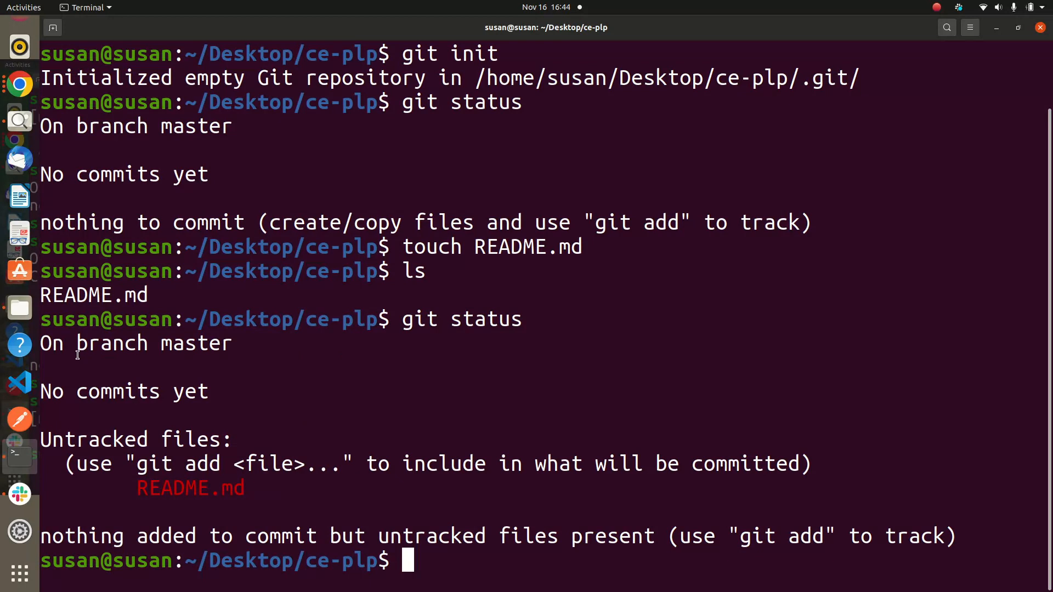
mouse_move(239, 363)
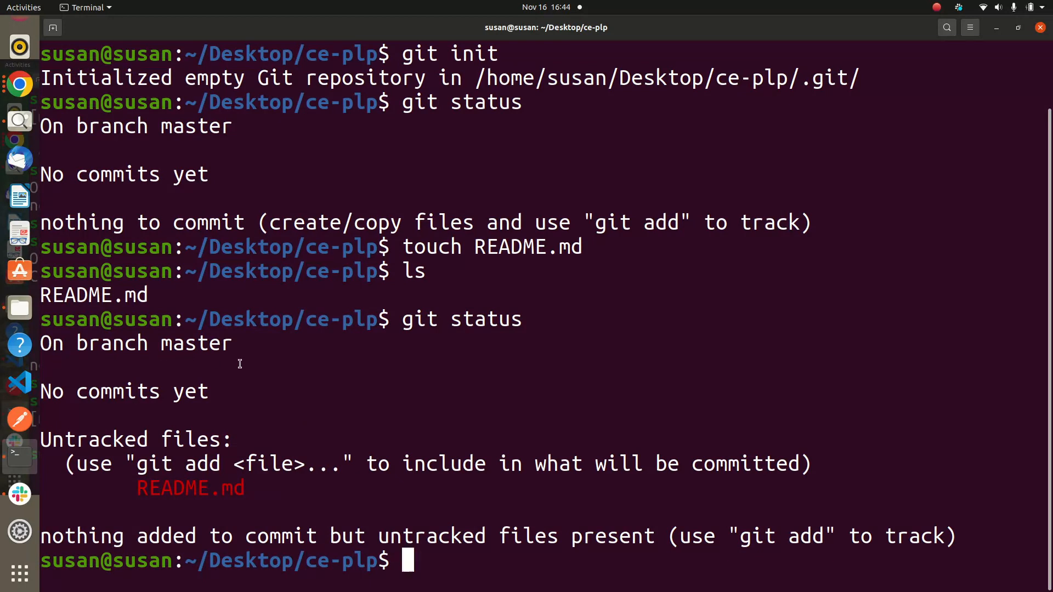
mouse_move(306, 356)
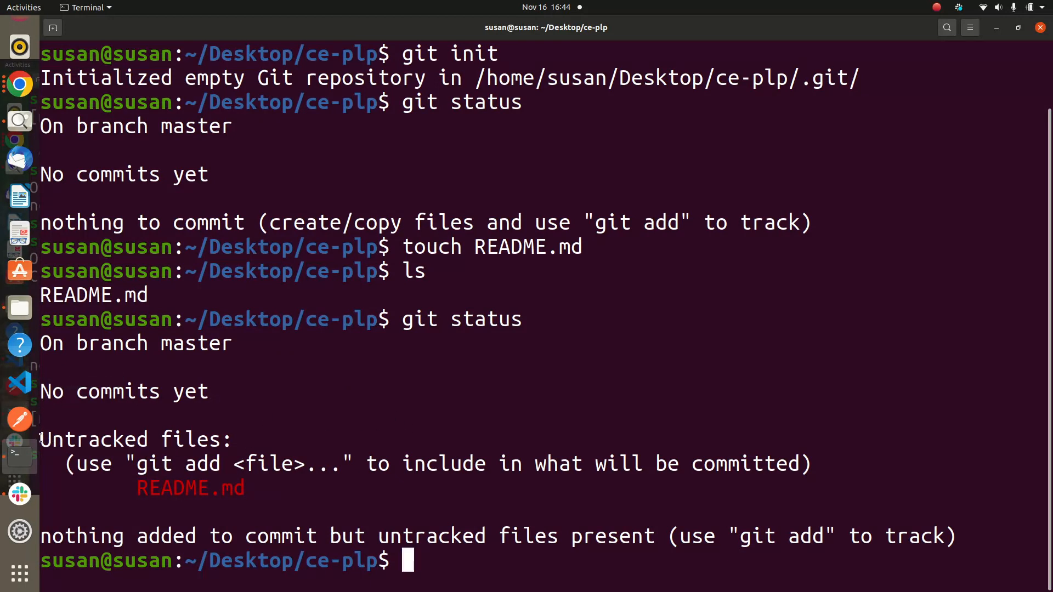
double_click(135, 439)
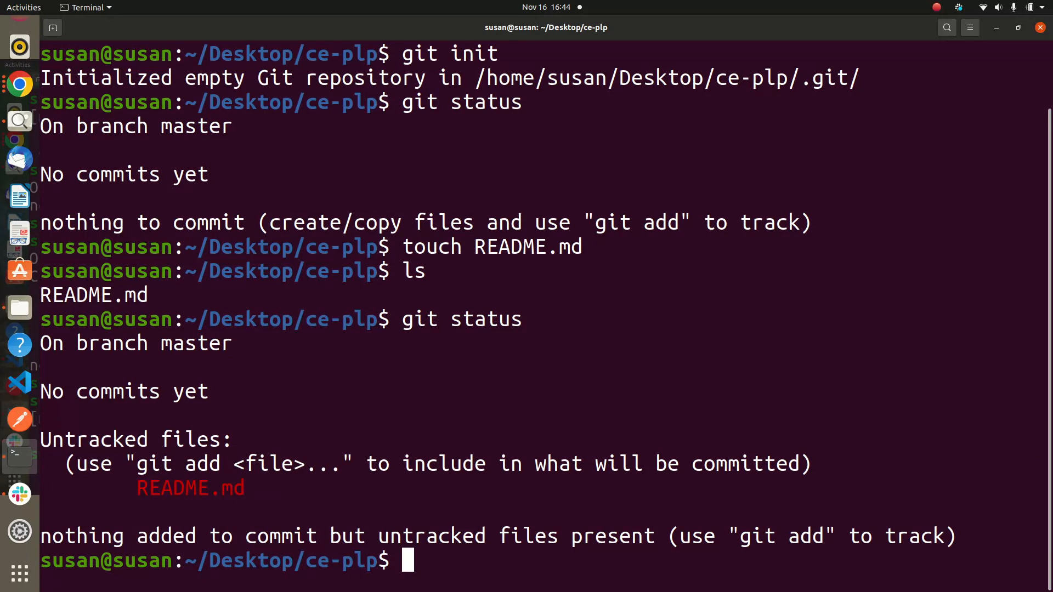
mouse_move(321, 468)
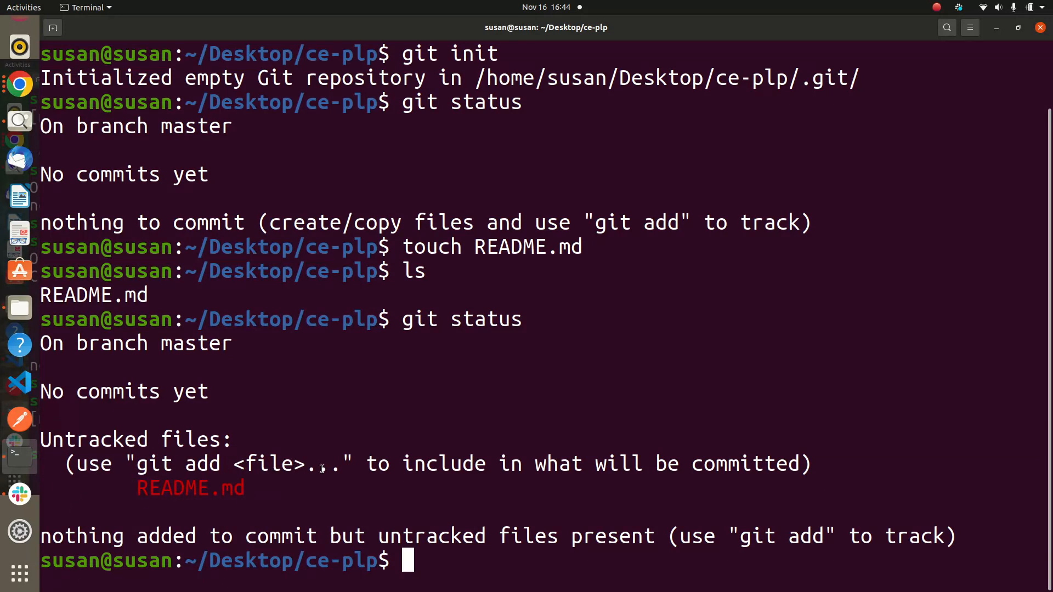
mouse_move(530, 467)
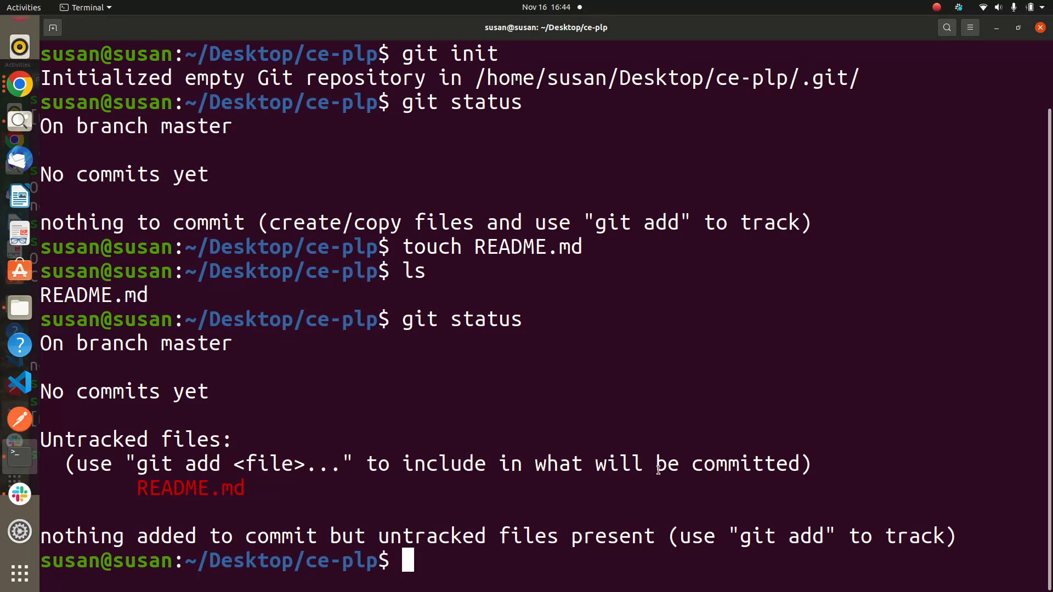
mouse_move(299, 442)
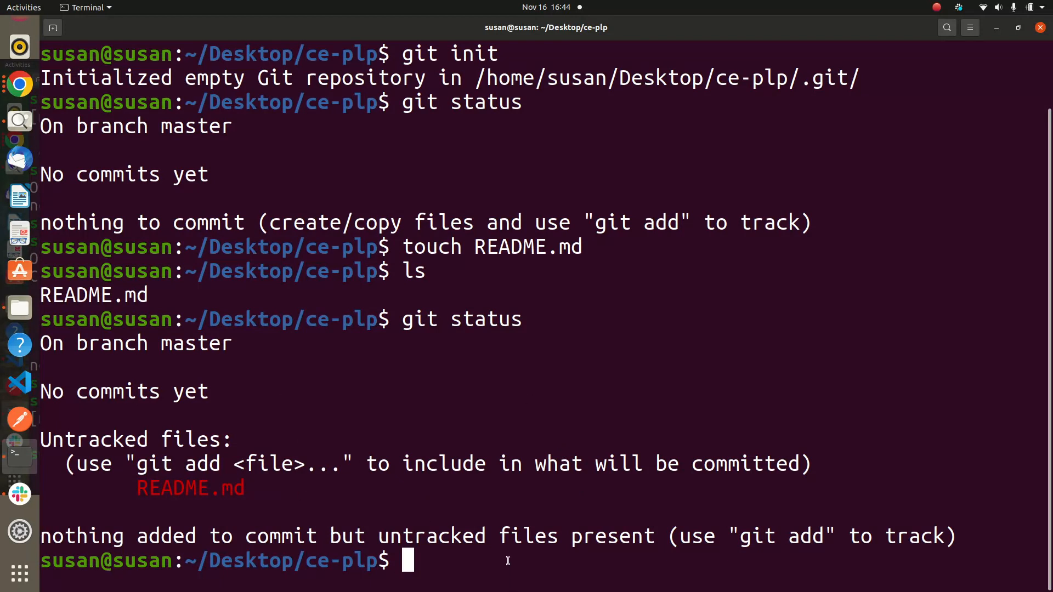
mouse_move(511, 543)
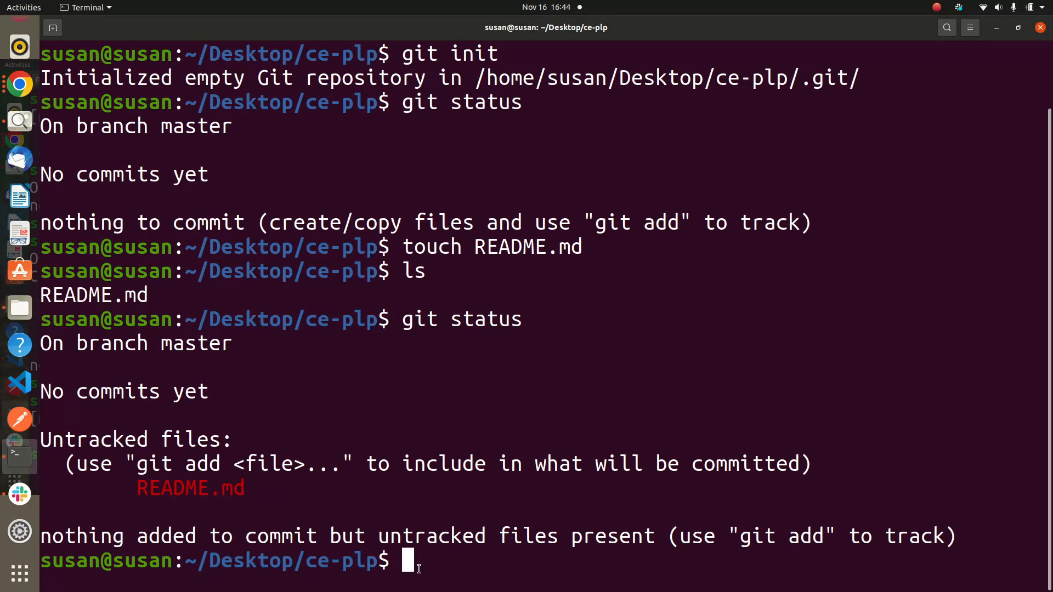
Step: Stage README.md with git add
text(git add)
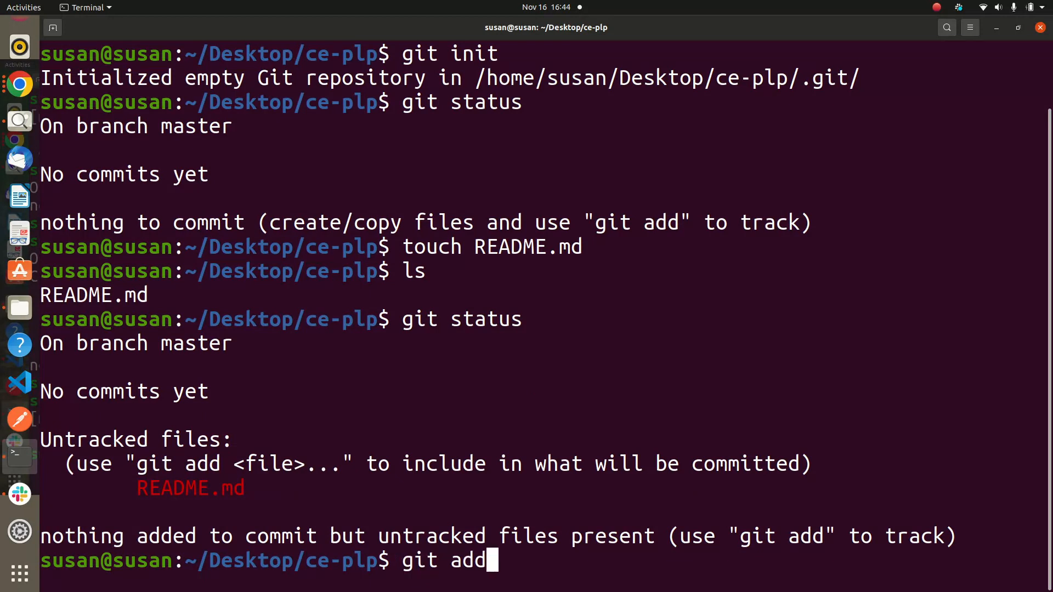
text(R)
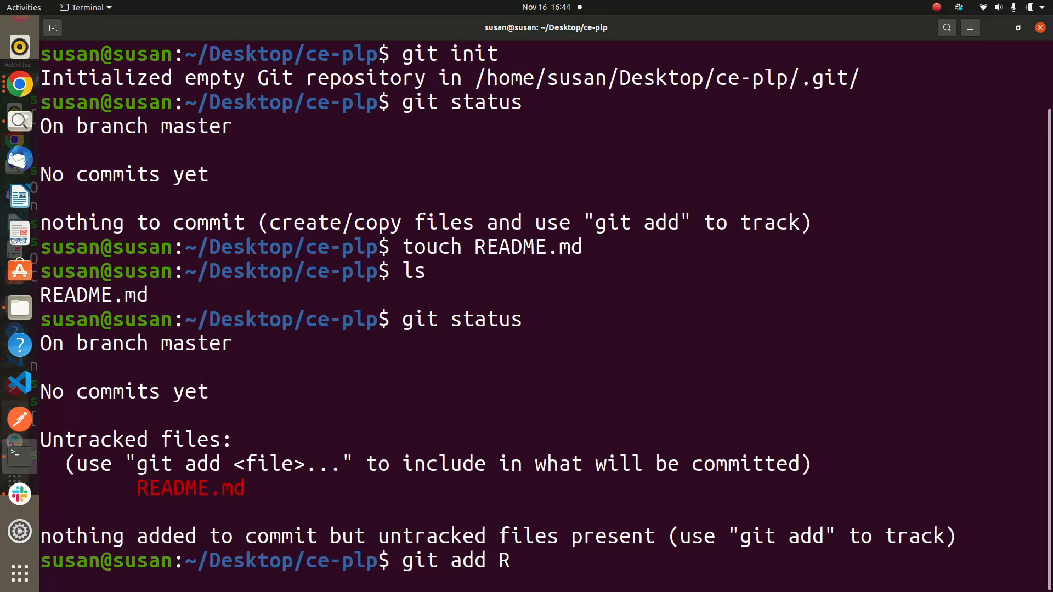
key(Return)
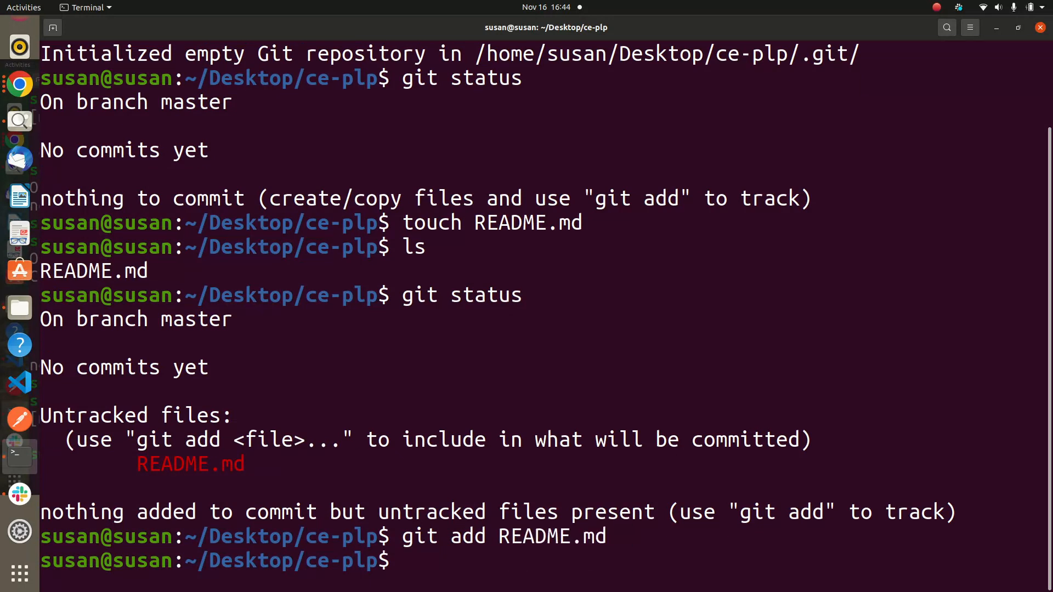
Step: Confirm via git status that README.md is a new file to commit, then run code
text(GIT)
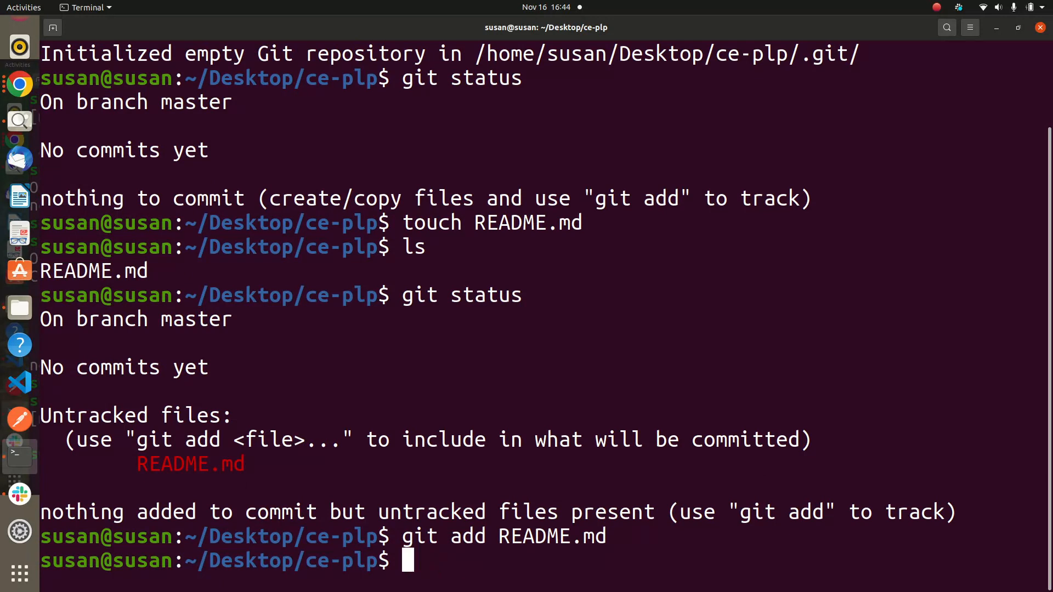
text(git)
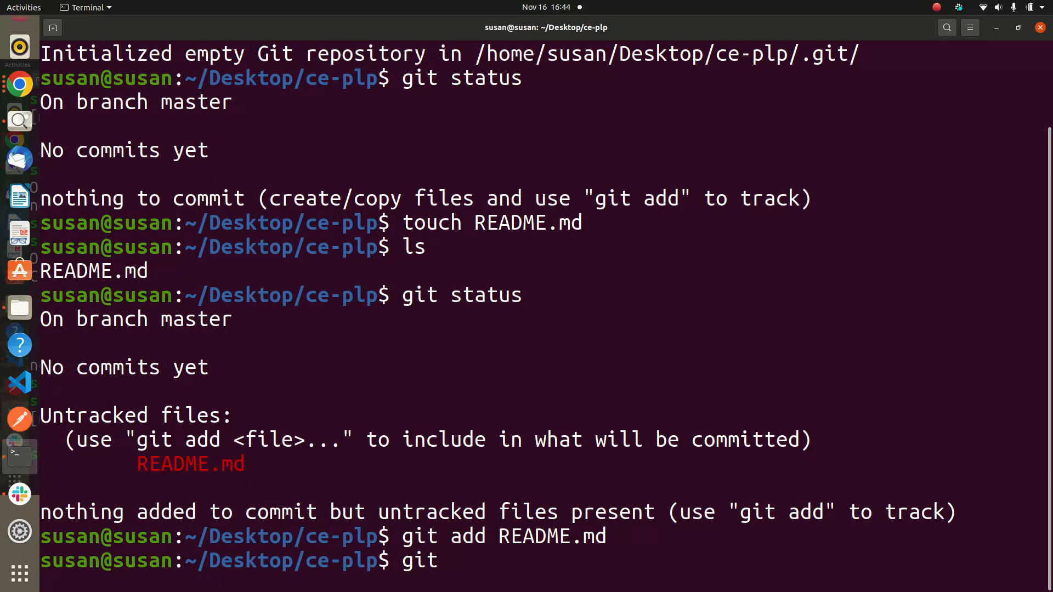
text(status)
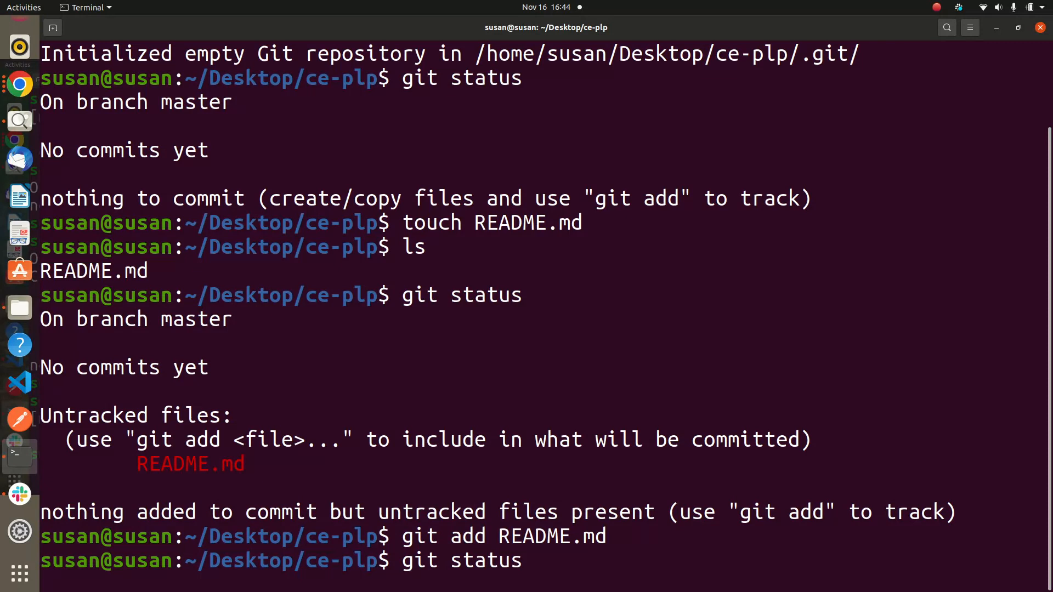
key(Return)
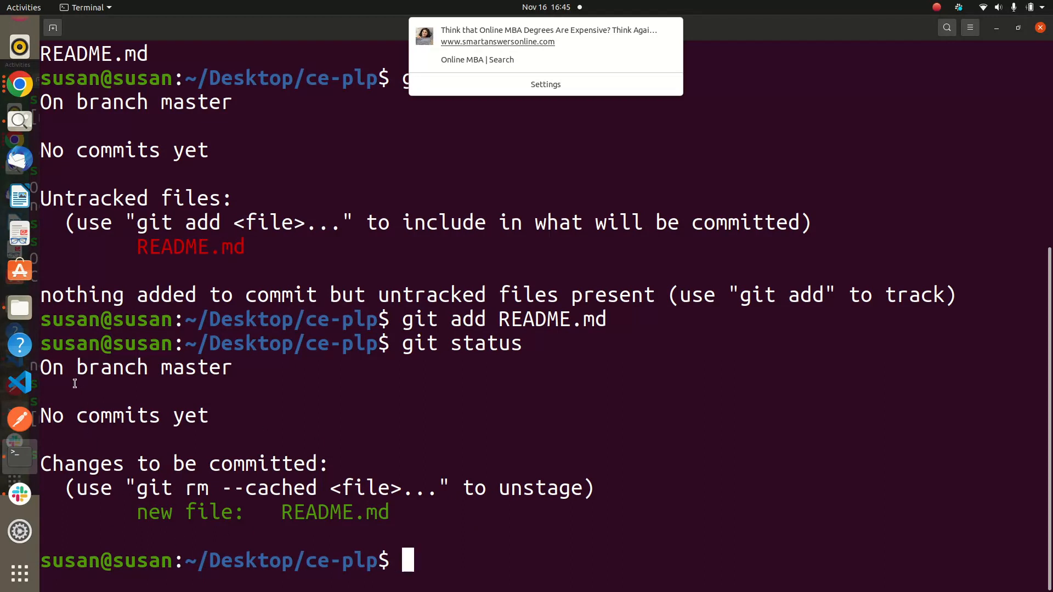
mouse_move(168, 378)
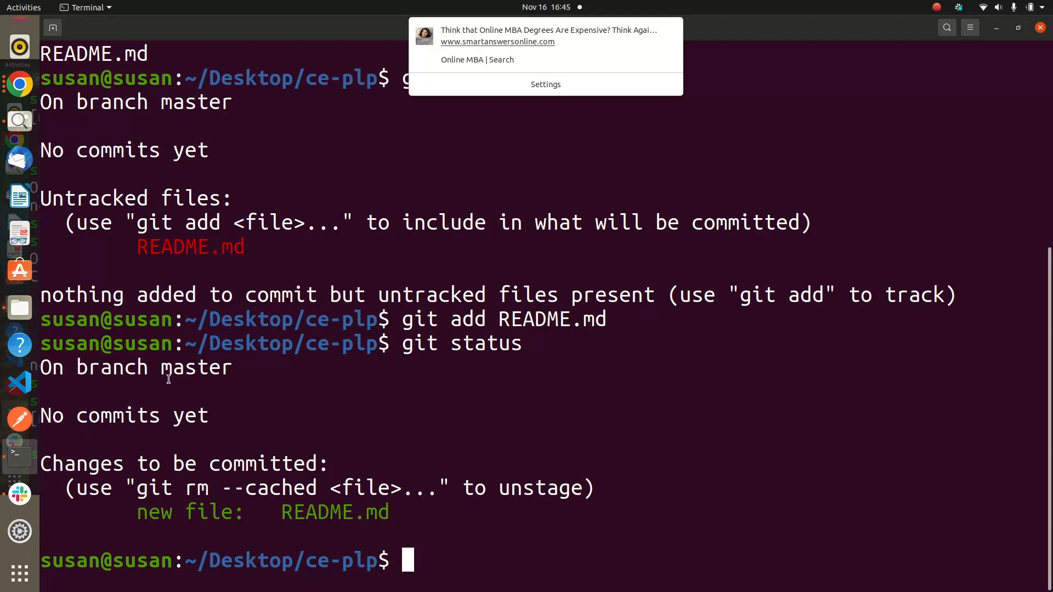
mouse_move(197, 478)
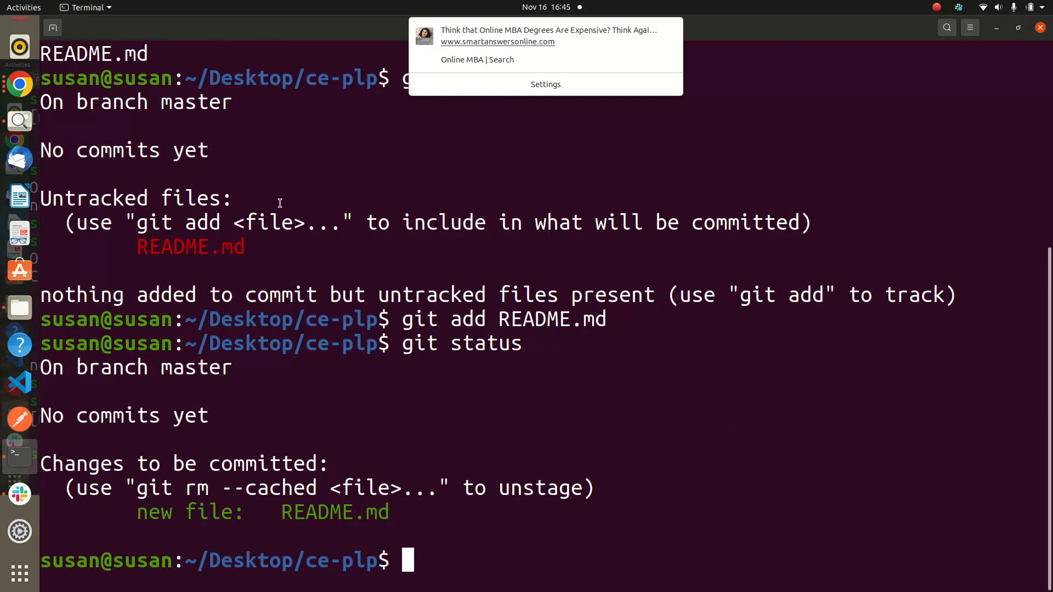
mouse_move(408, 566)
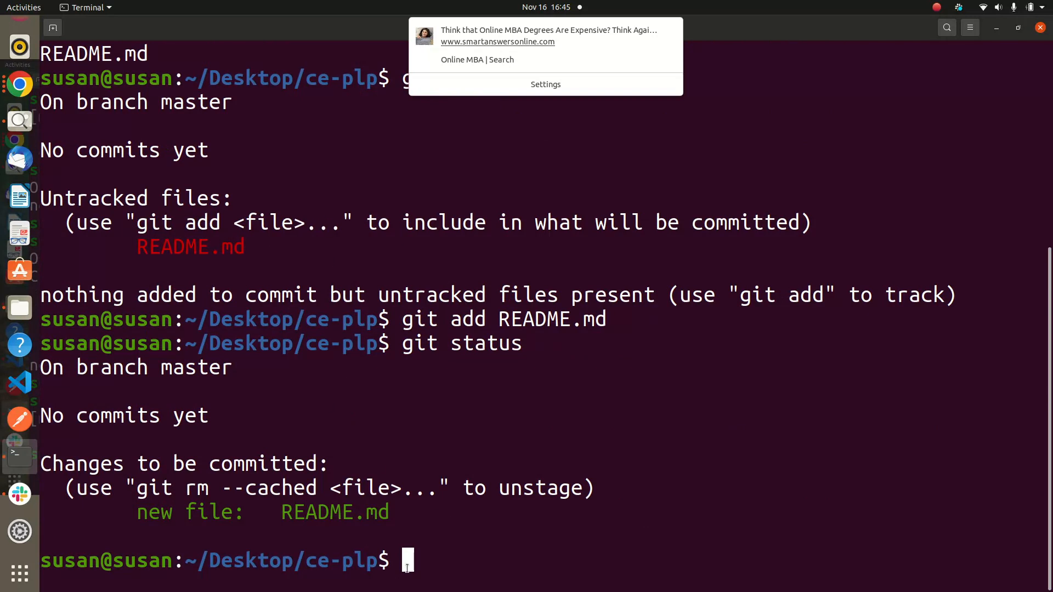
text(code .)
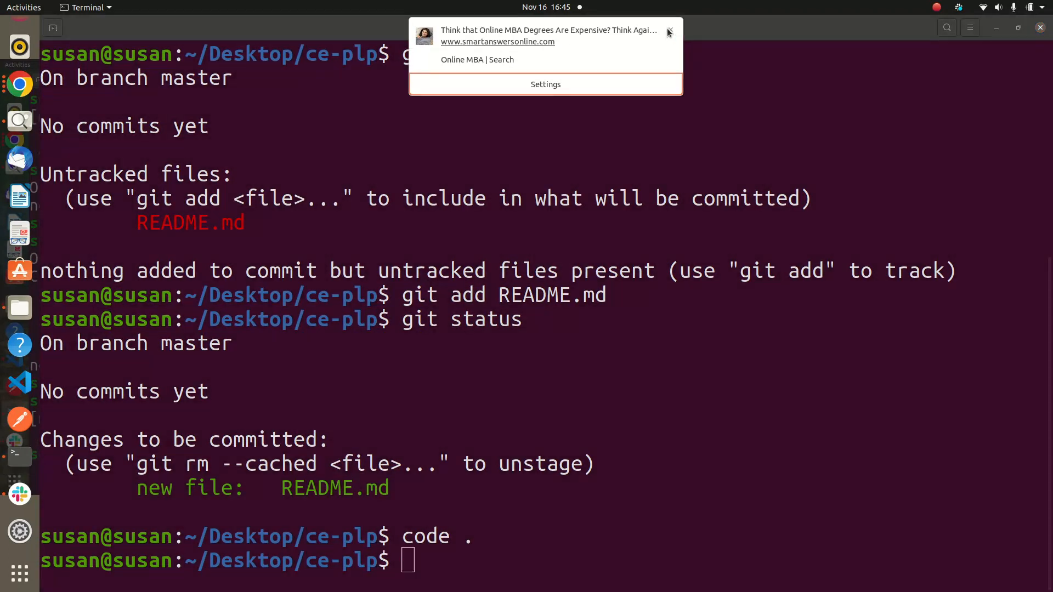
Step: Dismiss the MBA ad, maximize VS Code, and type ## on README.md line 1
click(668, 32)
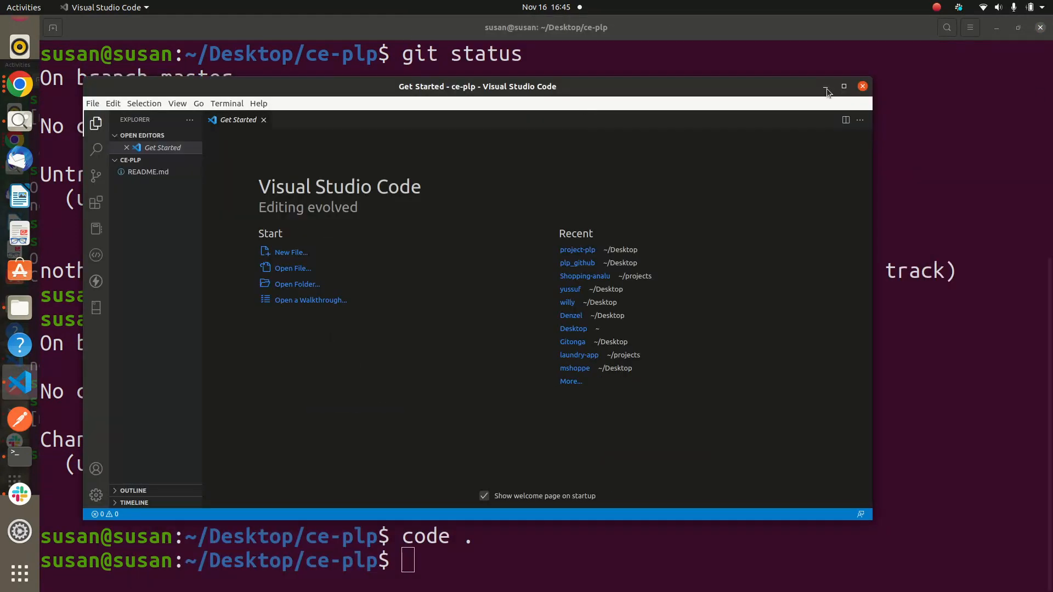
click(844, 86)
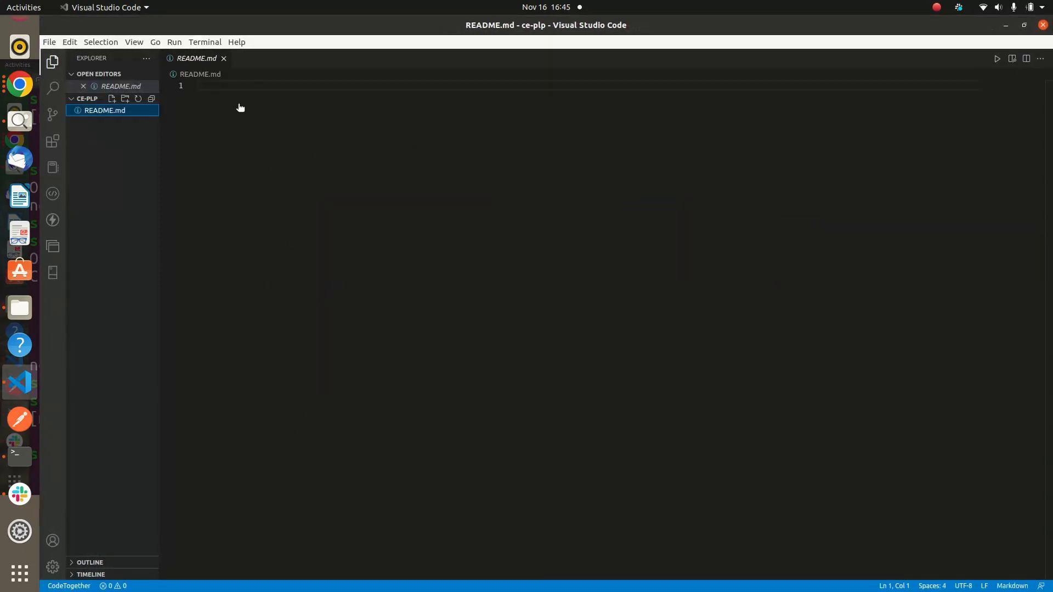
text(#)
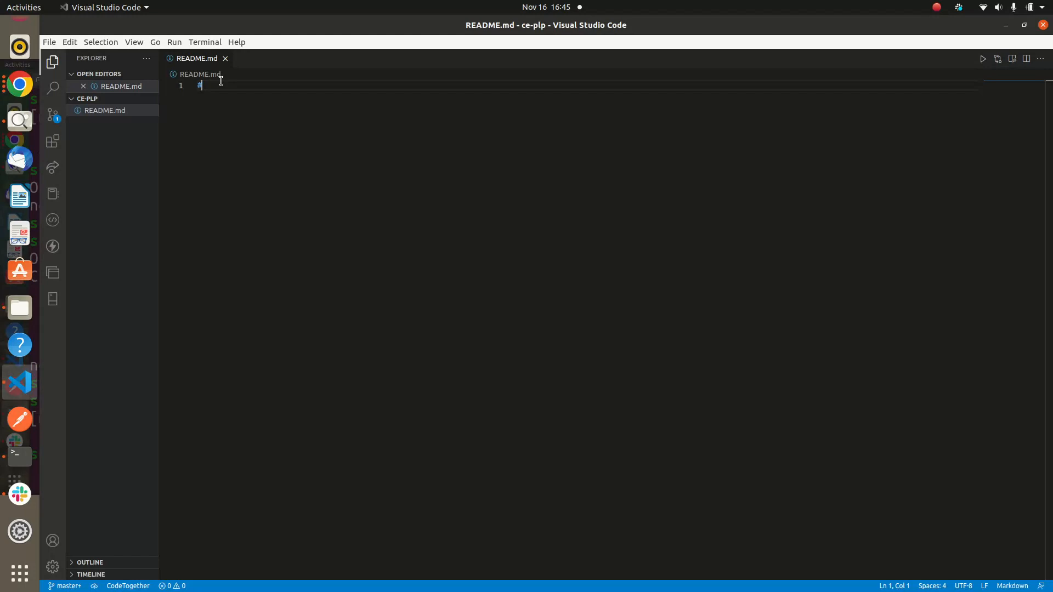
text(#)
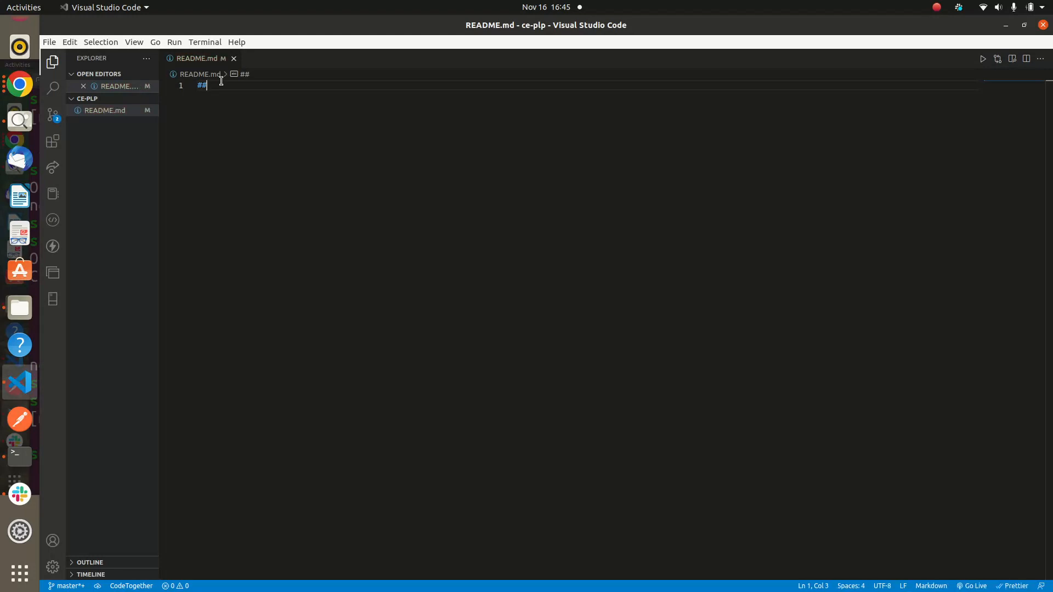
Step: Type 'PLP PROJECT WEEK.' after the ## on line 1 of README.md
text(PLP)
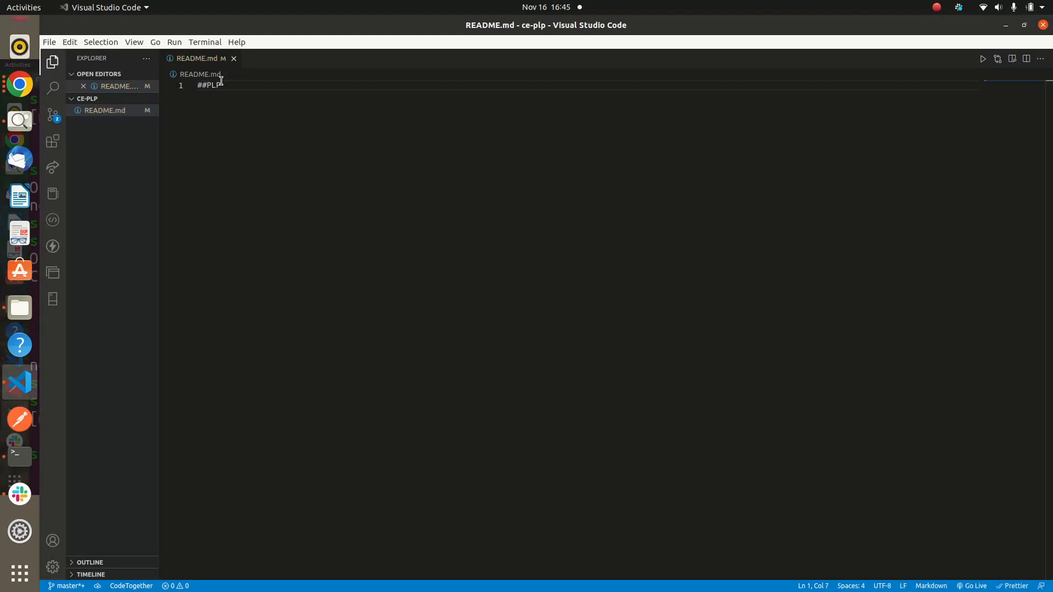
text(PROJECT)
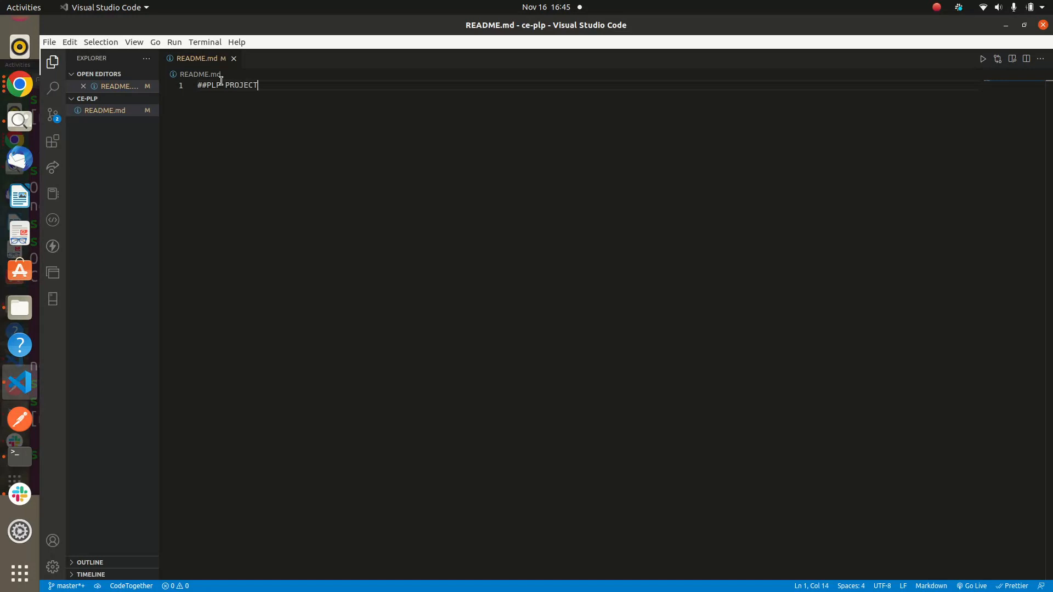
text(WEE)
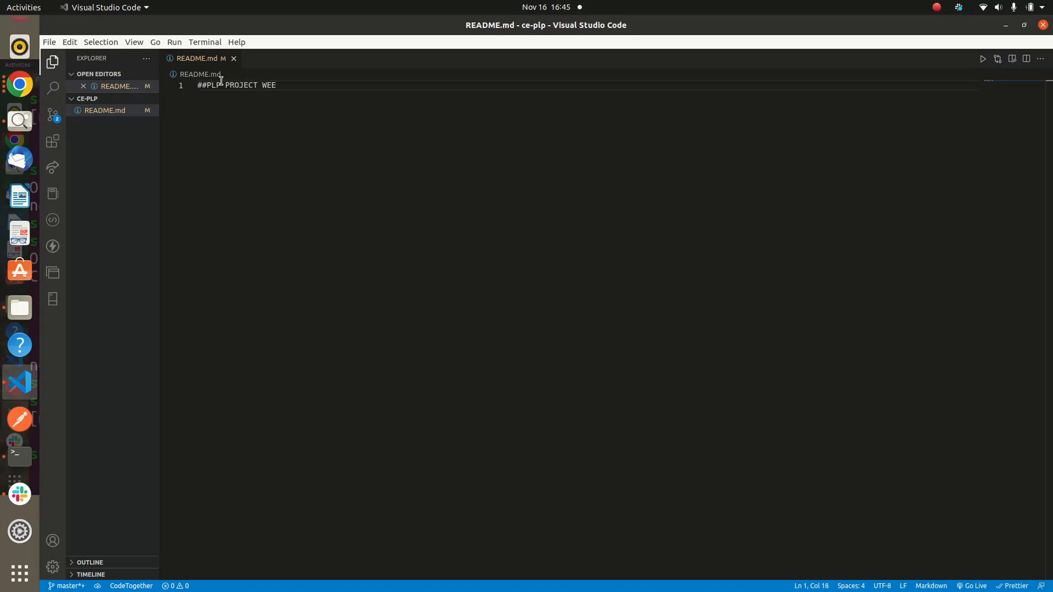
text(K.)
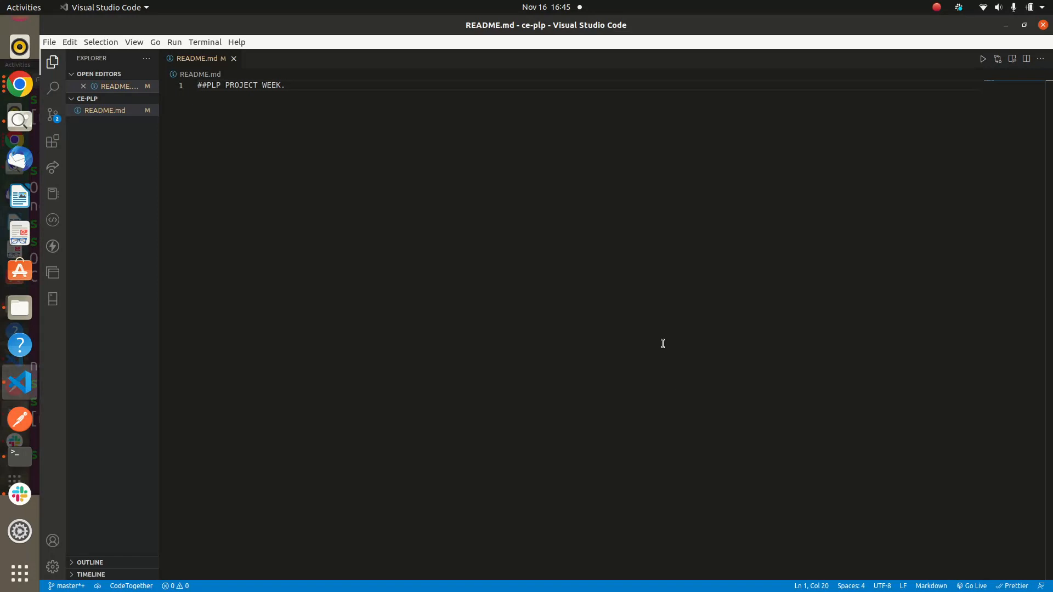
mouse_move(1017, 24)
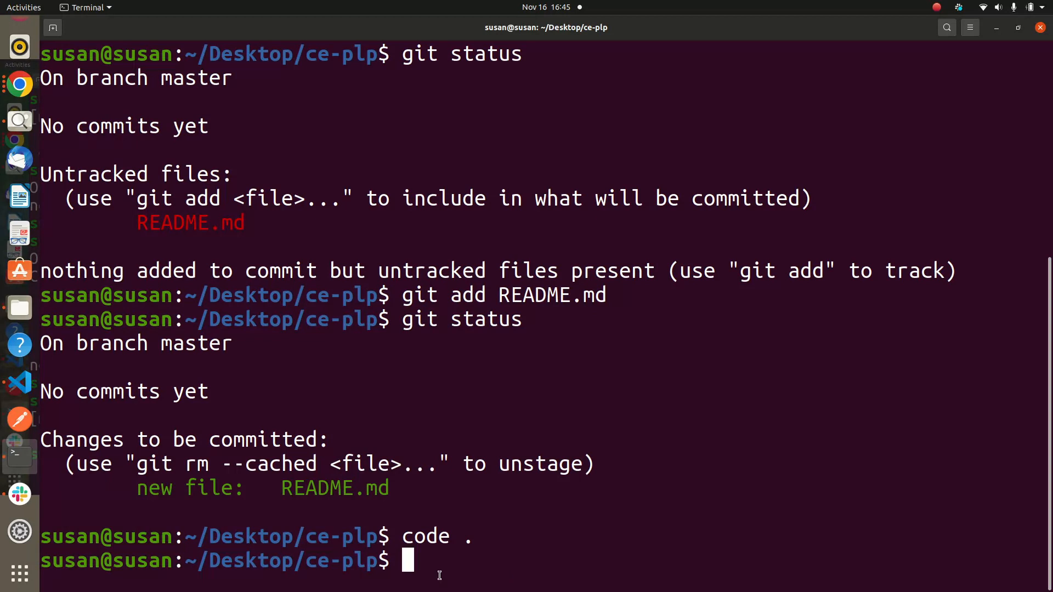
Step: Correct the mistyped command and run git commit, opening nano's message template
text(G)
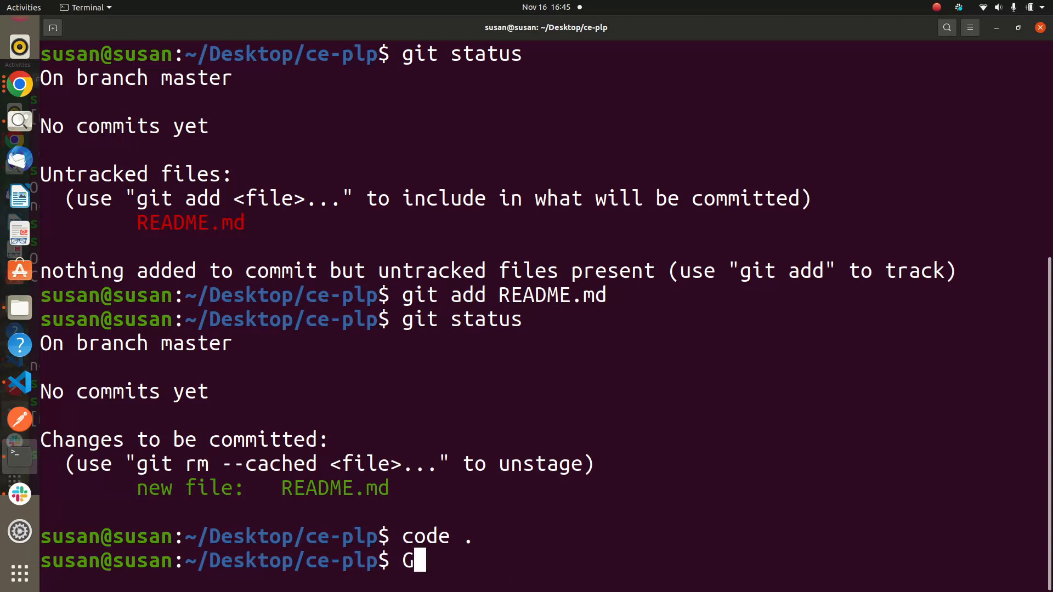
text(g)
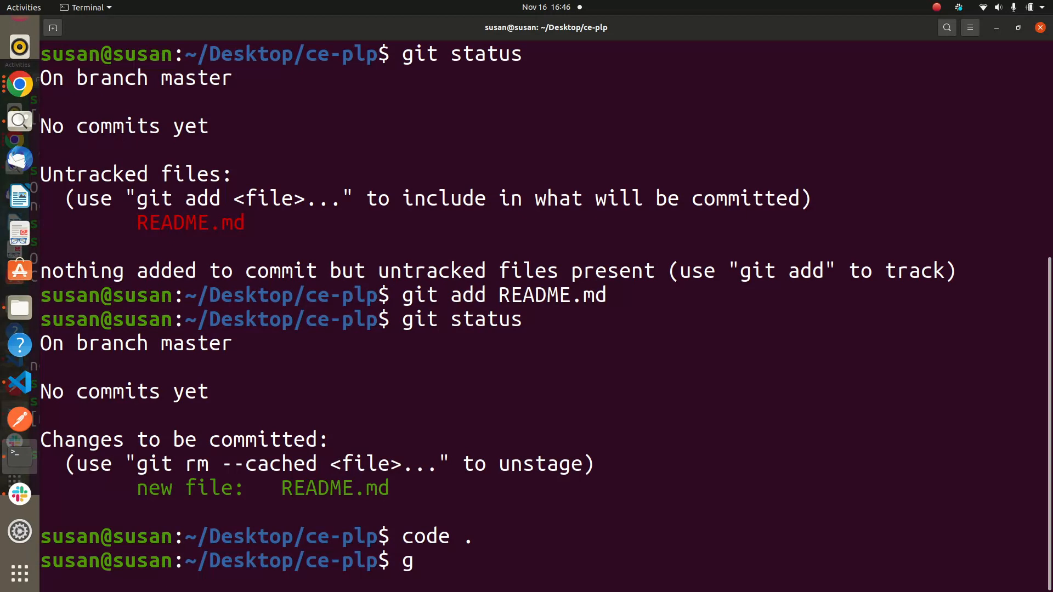
text(IT)
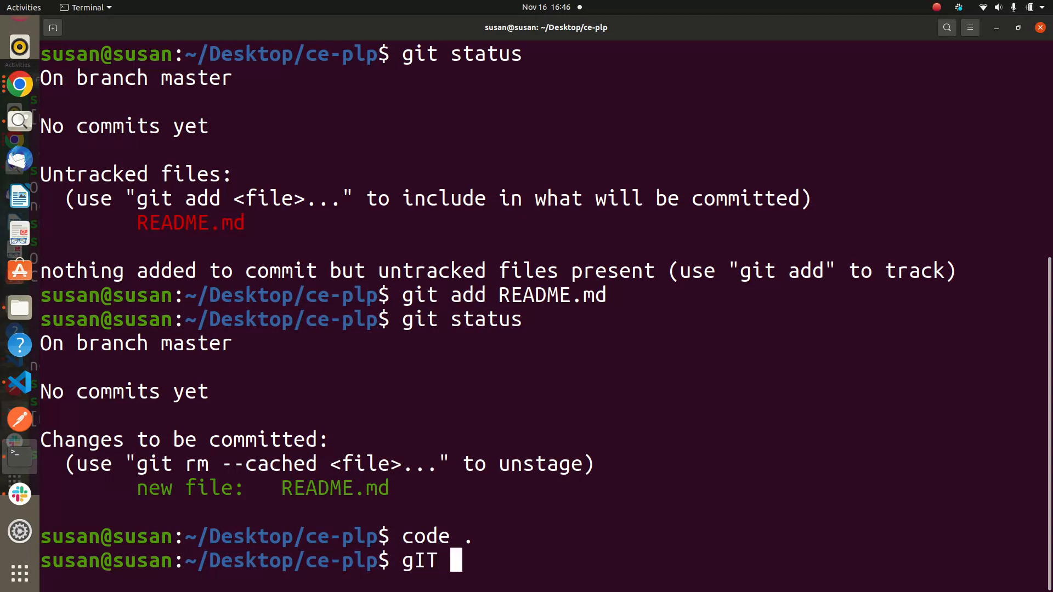
key(BackSpace)
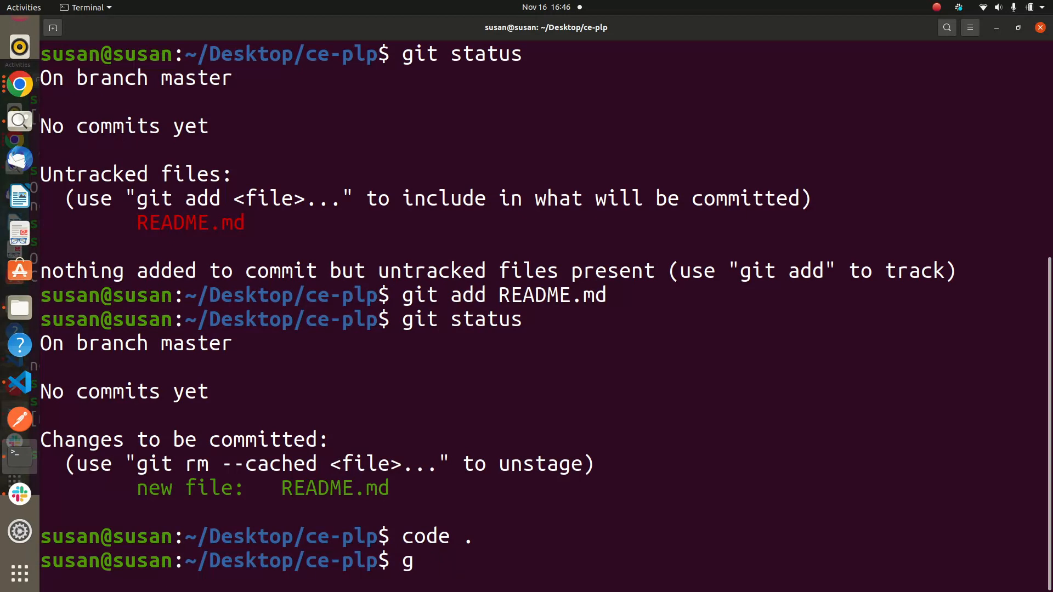
text(it)
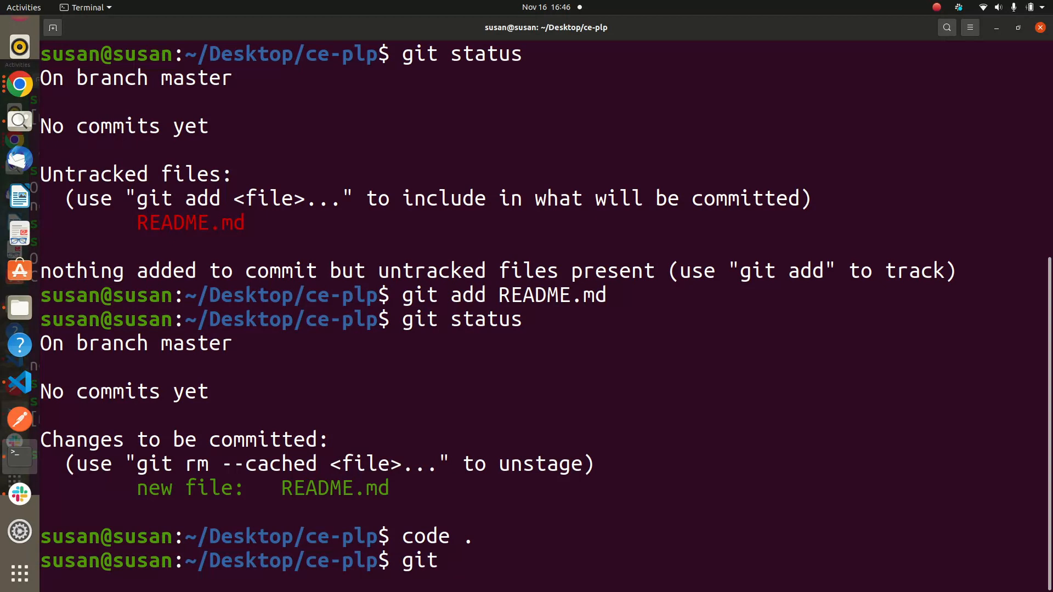
text(c)
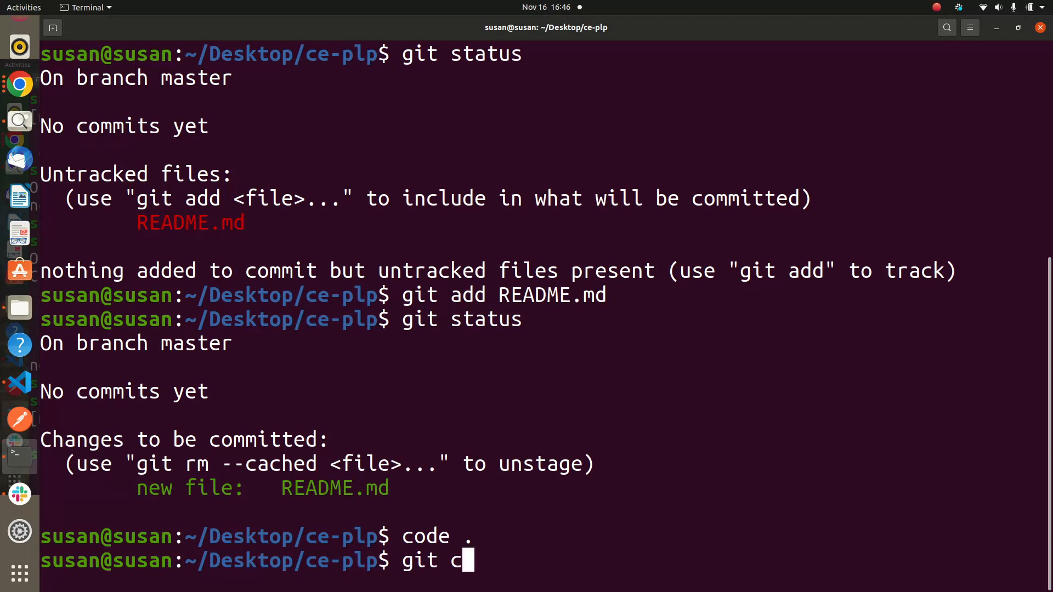
key(Return)
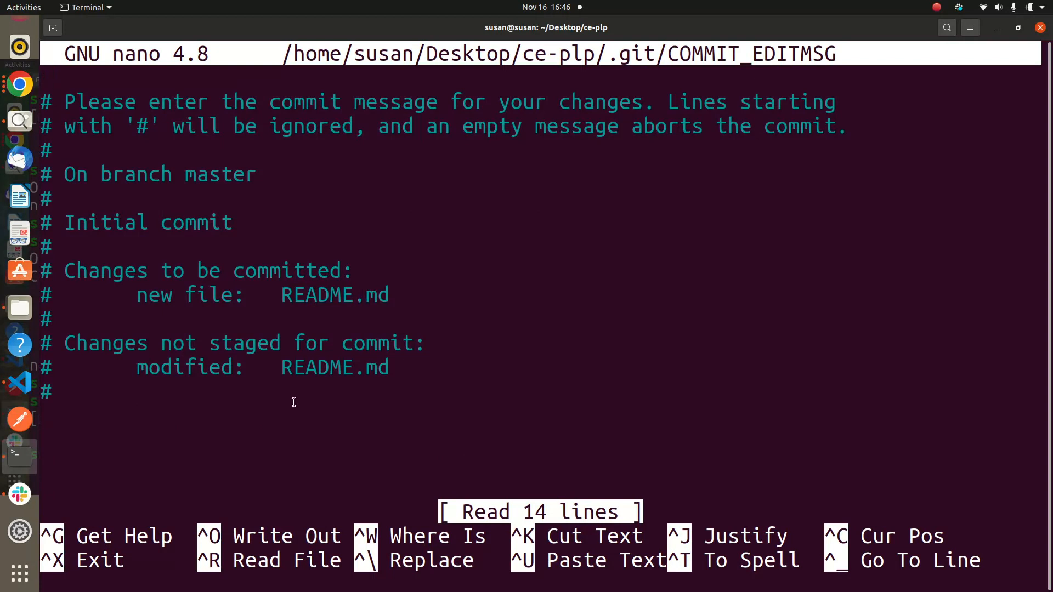
mouse_move(733, 356)
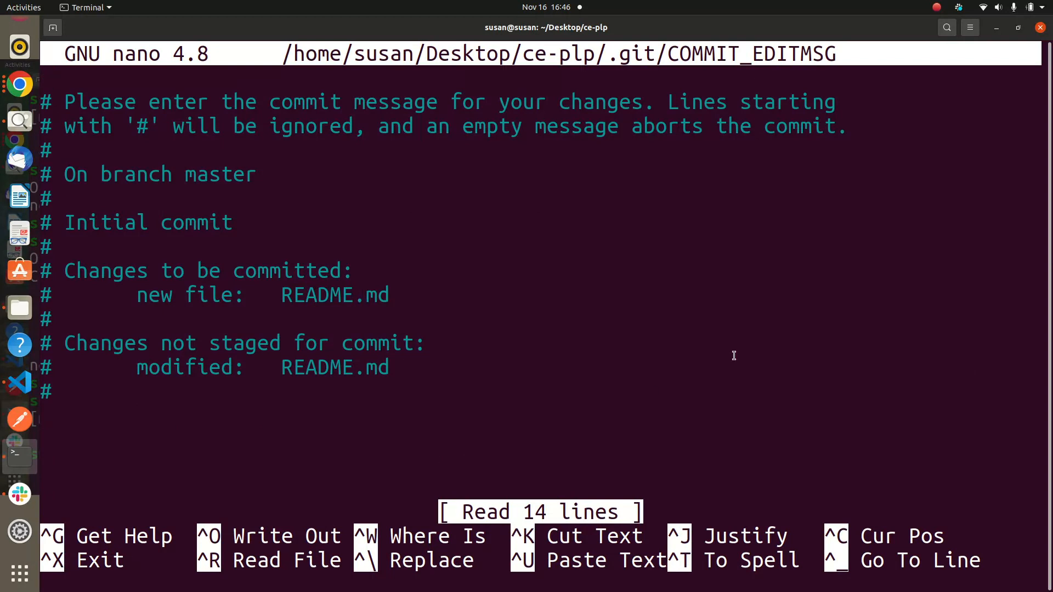
mouse_move(656, 209)
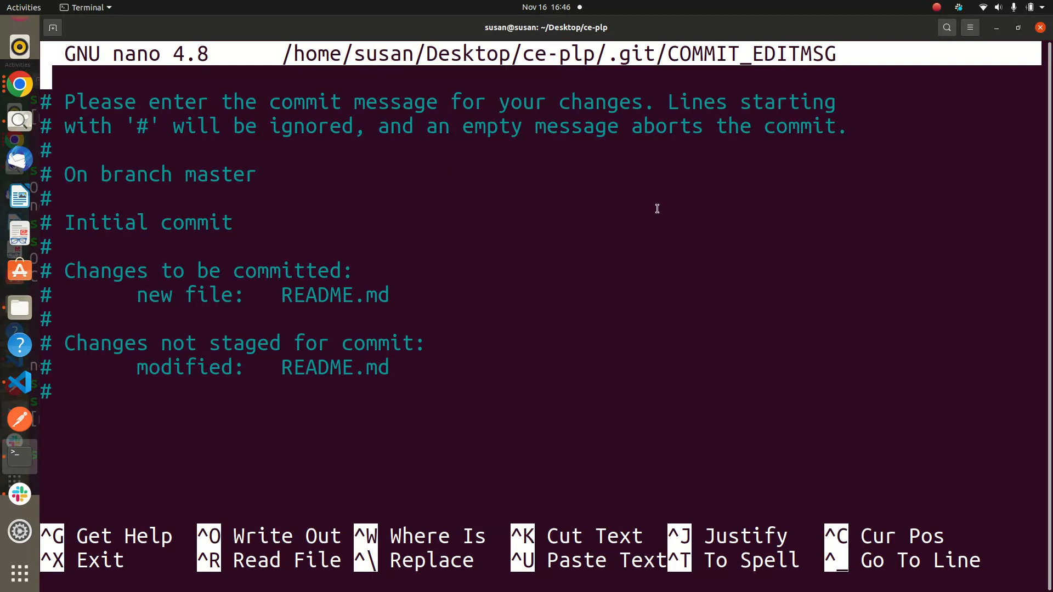
mouse_move(606, 573)
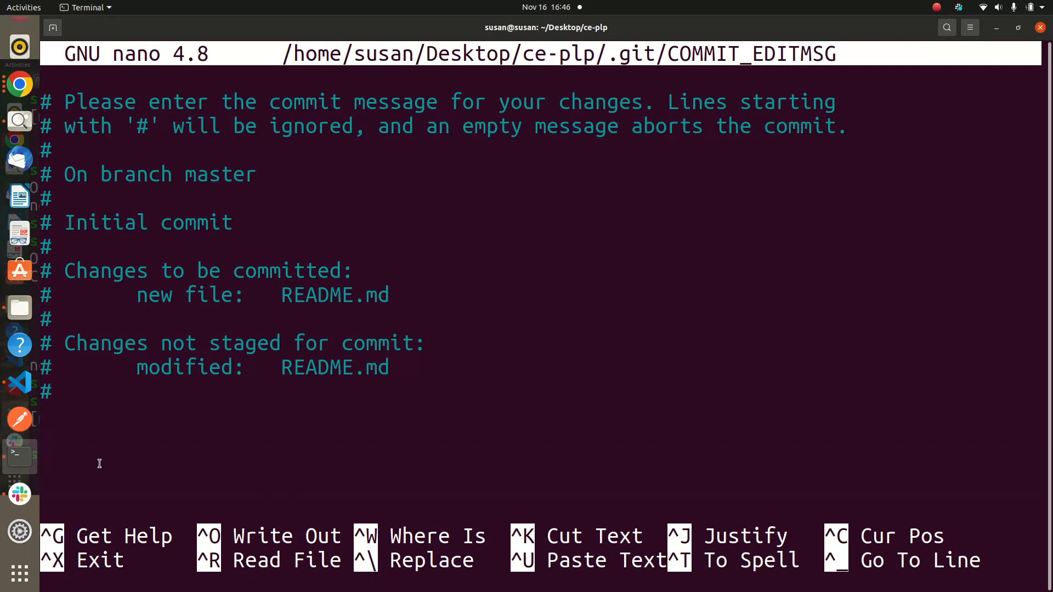
Step: Type 'sss' in the nano commit message, resize the window, and close it
key(ctrl+c)
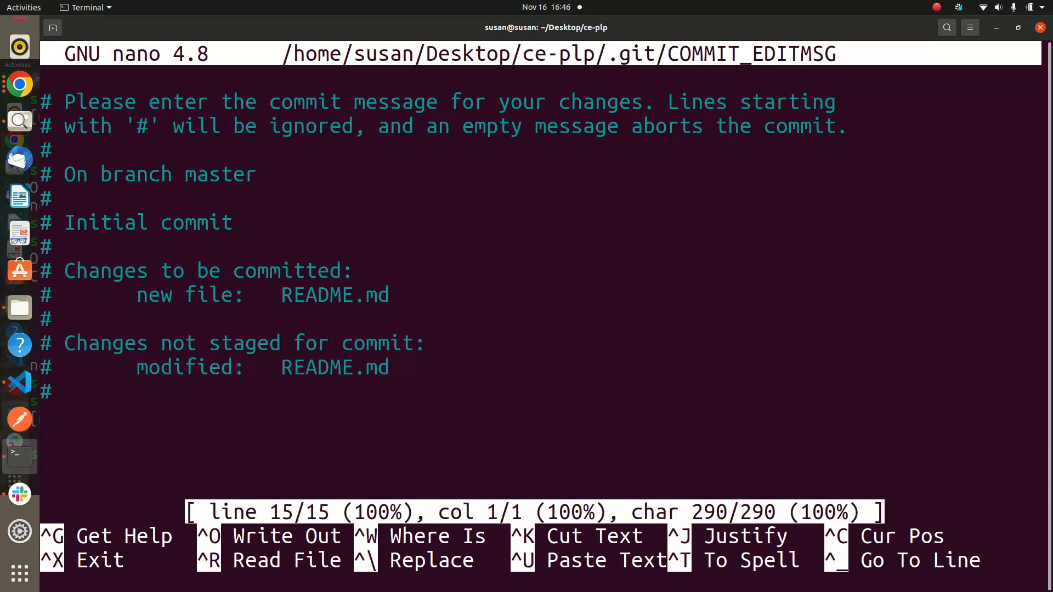
text(sss)
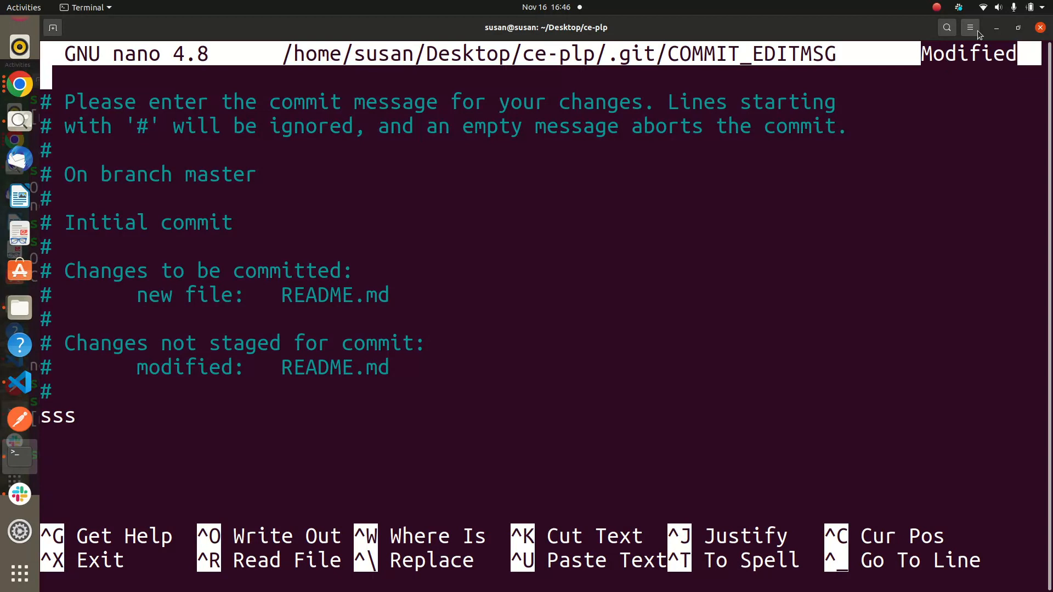
mouse_move(1041, 30)
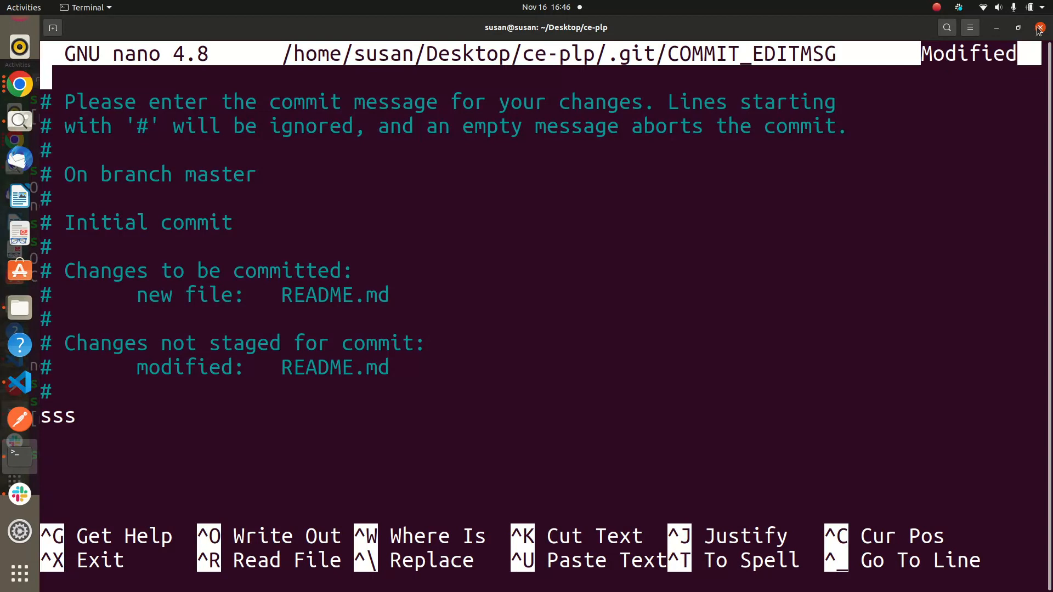
click(970, 27)
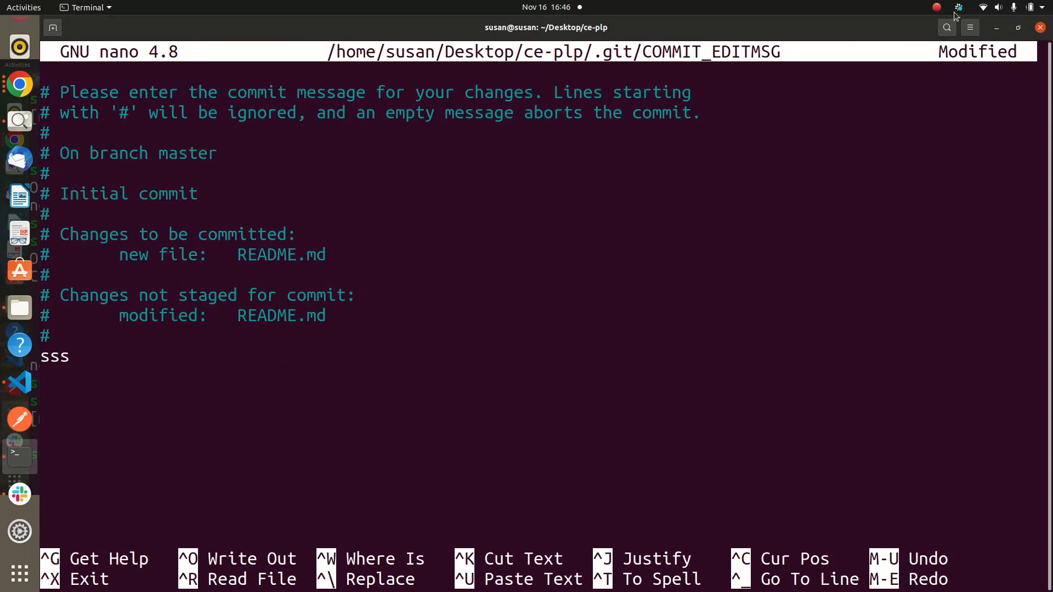
click(970, 27)
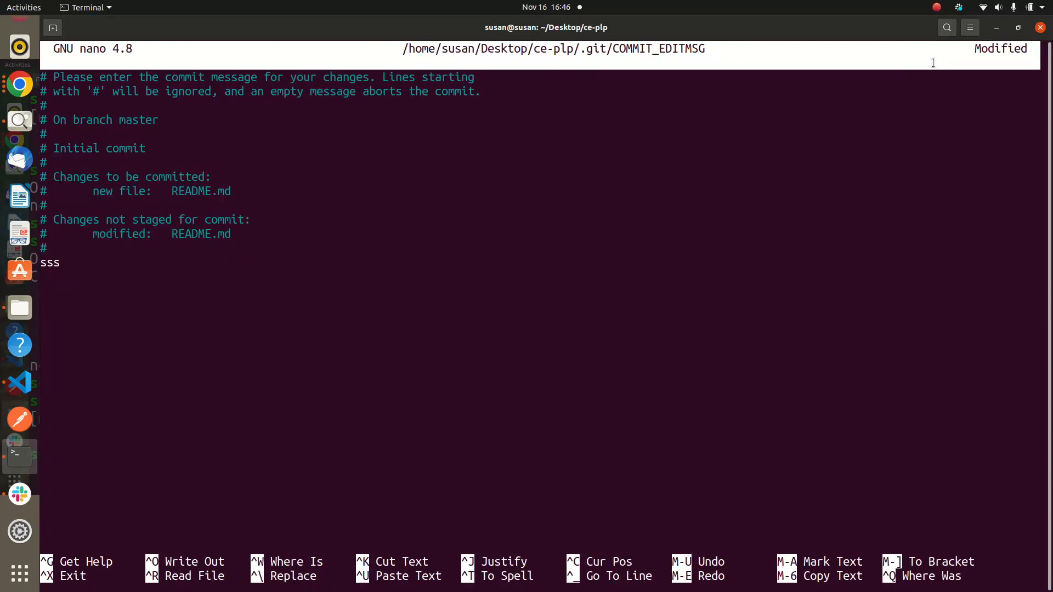
mouse_move(996, 28)
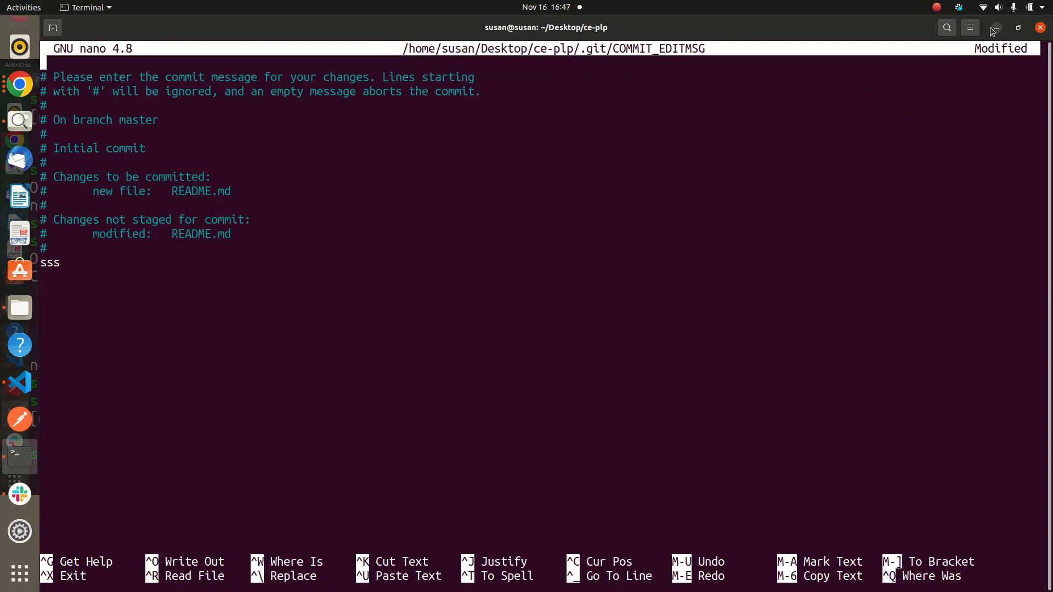
click(970, 27)
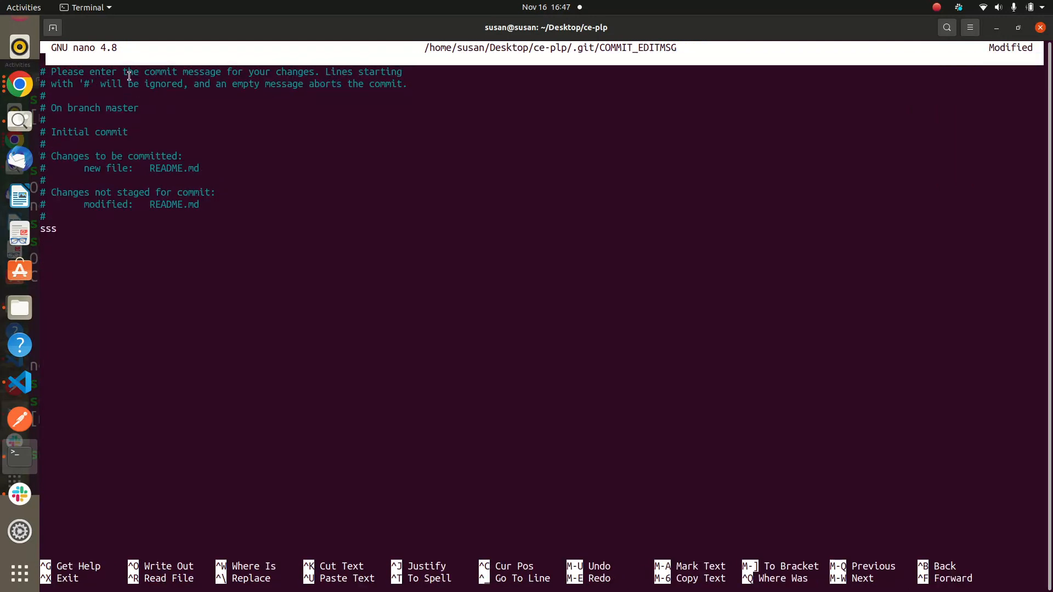
mouse_move(381, 124)
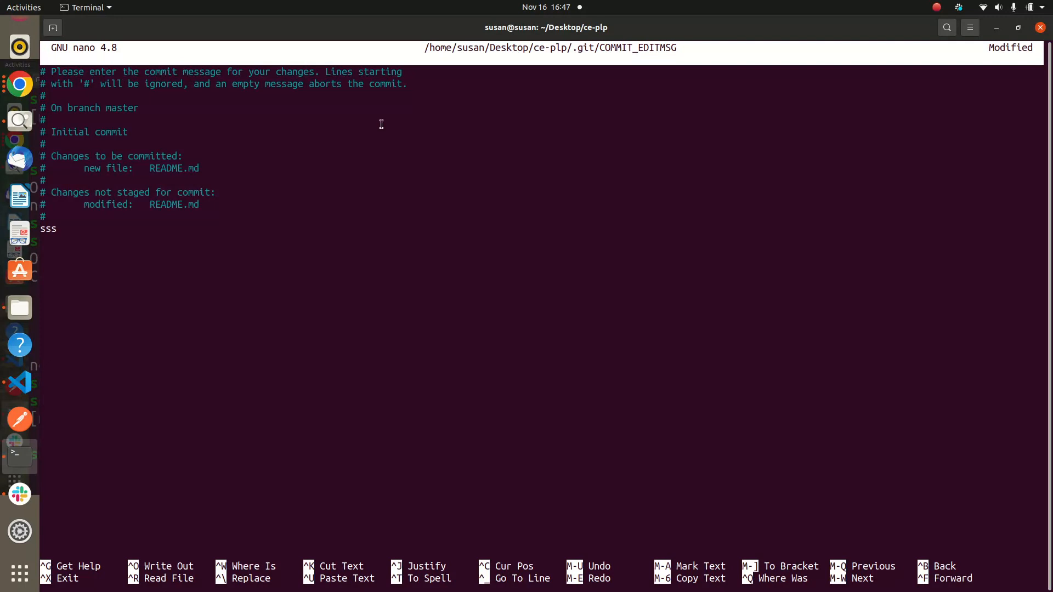
mouse_move(125, 467)
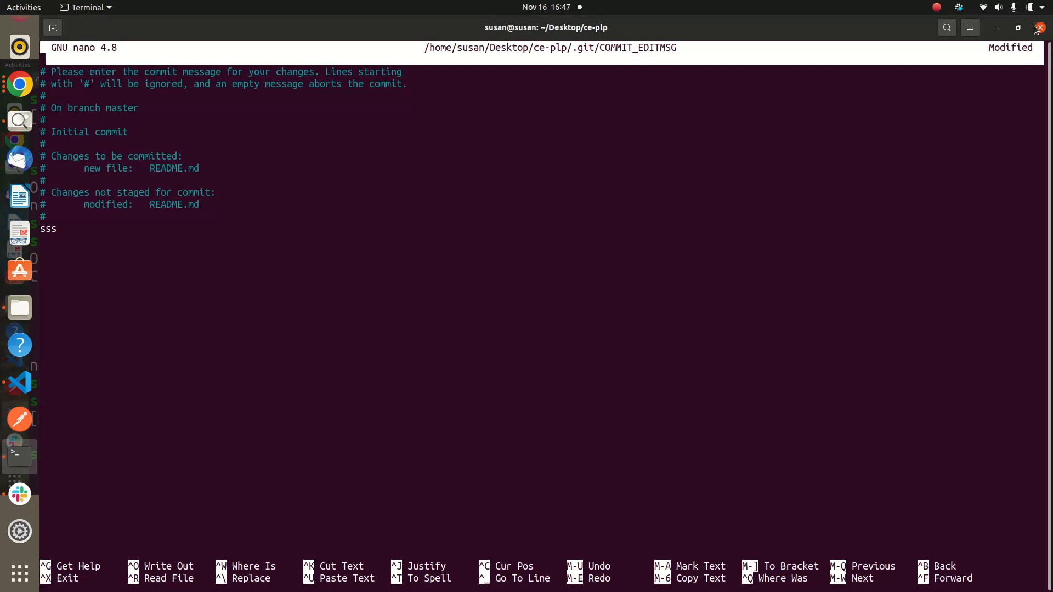
click(1040, 28)
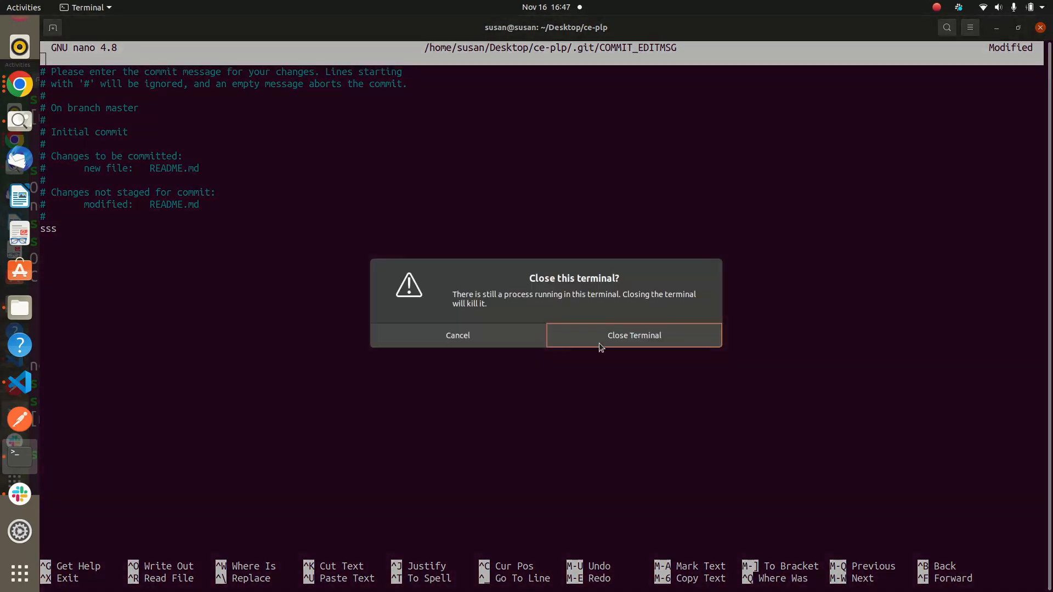
click(633, 335)
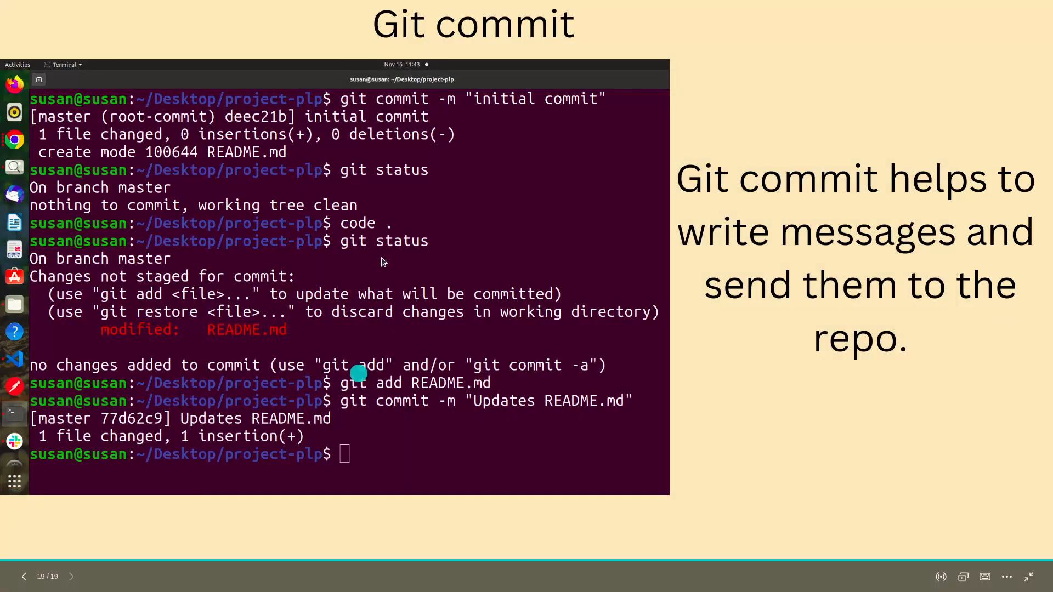
click(24, 576)
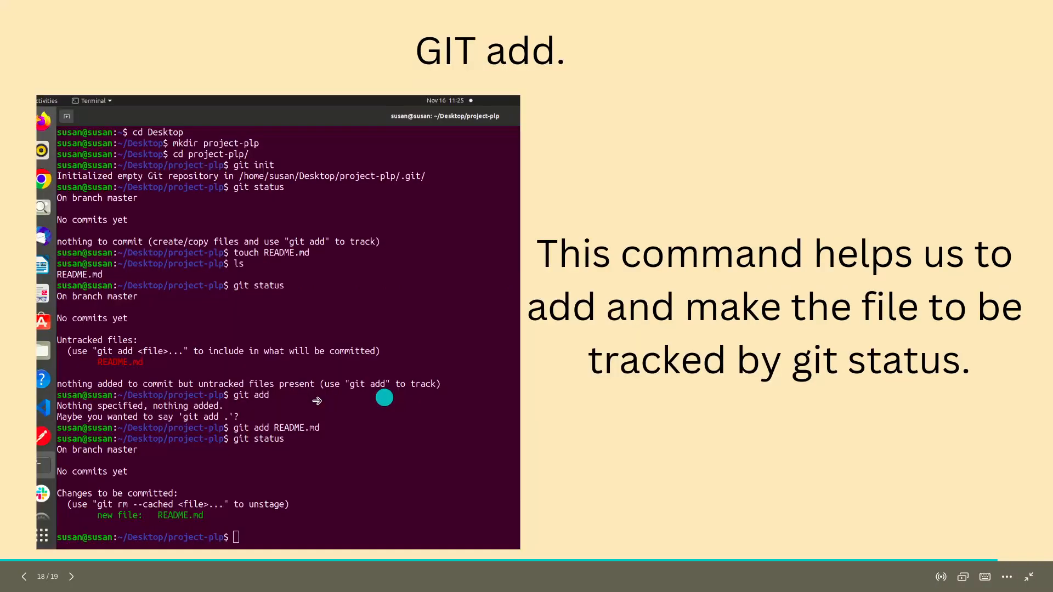
mouse_move(550, 312)
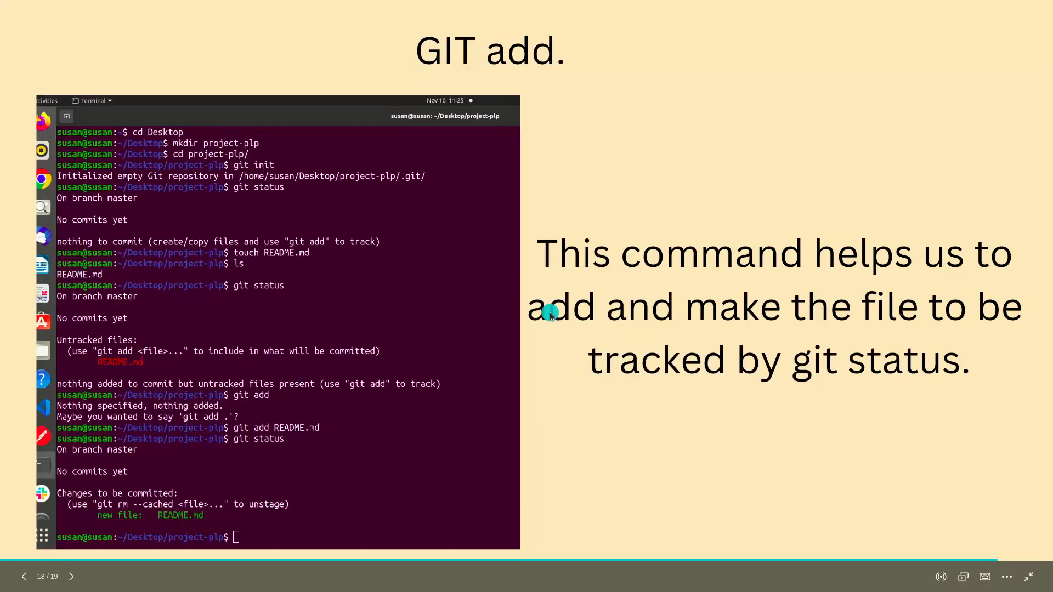
mouse_move(386, 235)
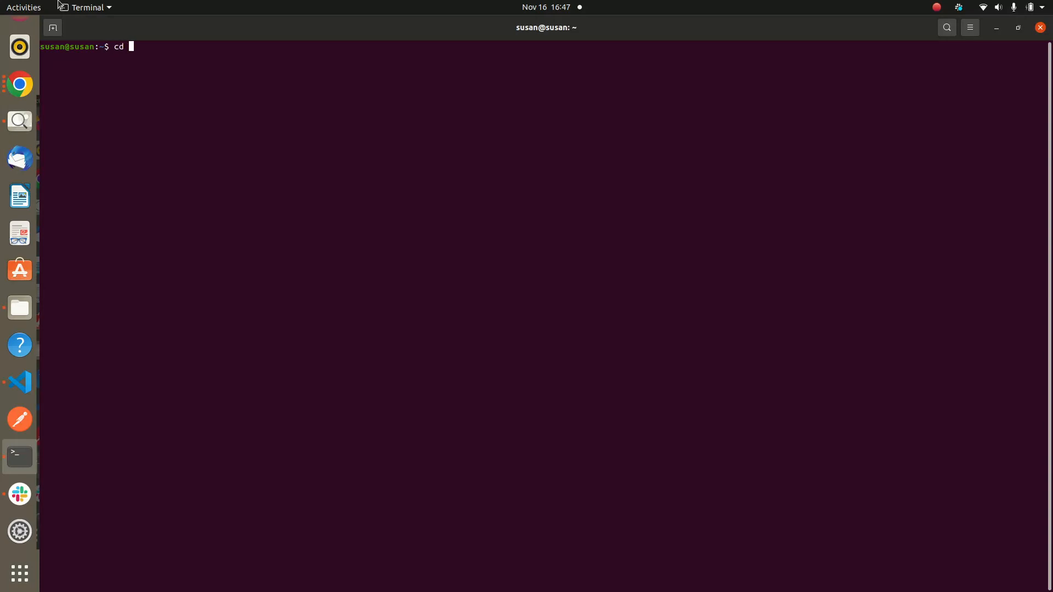
Step: Change into the Desktop folder with cd Desktop
text(De)
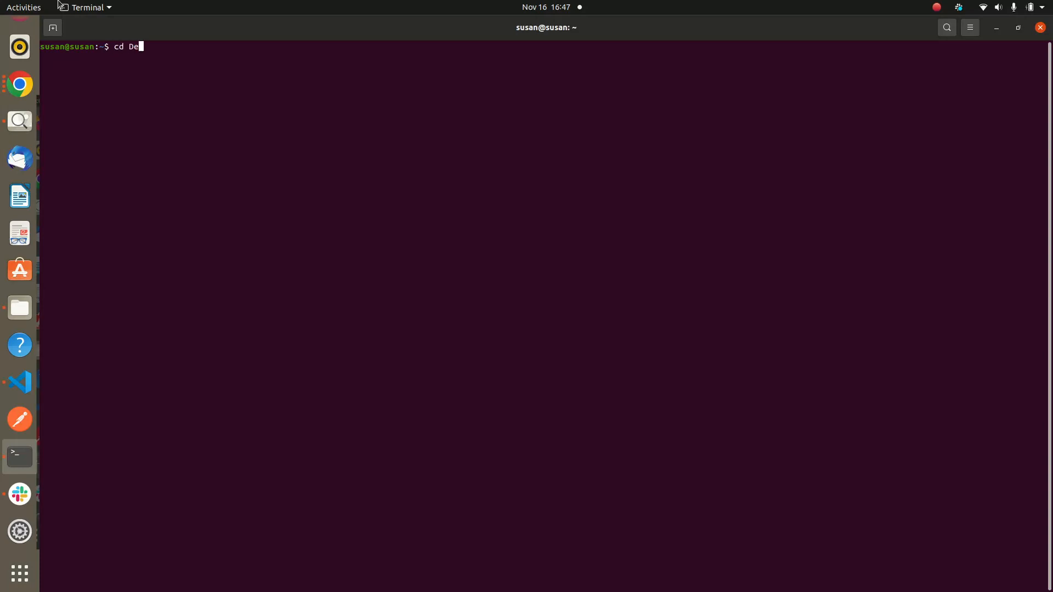
text(sk)
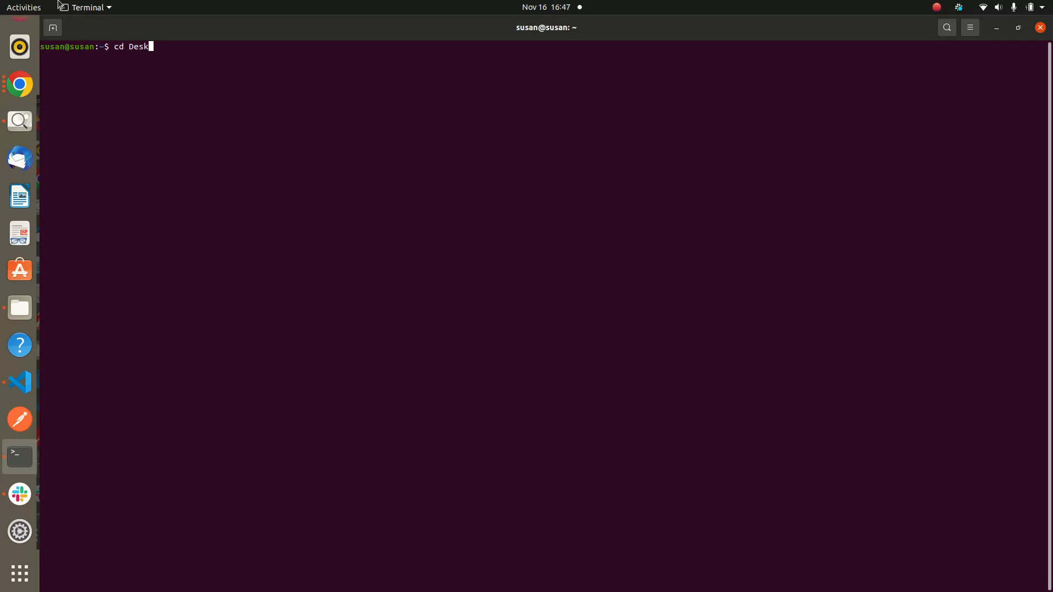
key(Return)
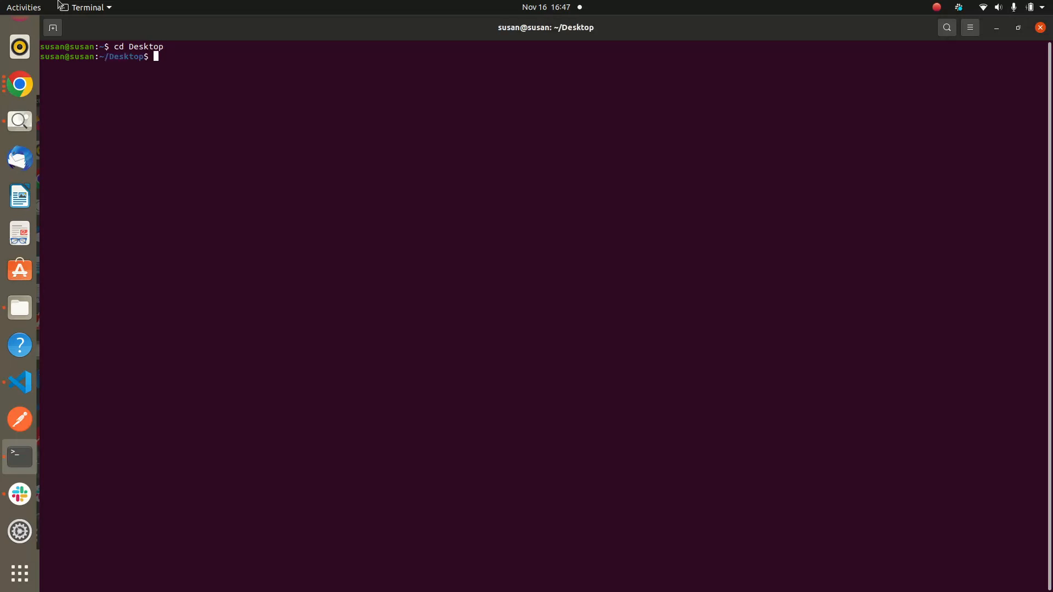
mouse_move(936, 38)
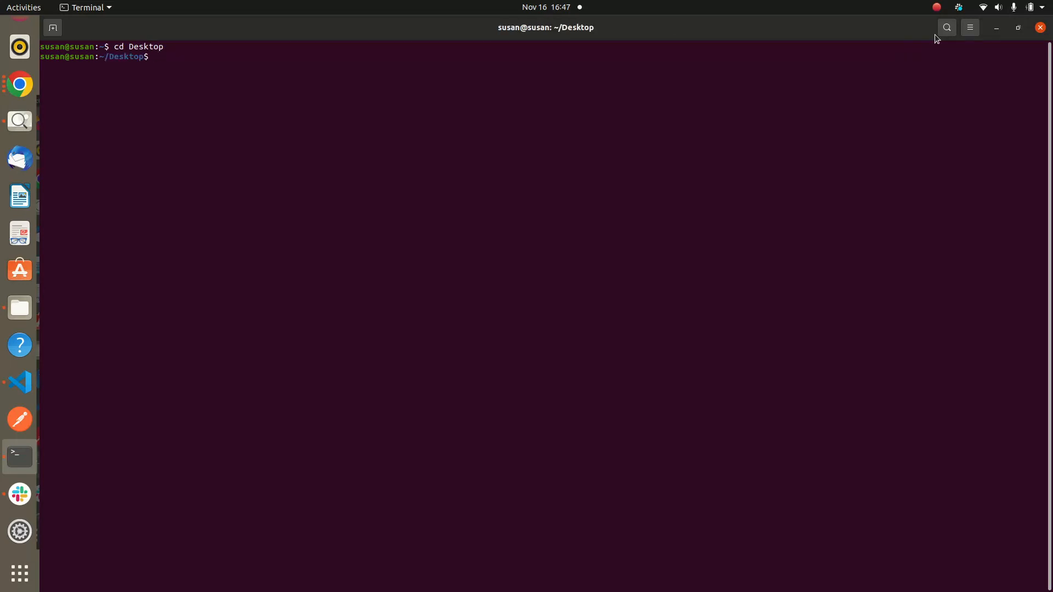
click(969, 27)
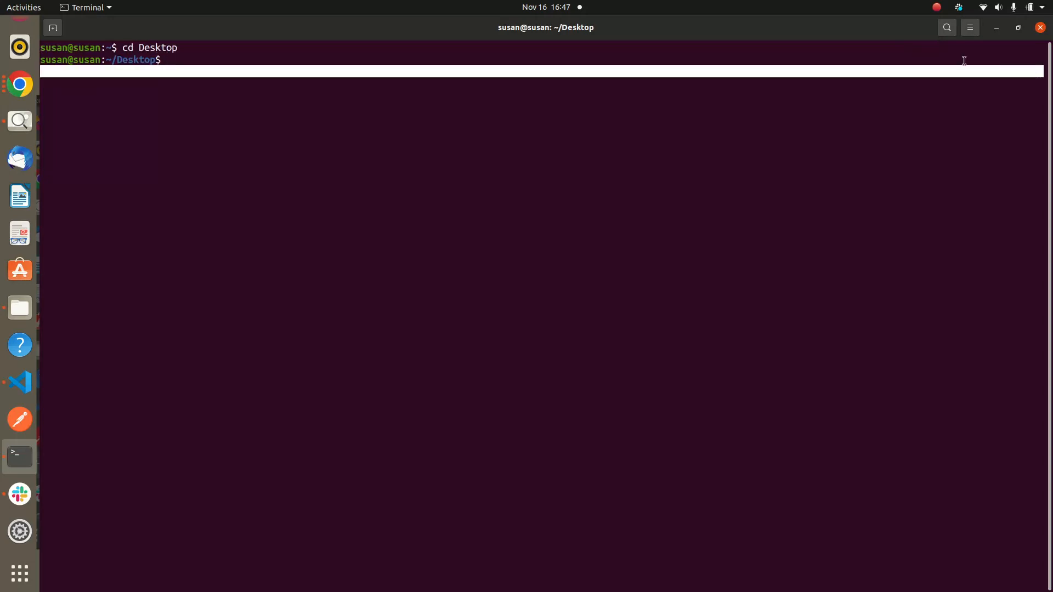
mouse_move(969, 27)
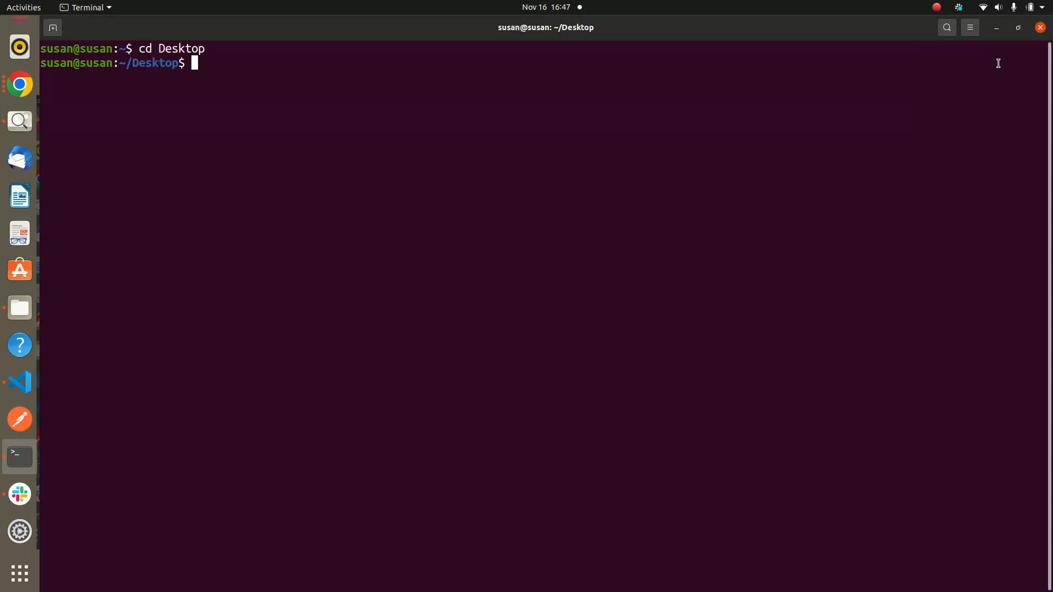
click(969, 28)
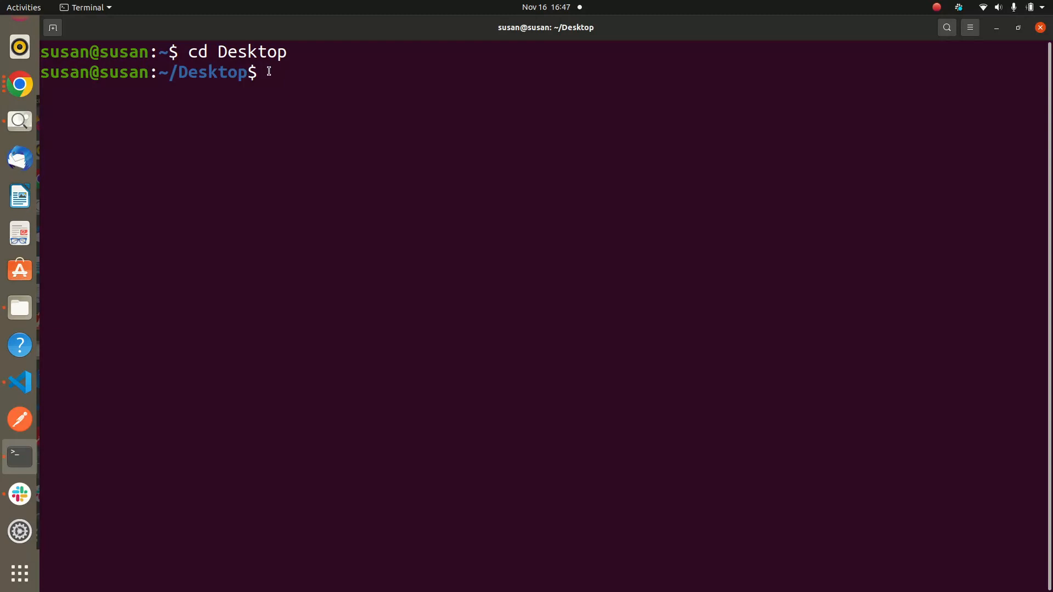
Step: Enter the ce-plp folder and run a git command to check its status
text(cd)
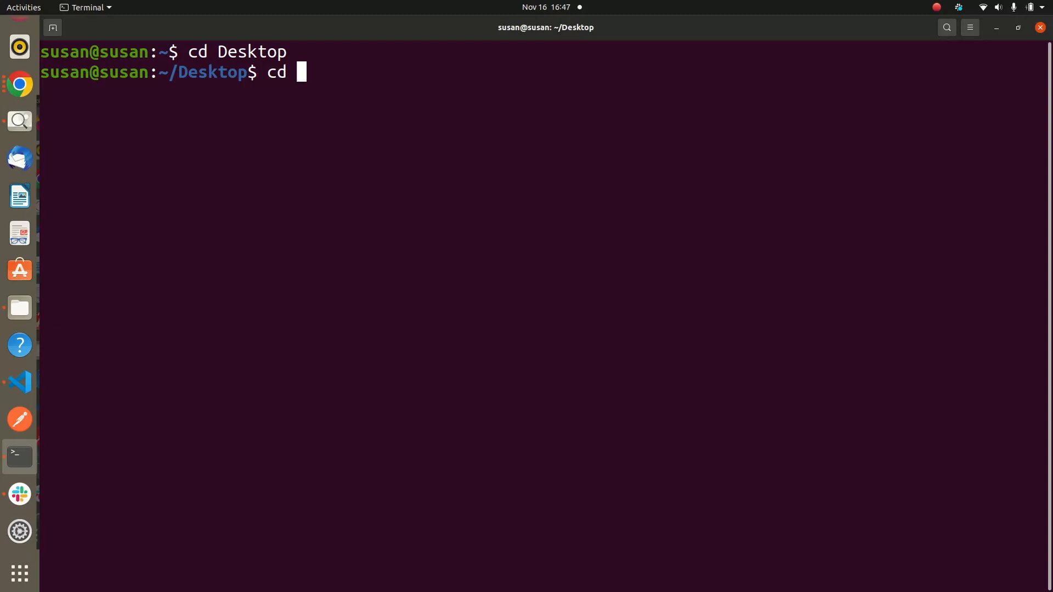
text(ce-plp/)
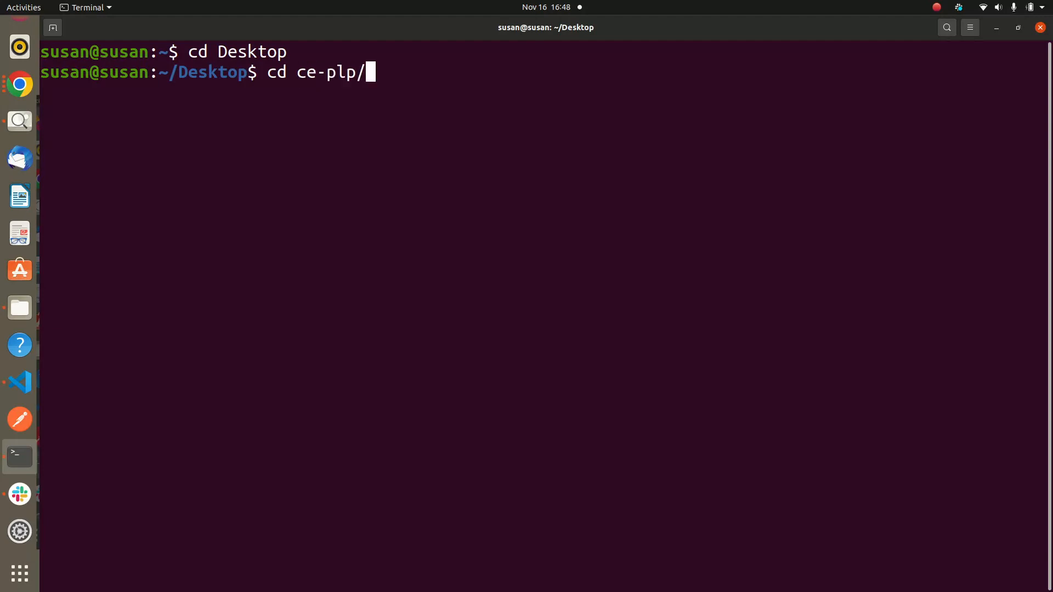
key(Return)
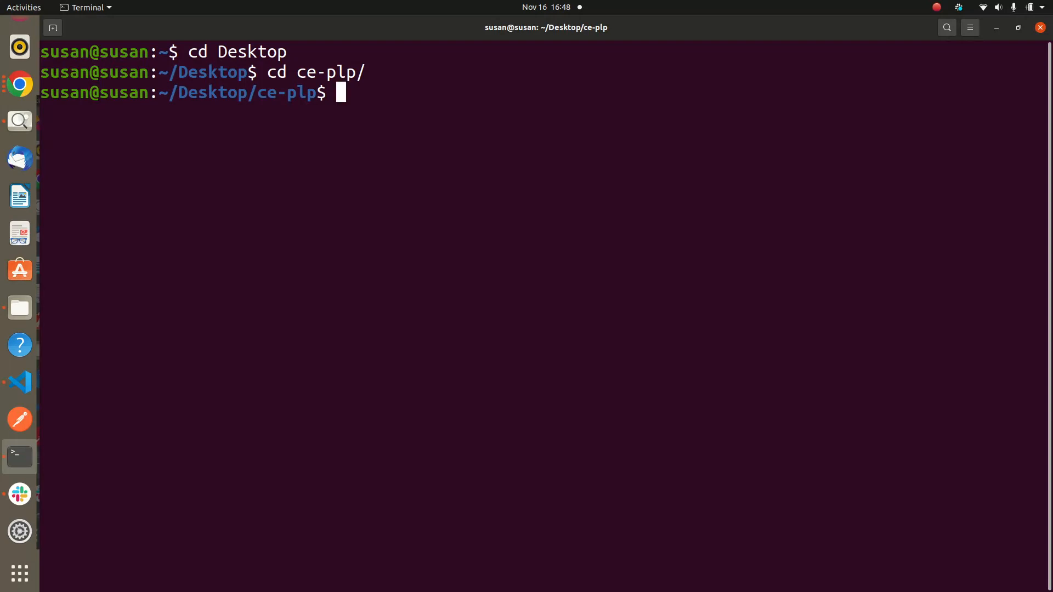
text(git)
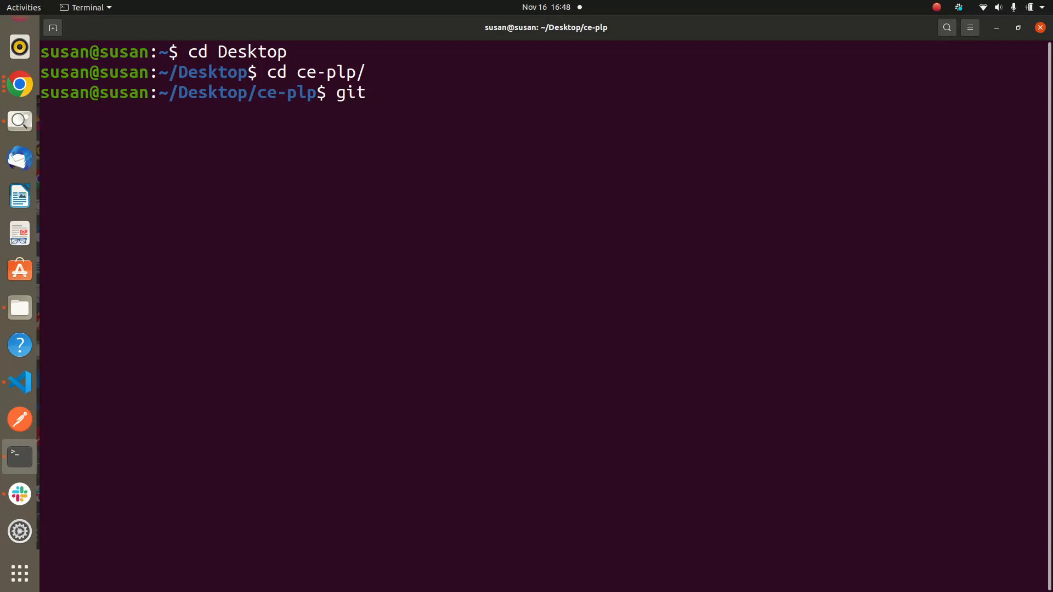
key(Return)
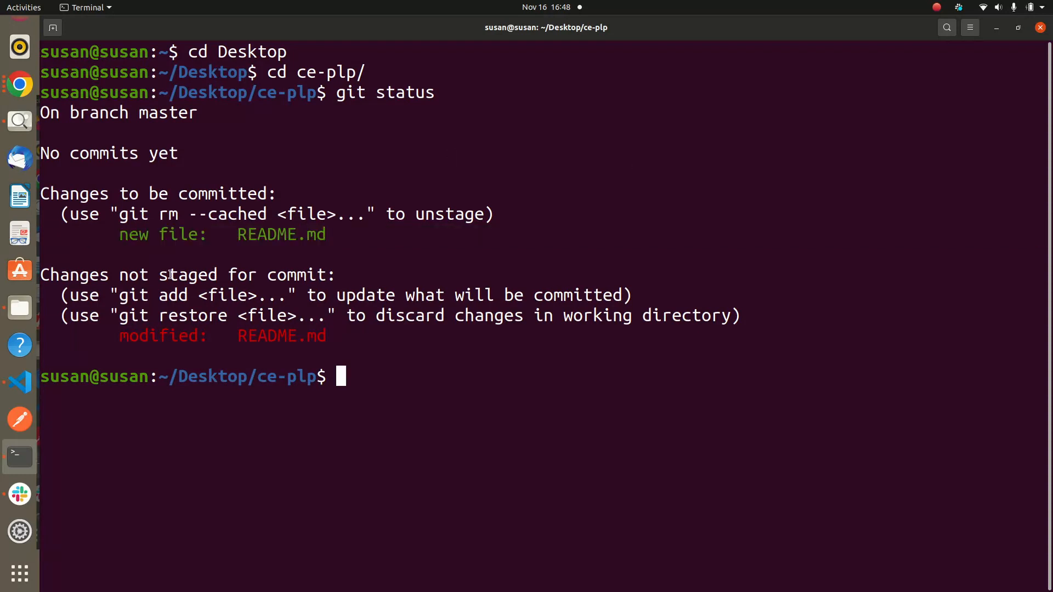
Step: Make the first commit of README.md with the message "create Readme.md"
text(git)
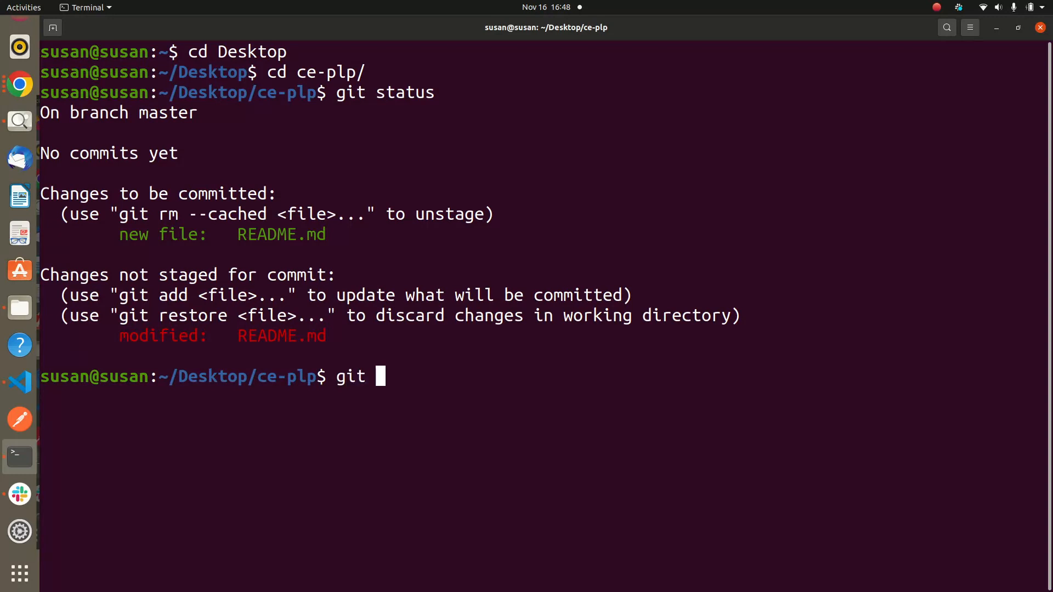
text(comm)
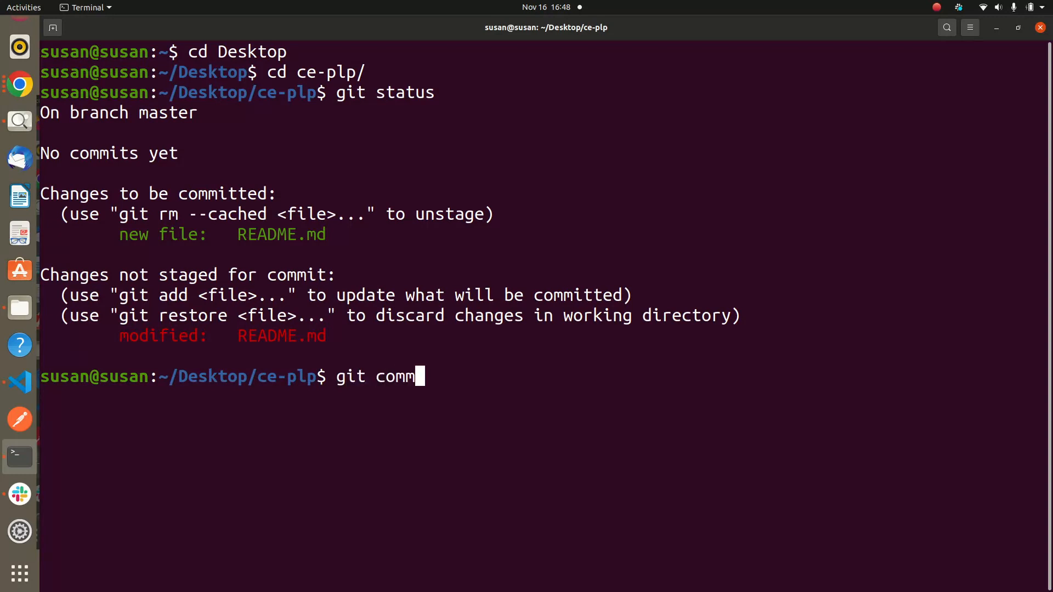
text(it -)
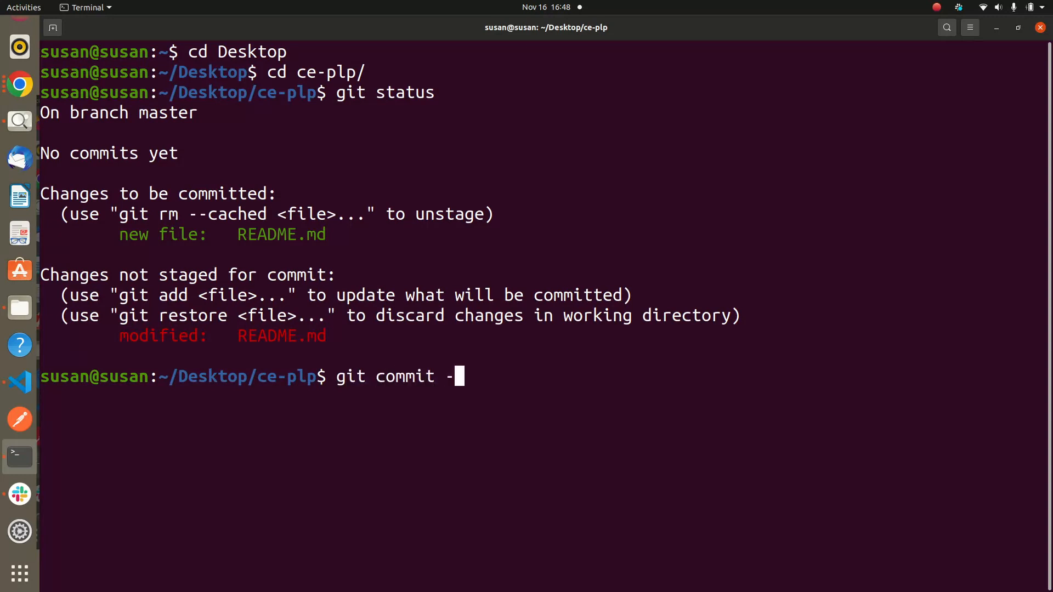
text(am)
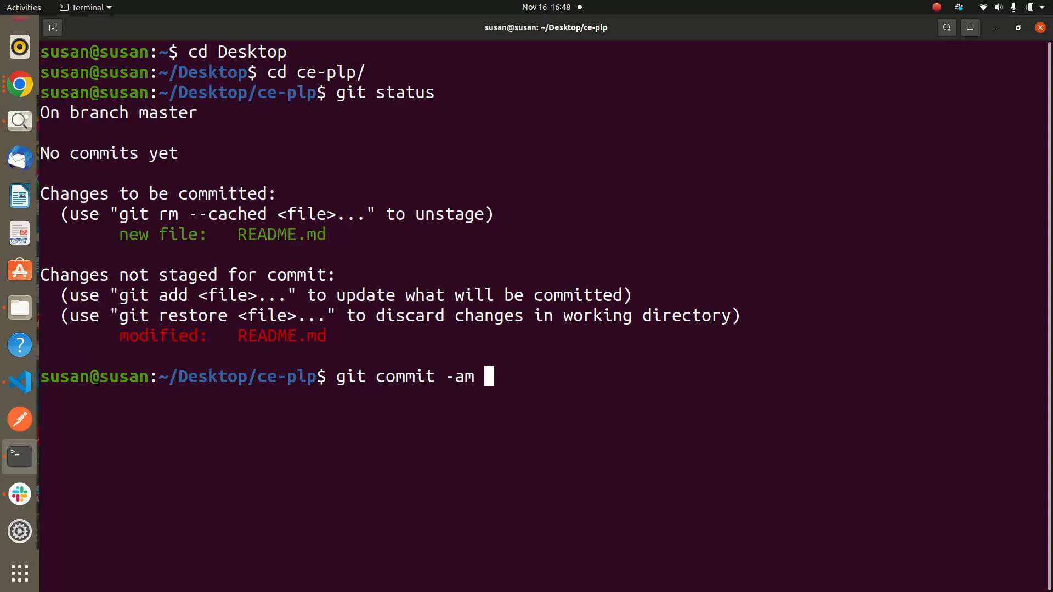
key(BackSpace)
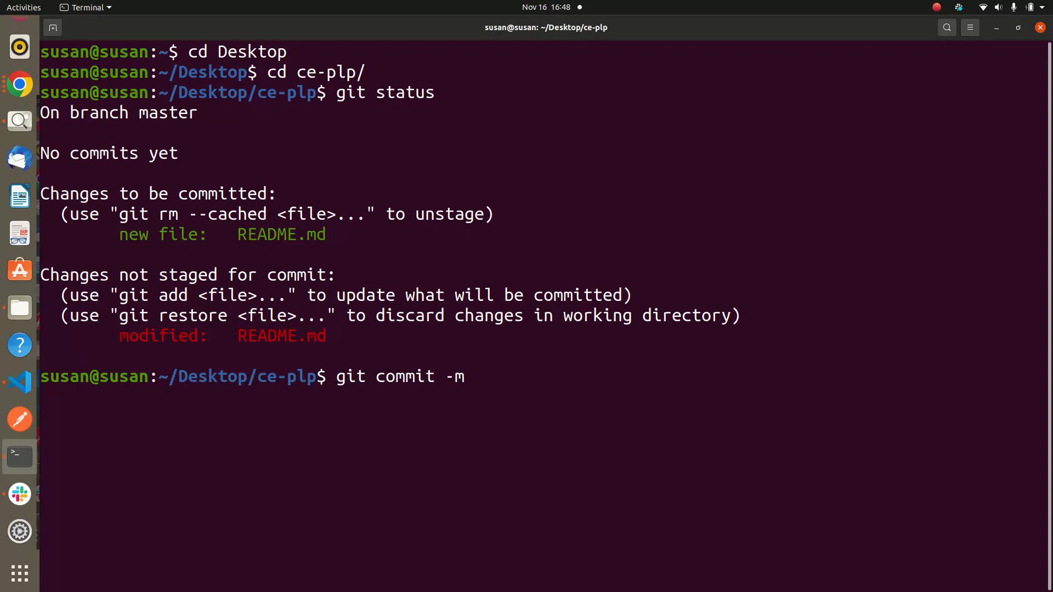
text(")
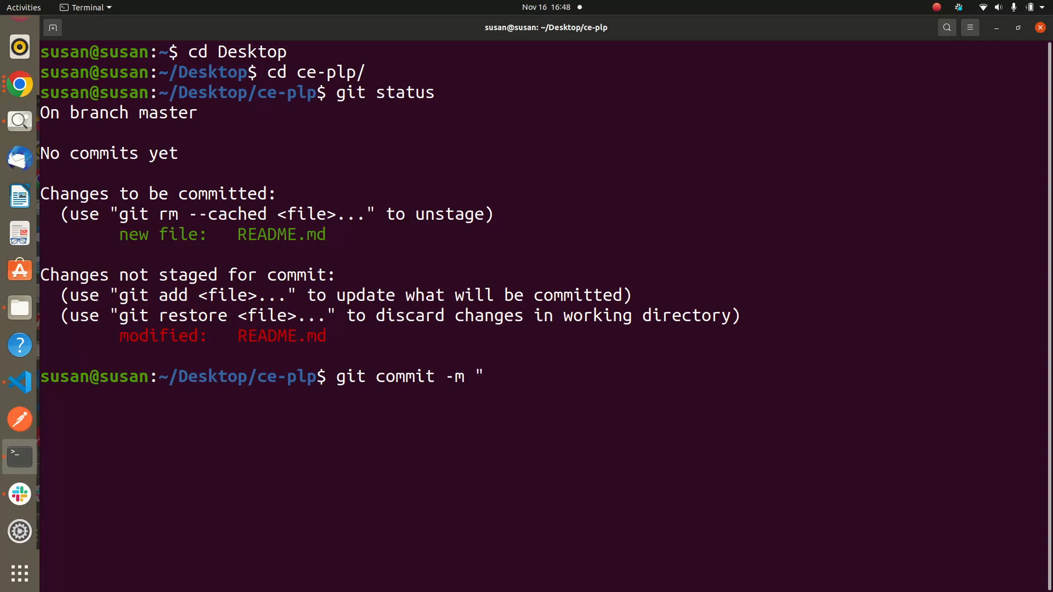
mouse_move(487, 376)
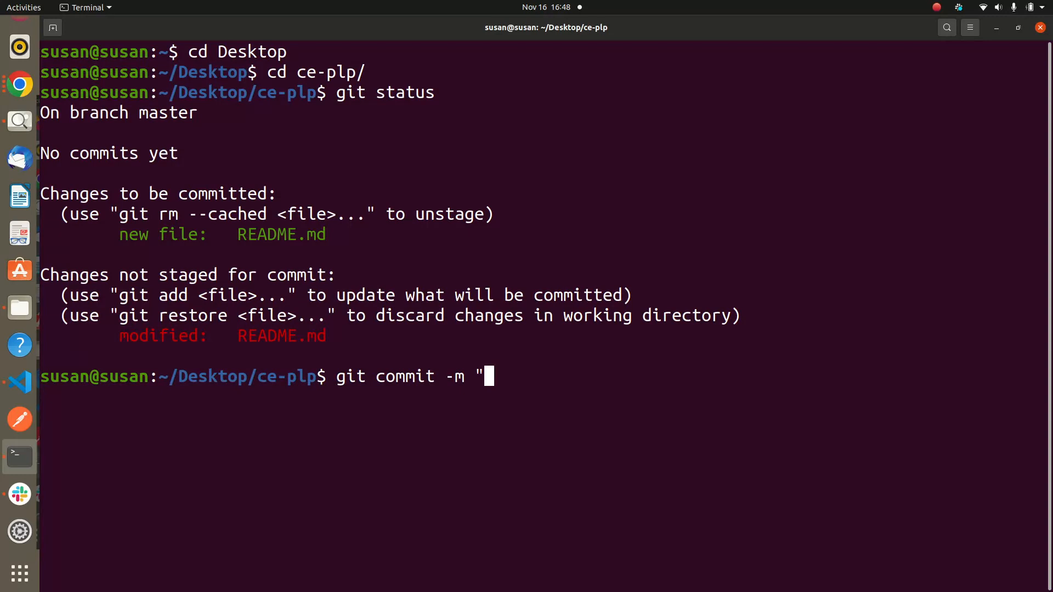
text(c)
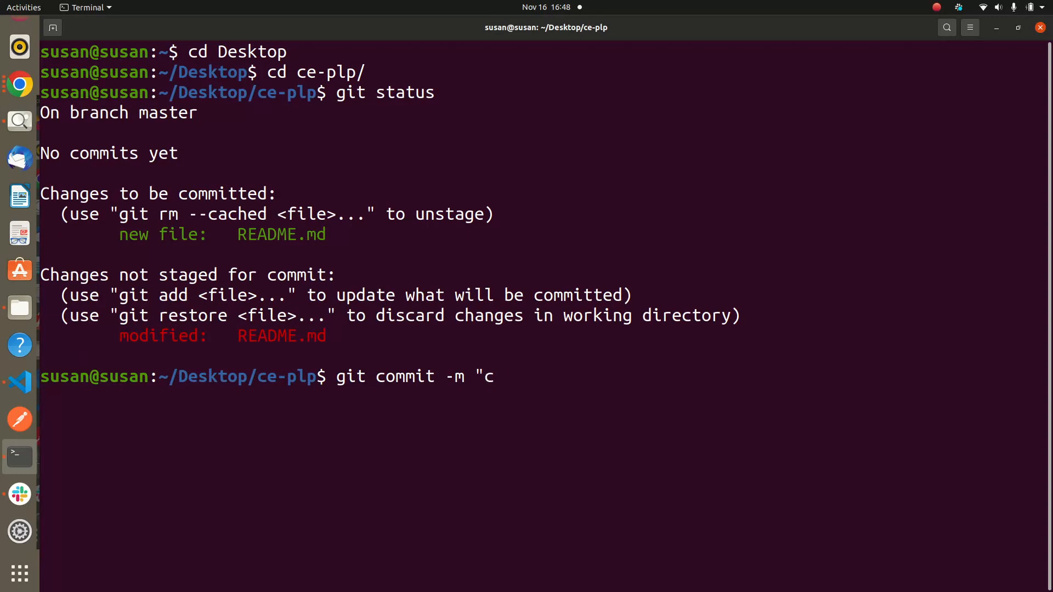
text(reate)
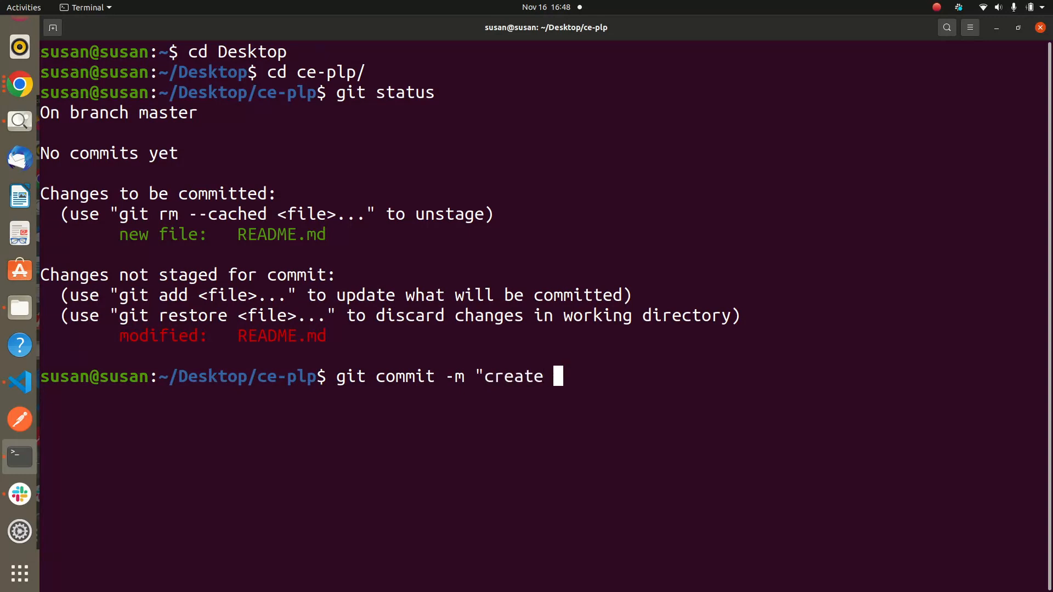
text(Re)
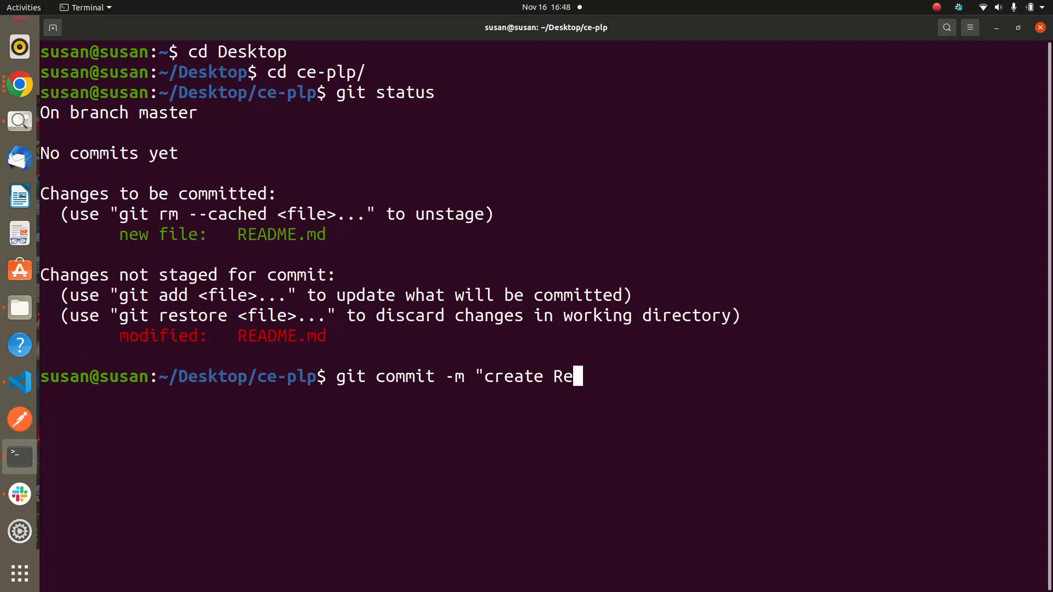
text(adm)
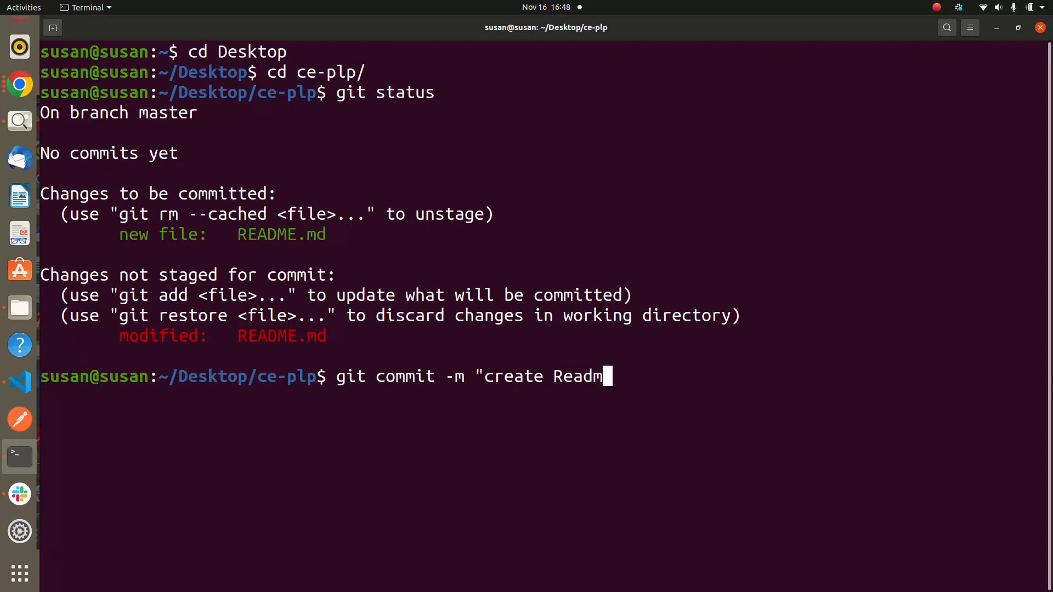
text(e.m)
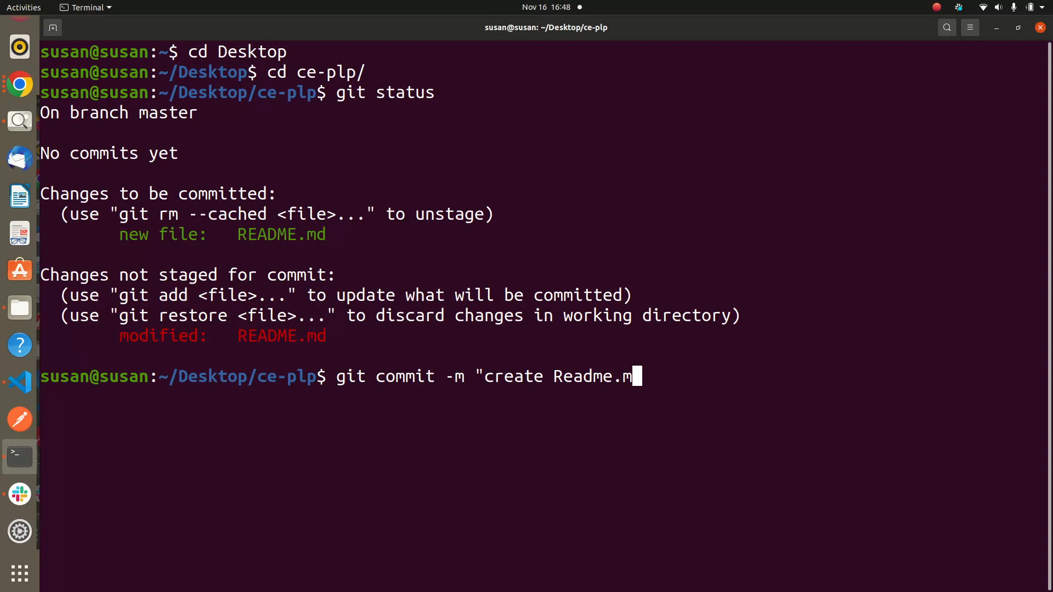
key(Return)
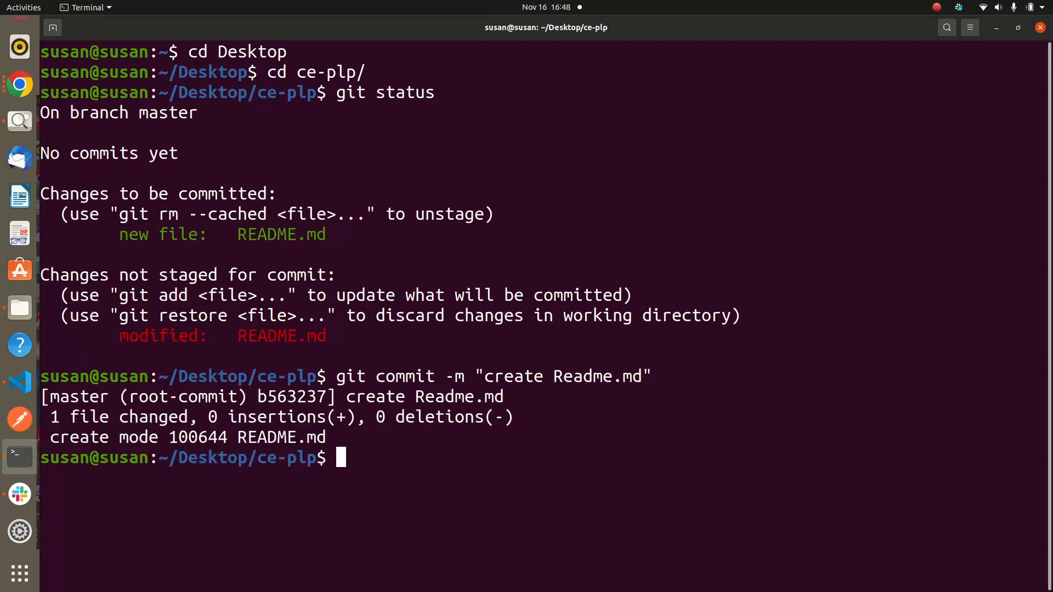
text(g)
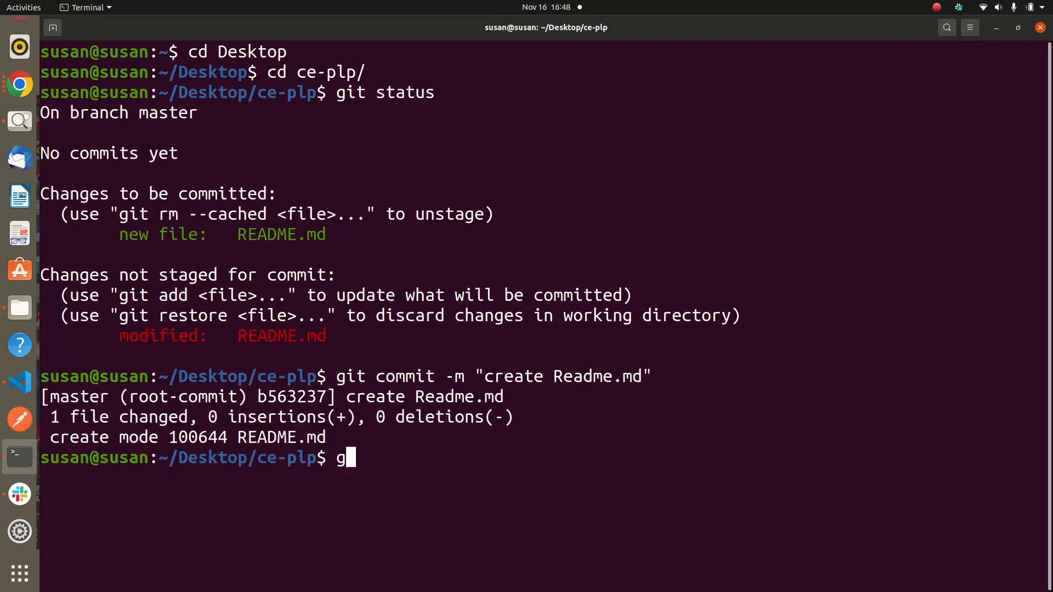
text(it sta)
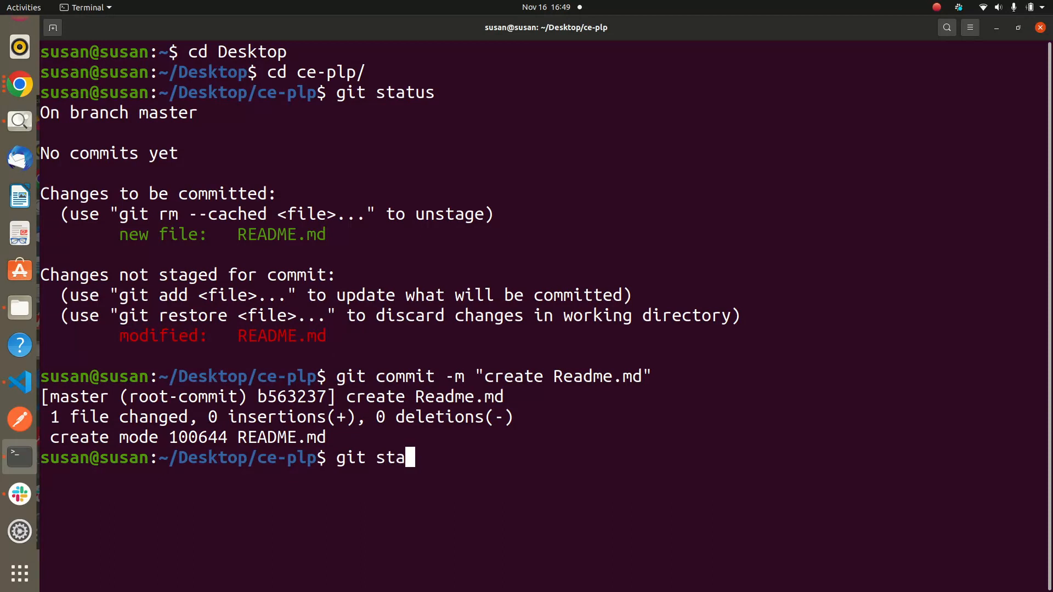
key(Return)
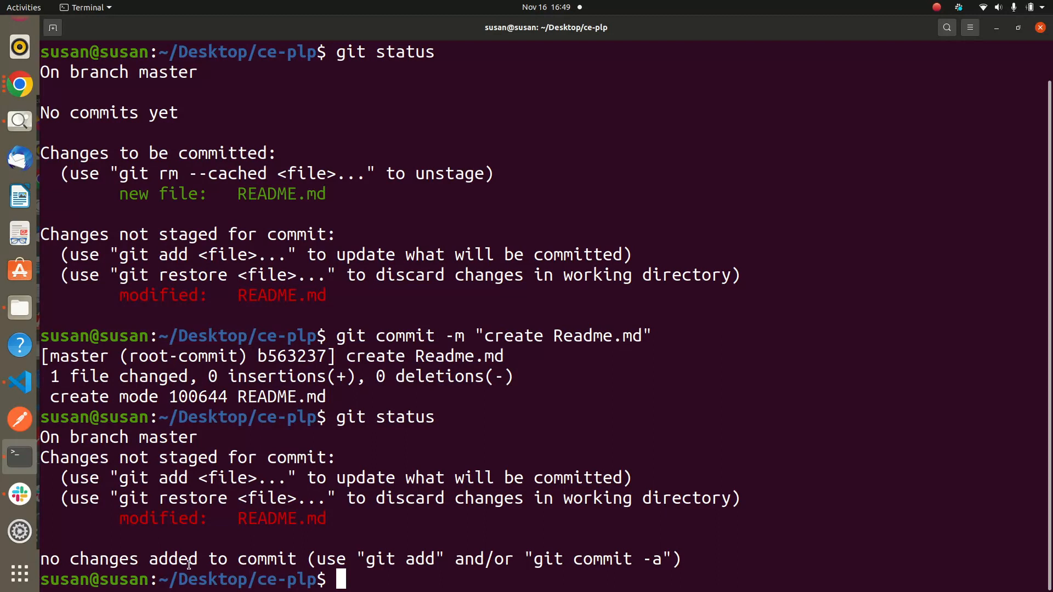
mouse_move(358, 391)
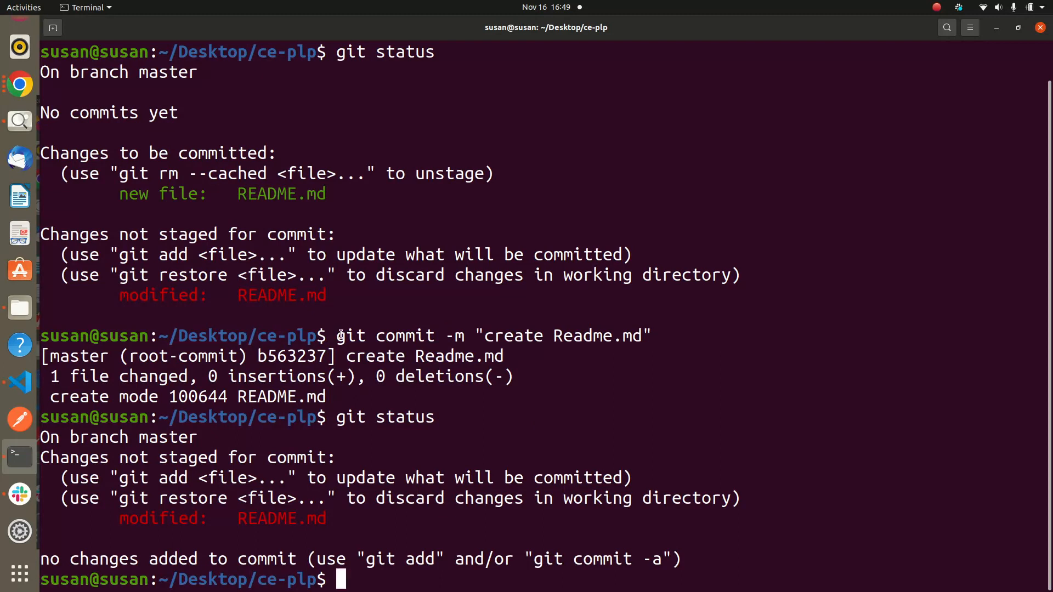
mouse_move(337, 580)
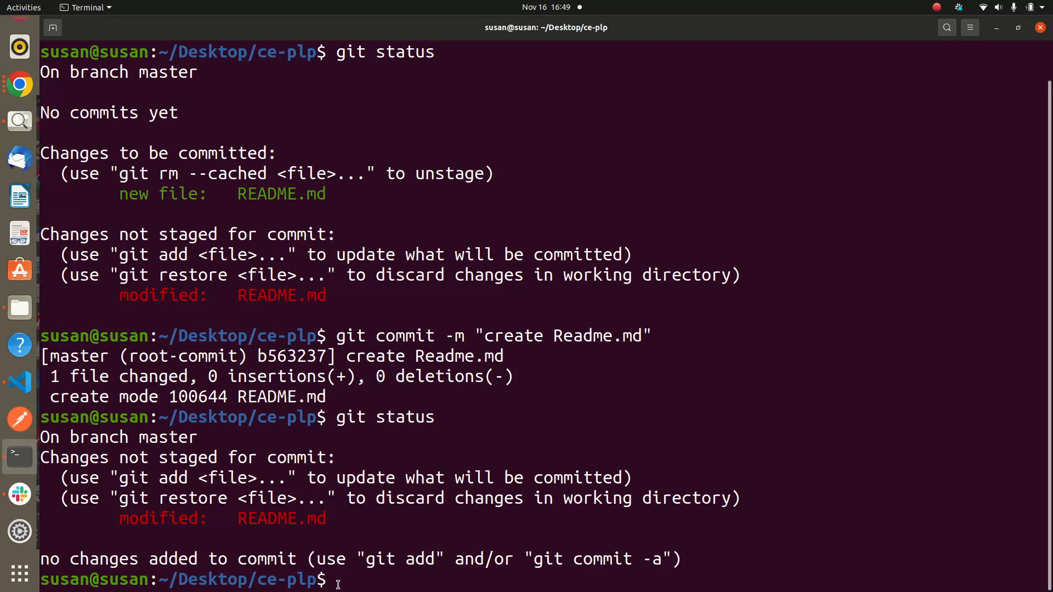
Step: Commit all modified tracked files with git commit -a -m "create Readme.md"
text(git)
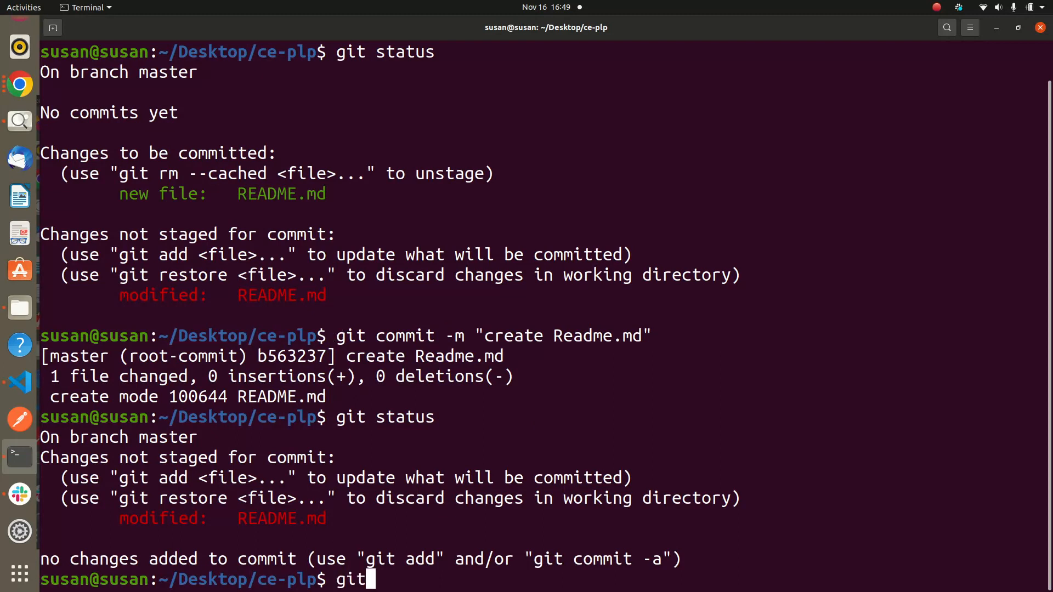
text(c)
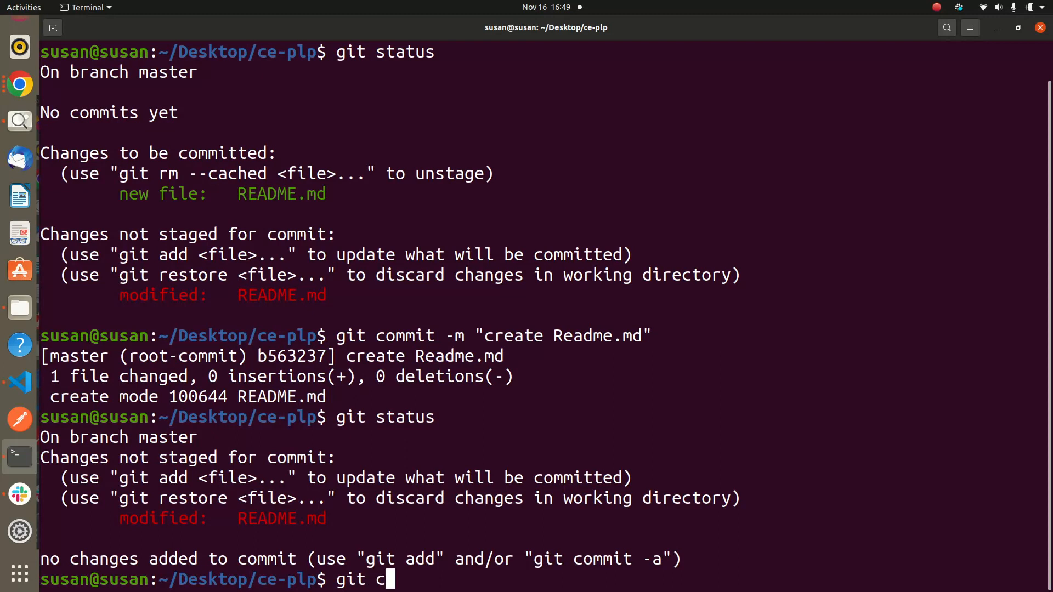
text(ommit -)
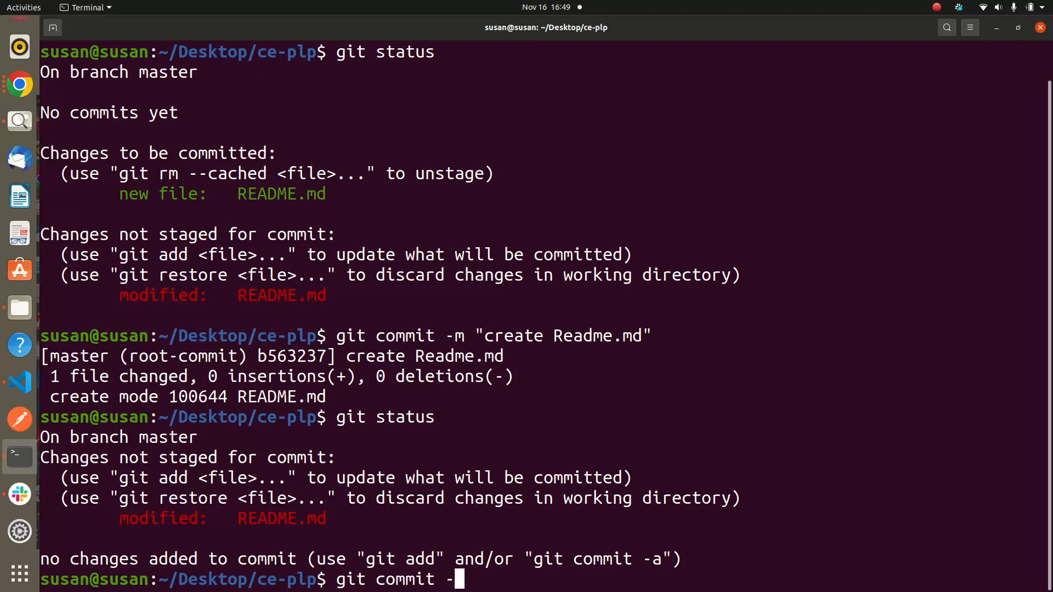
text(a)
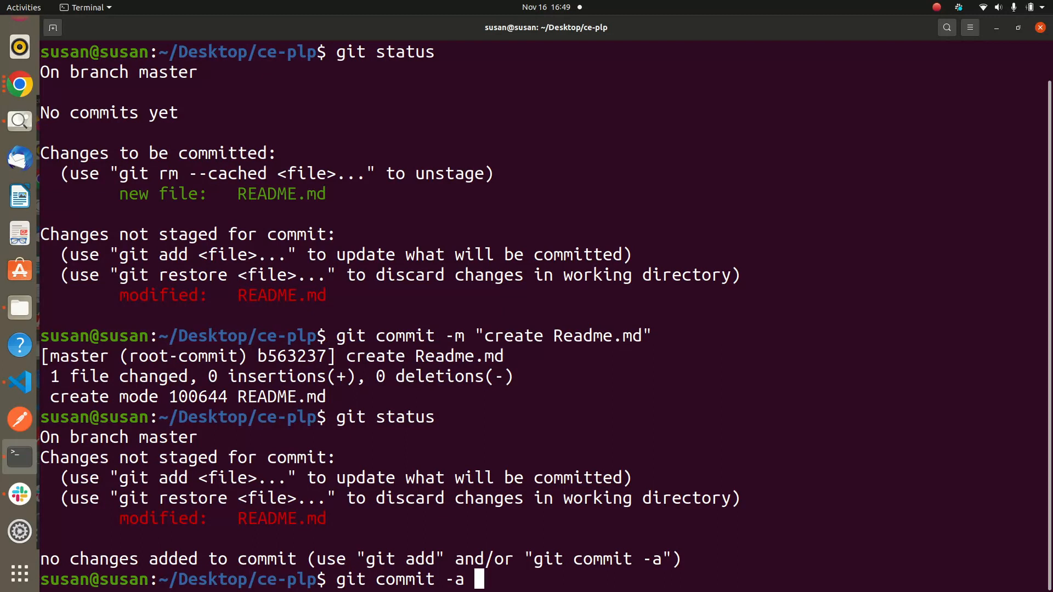
text(-)
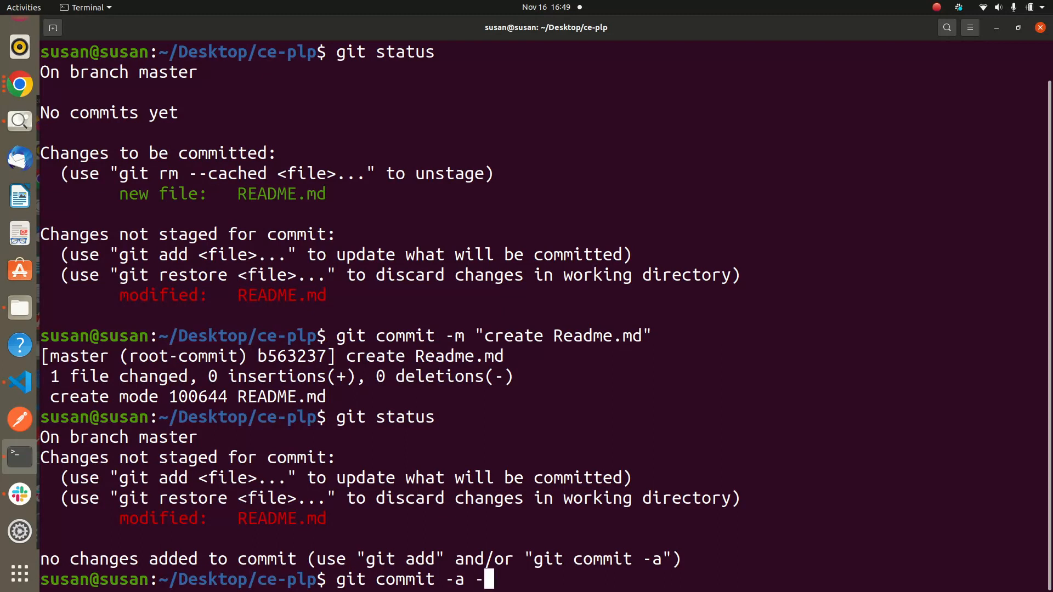
text(m ")
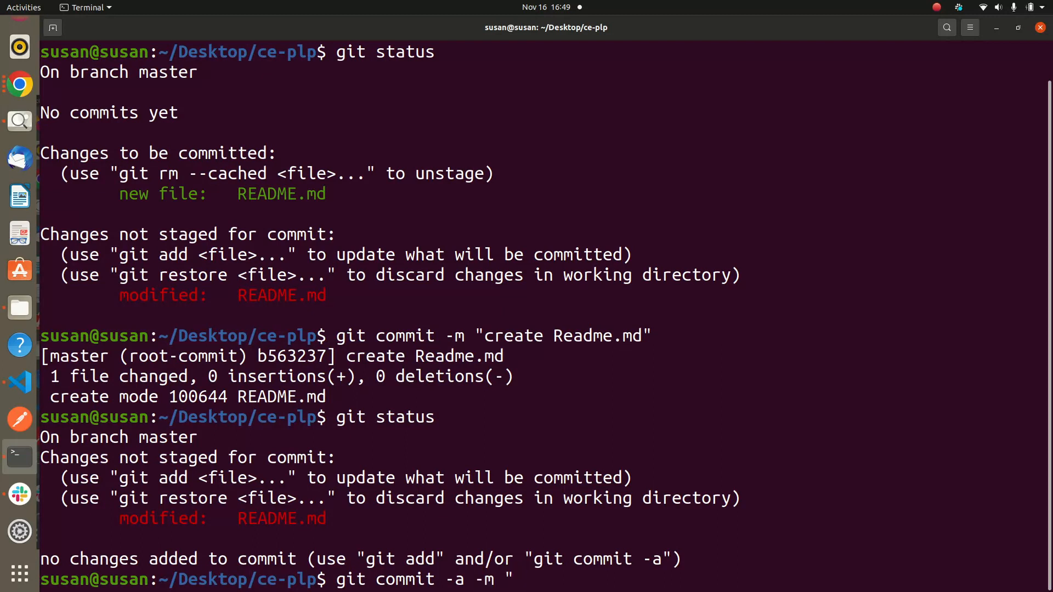
mouse_move(517, 579)
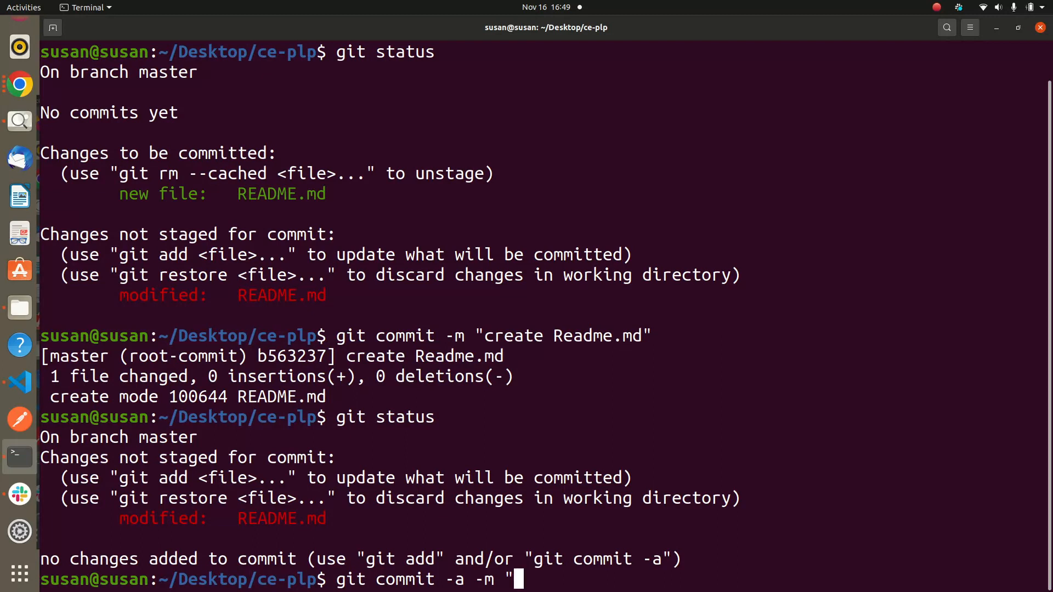
text(create)
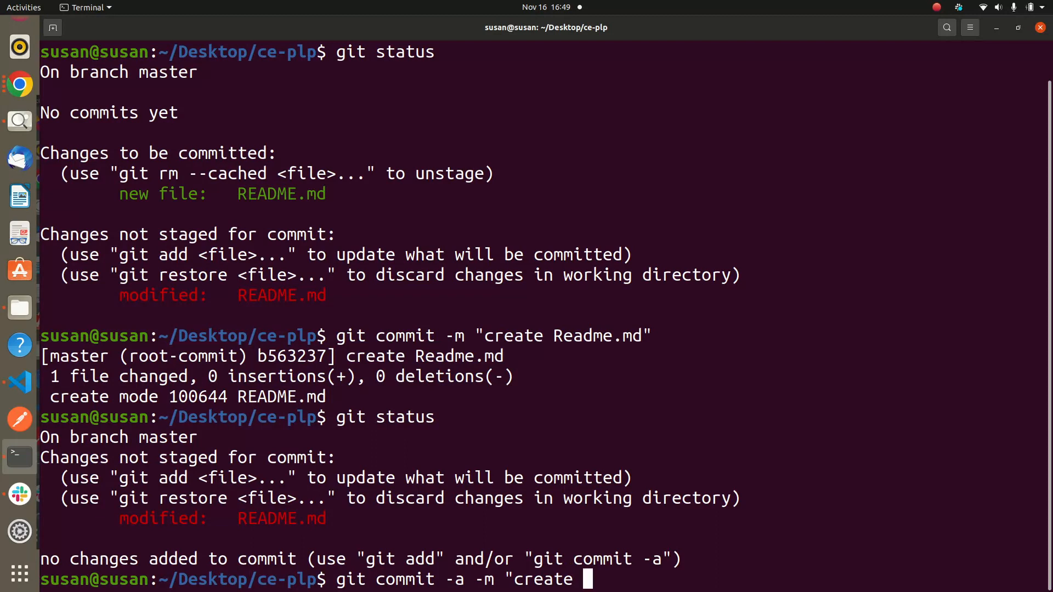
text(Ra)
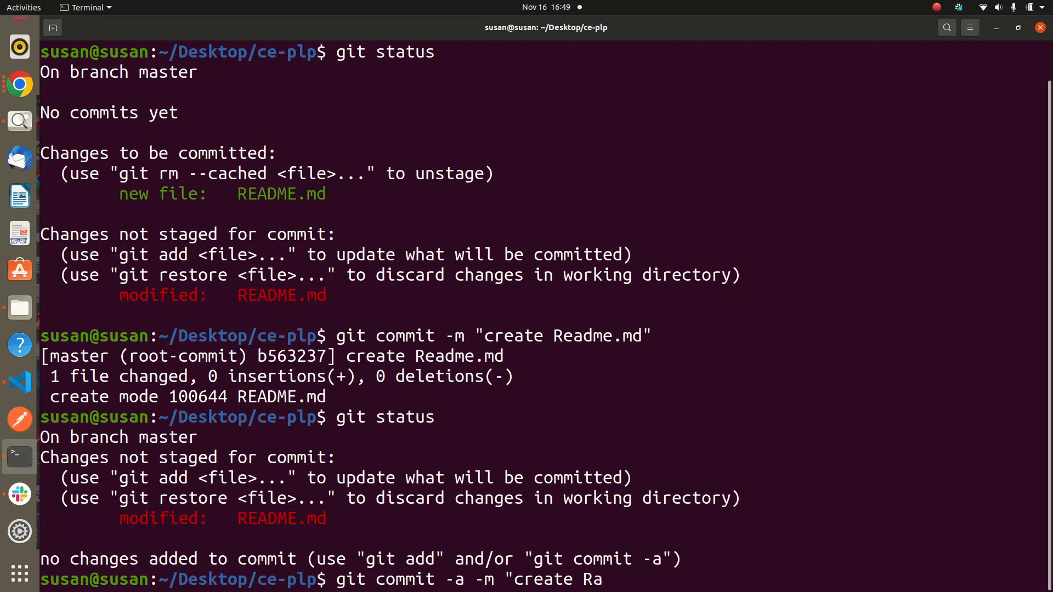
text(e)
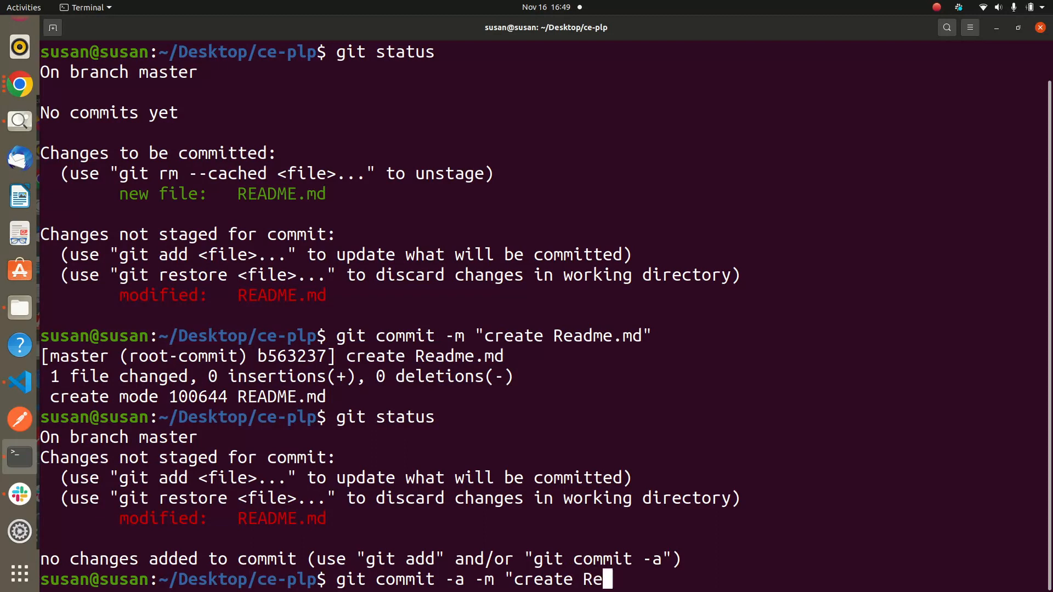
text(A)
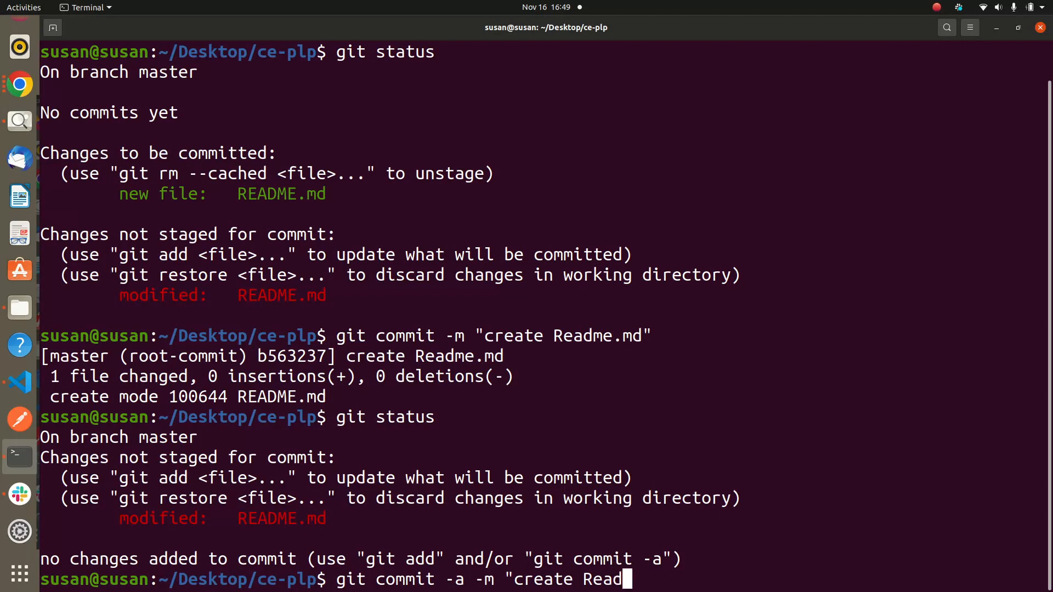
text(me)
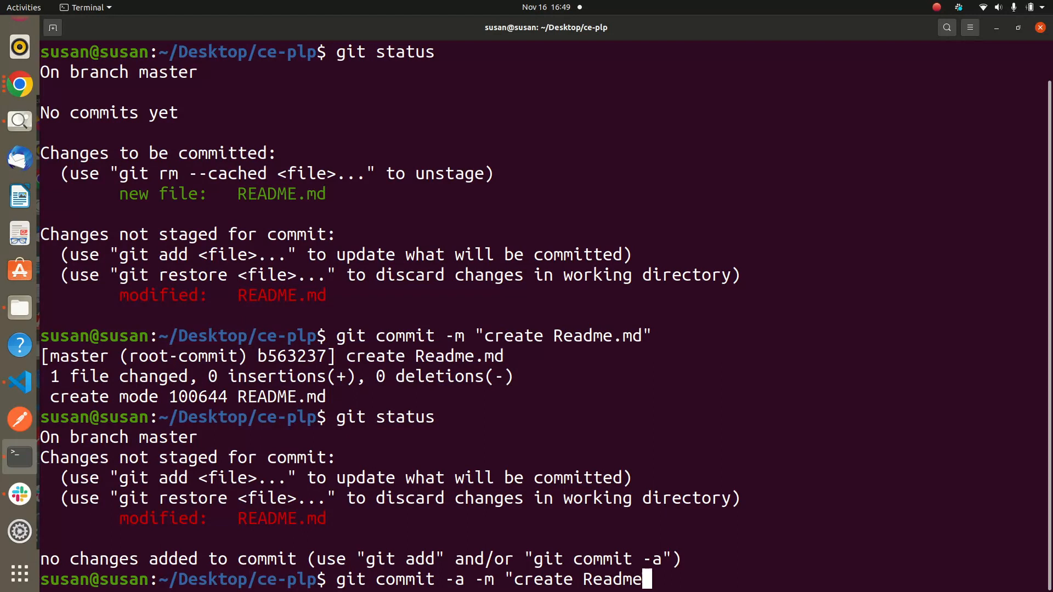
text(.md)
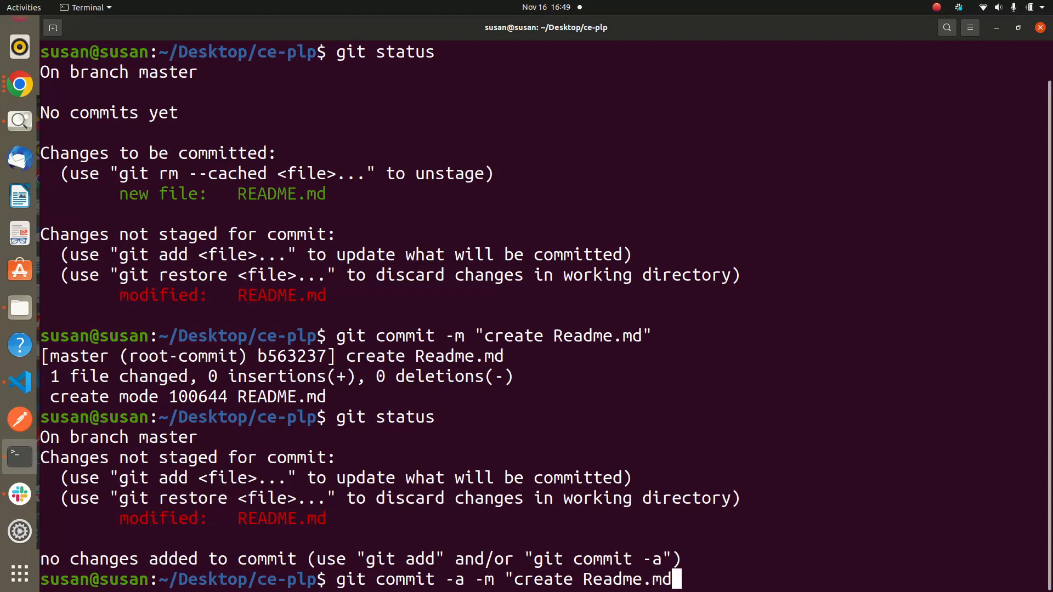
key(Return)
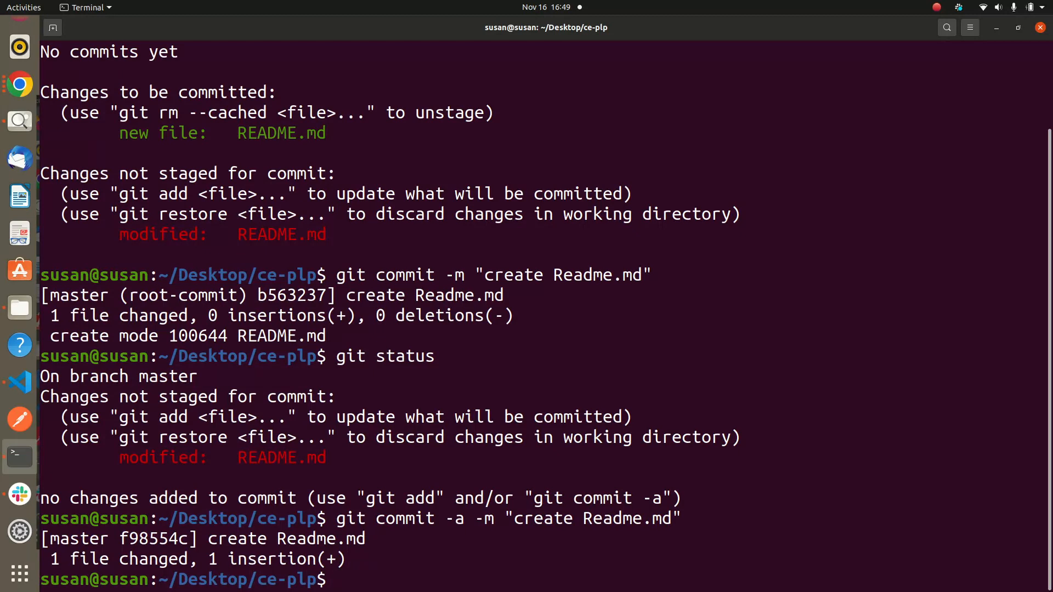
Step: Rerun git commit -am "create Readme.md" and confirm there is nothing to commit
text(git)
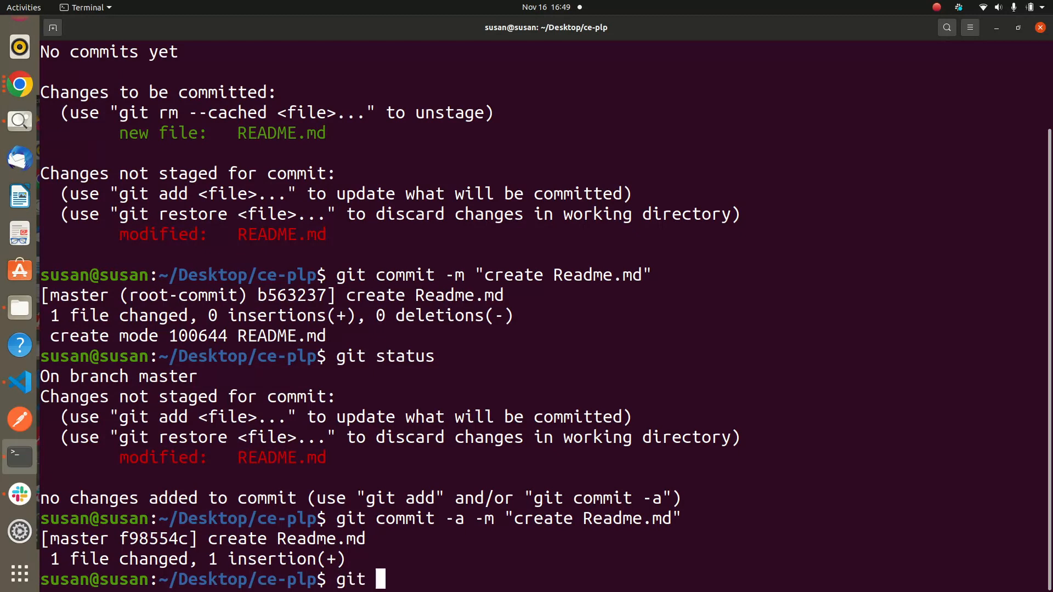
text(commit)
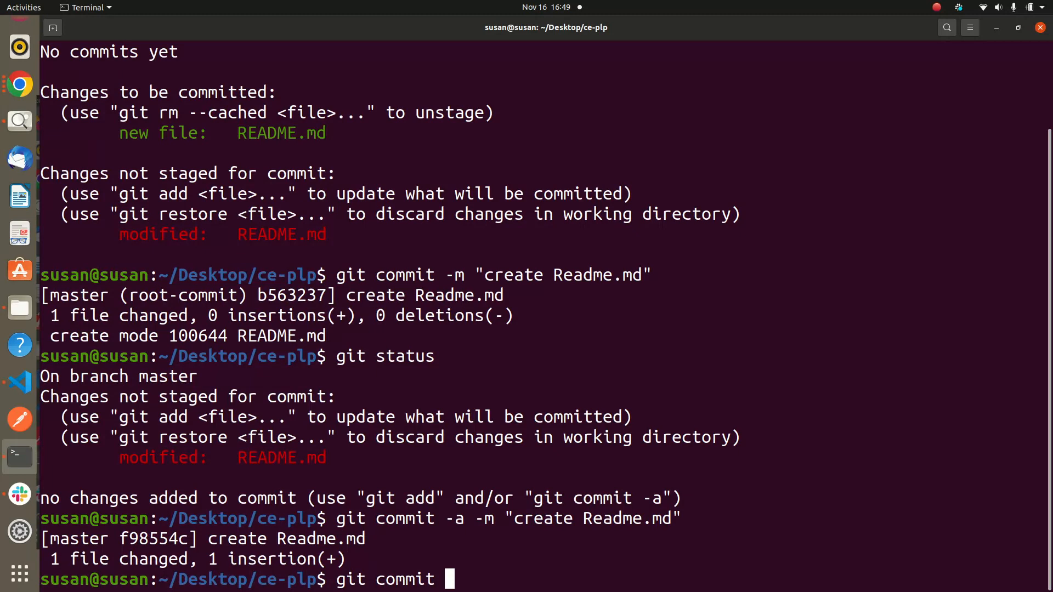
text(-am)
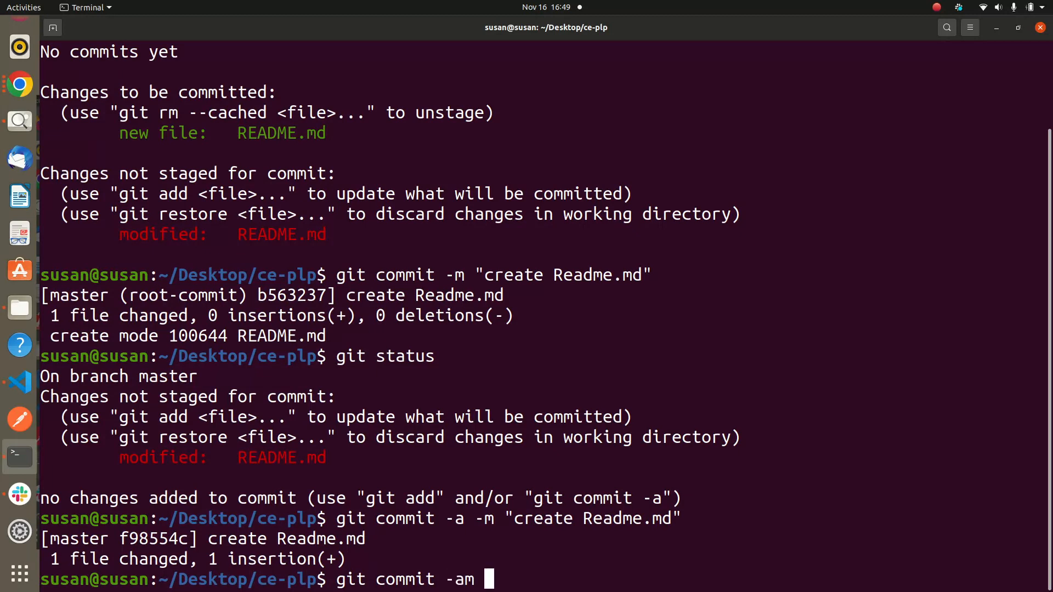
text(")
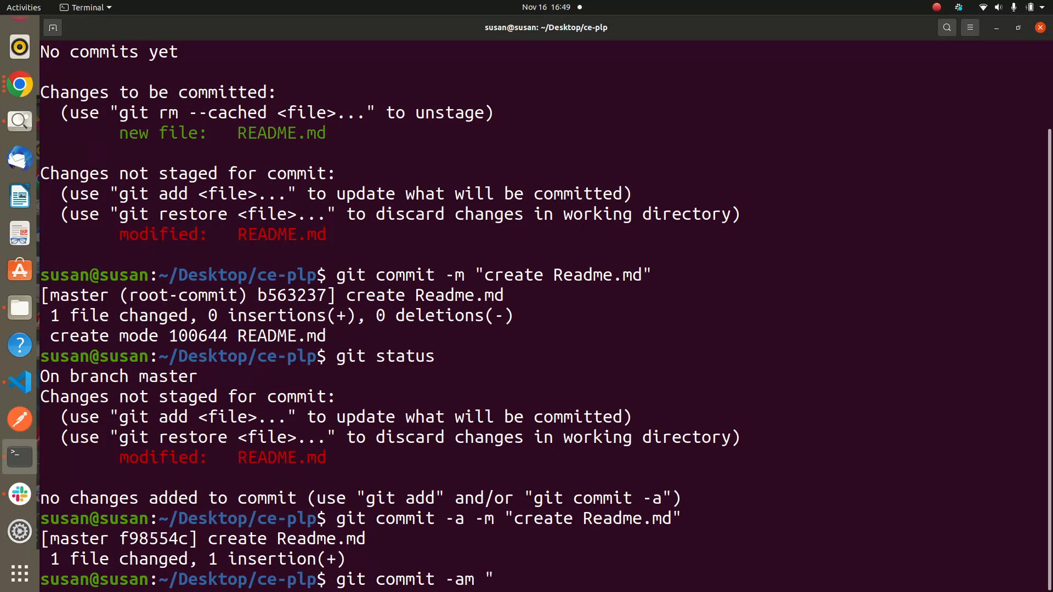
text(creat)
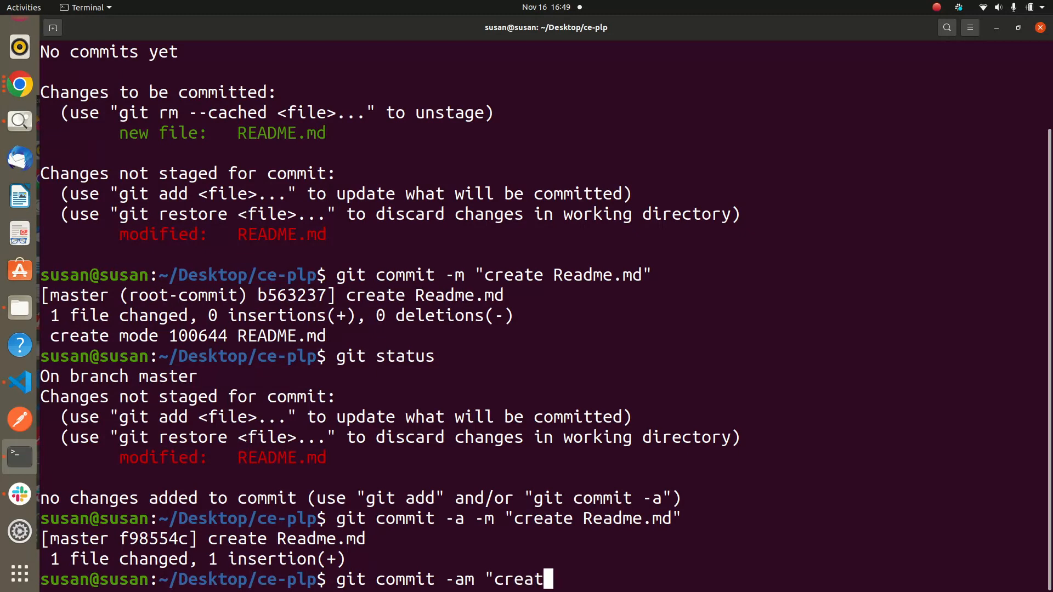
text(e R)
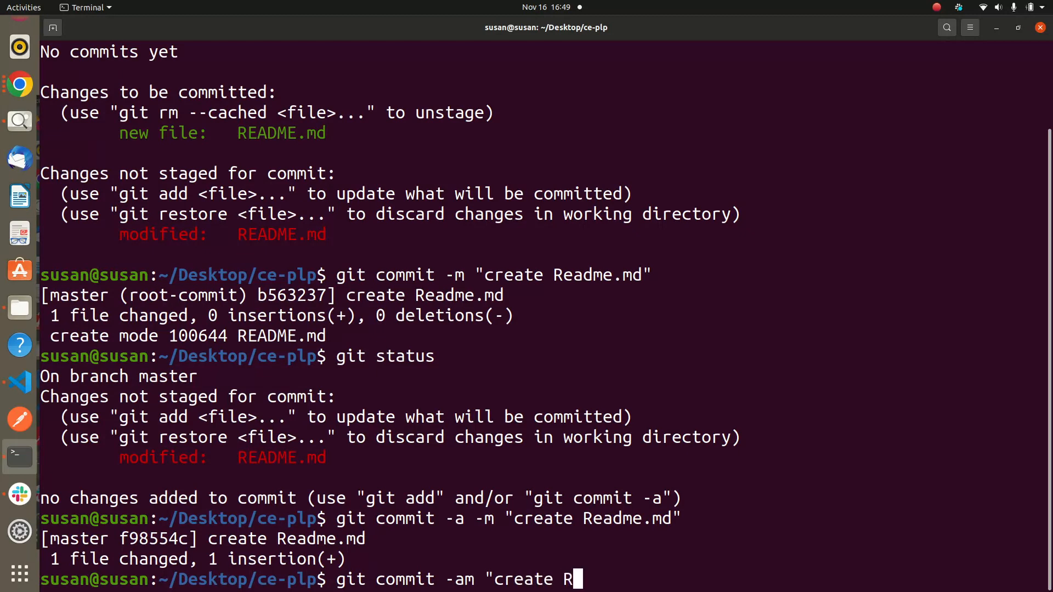
text(ead)
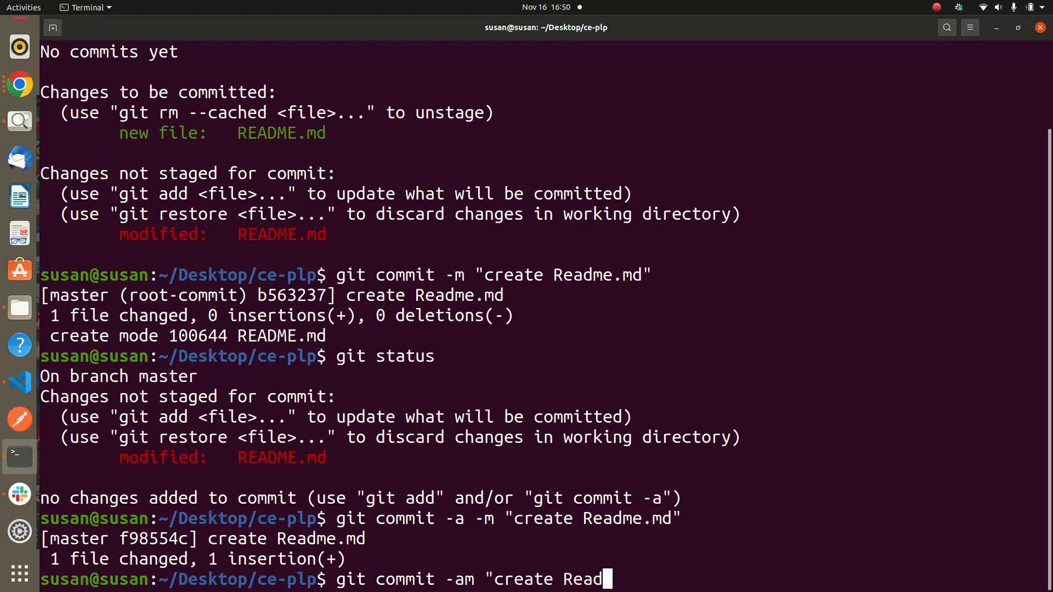
text(me)
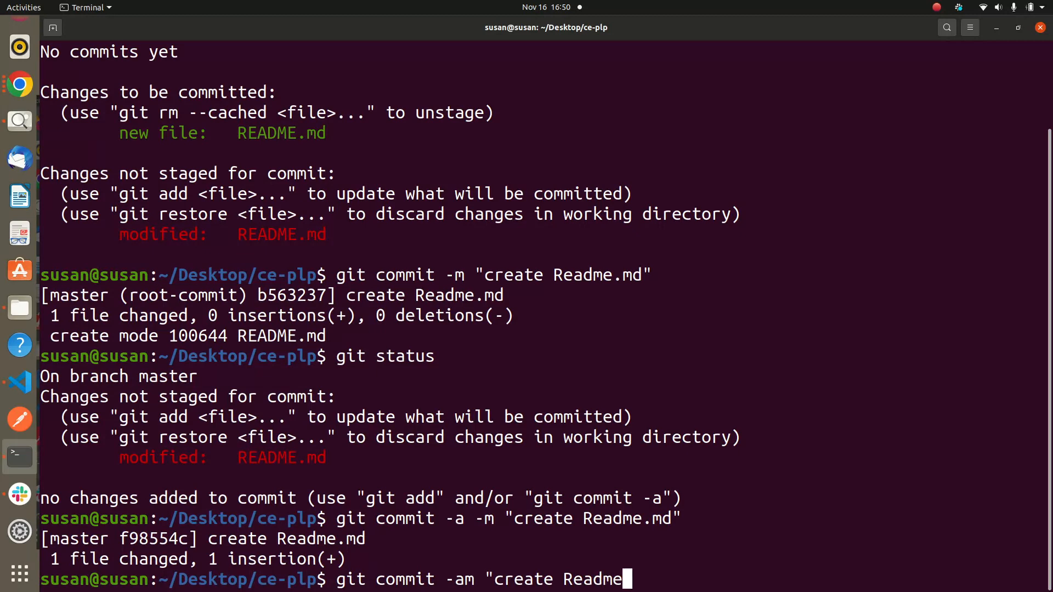
text(.md)
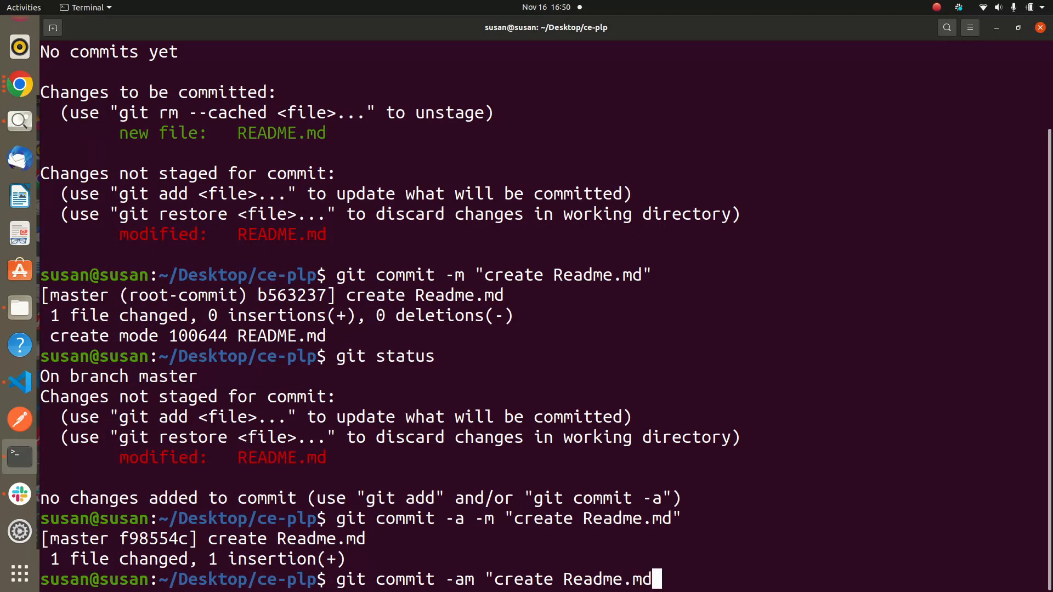
key(Return)
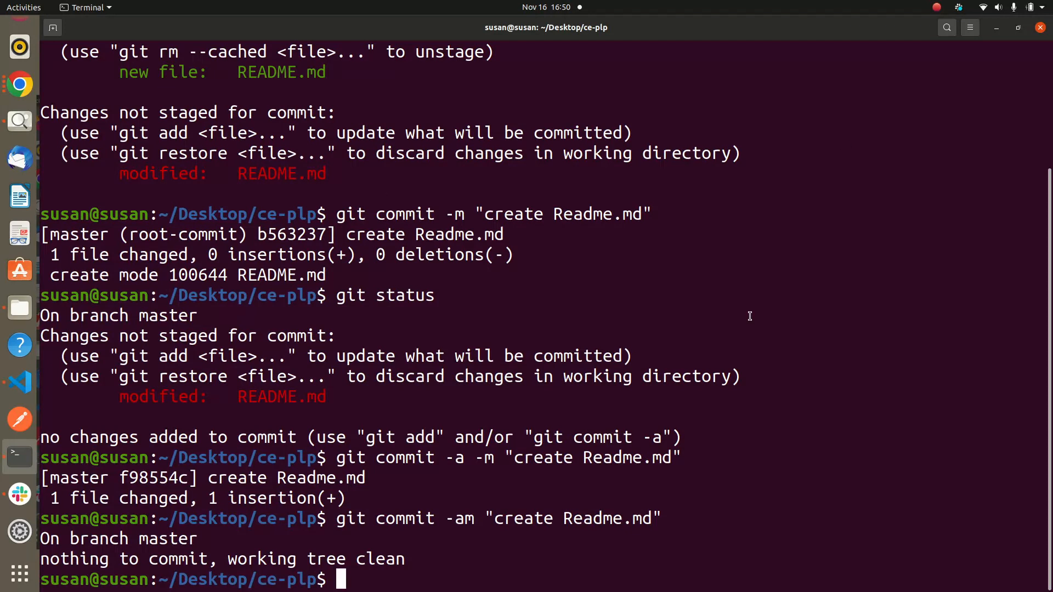
mouse_move(422, 210)
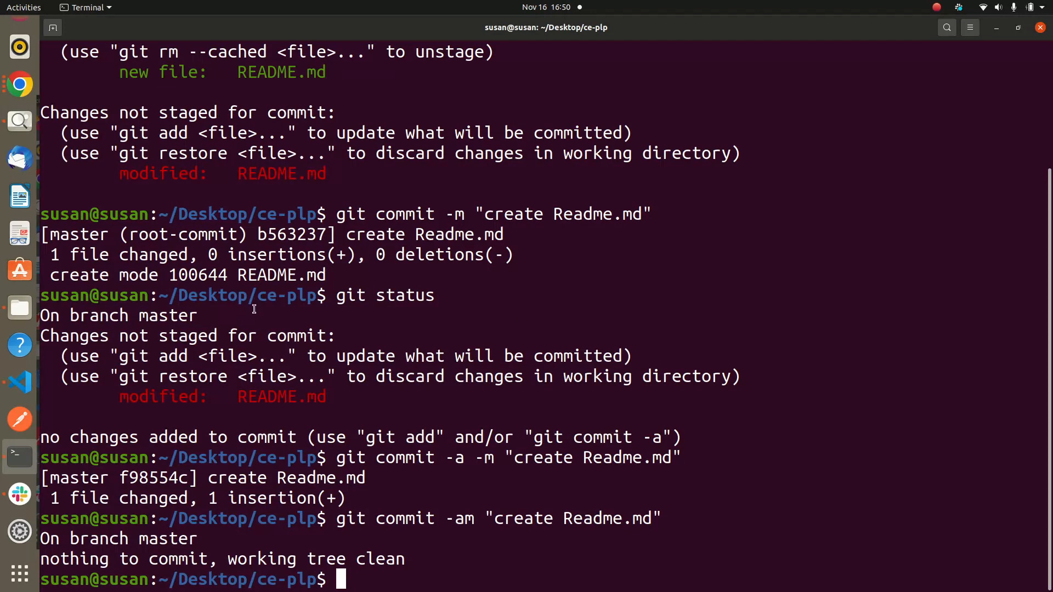
scroll(up, 3)
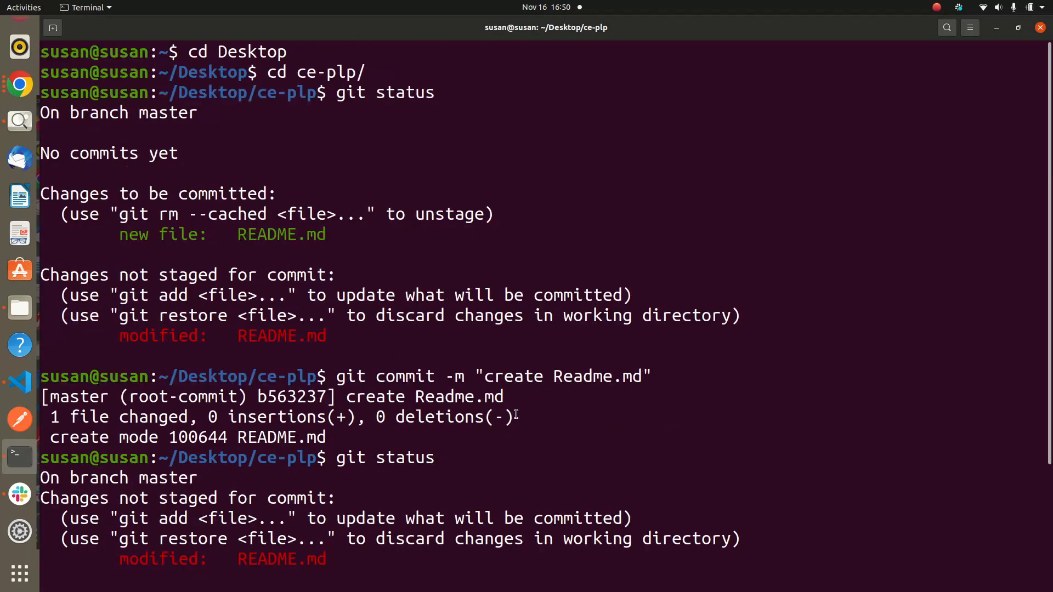